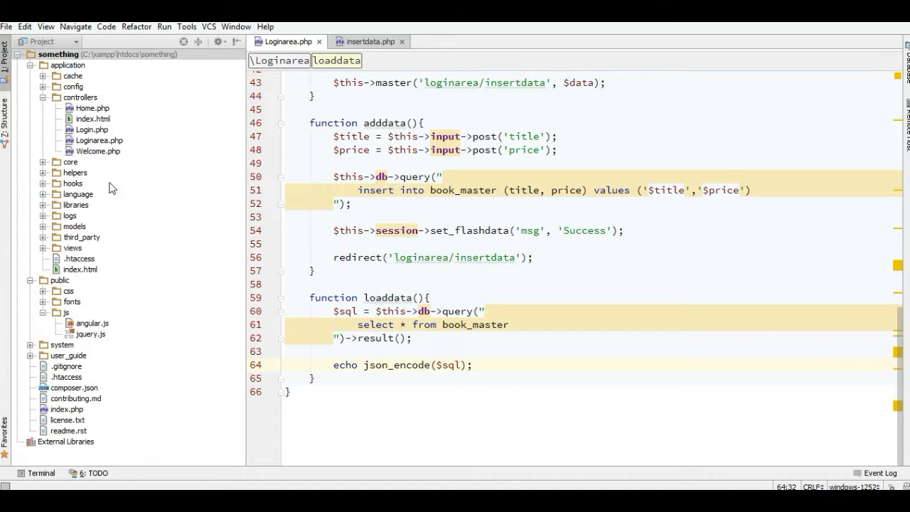
pyautogui.moveTo(69, 196)
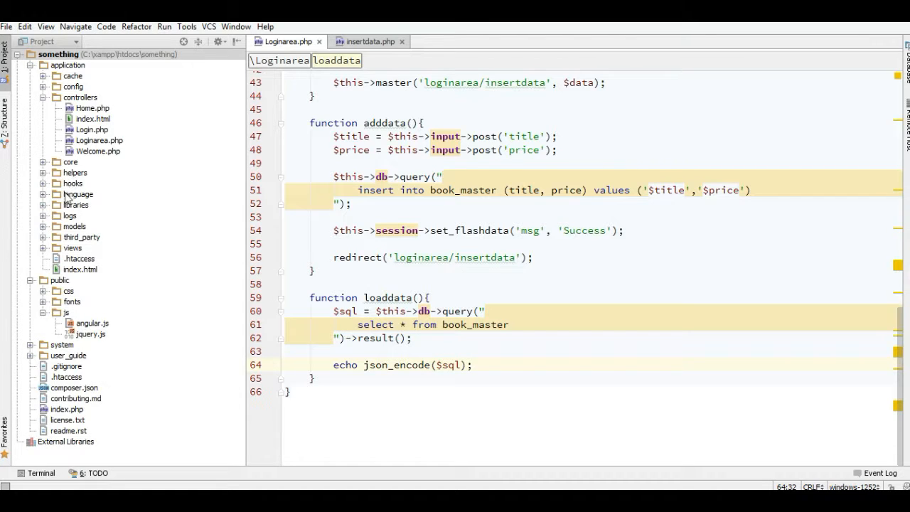
# Expand the models folder in the project tree to reveal index.html.
pyautogui.click(43, 226)
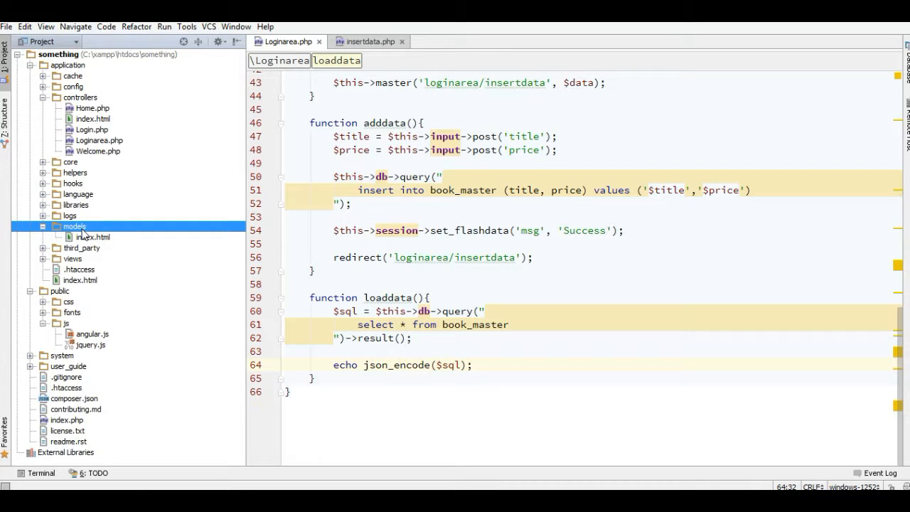
# Add a new PHP class file Loginareamodel.php to the models folder.
pyautogui.rightClick(74, 226)
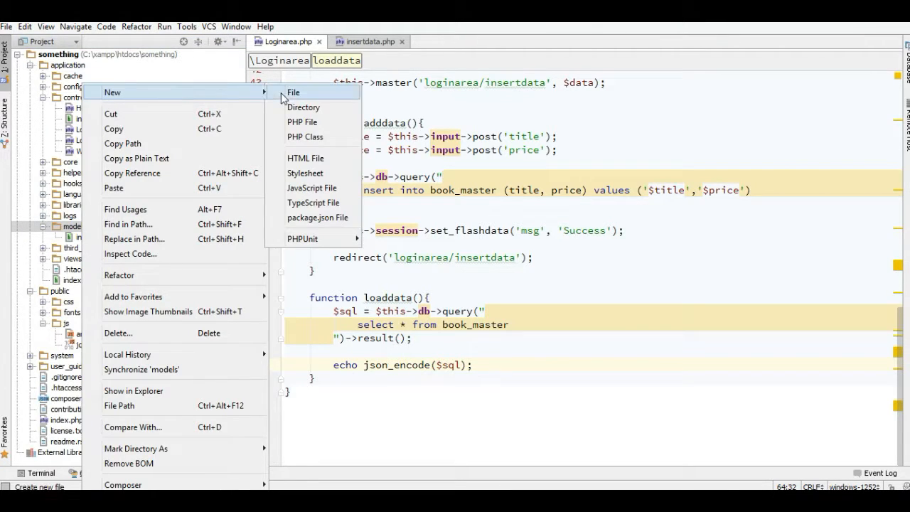
pyautogui.moveTo(306, 136)
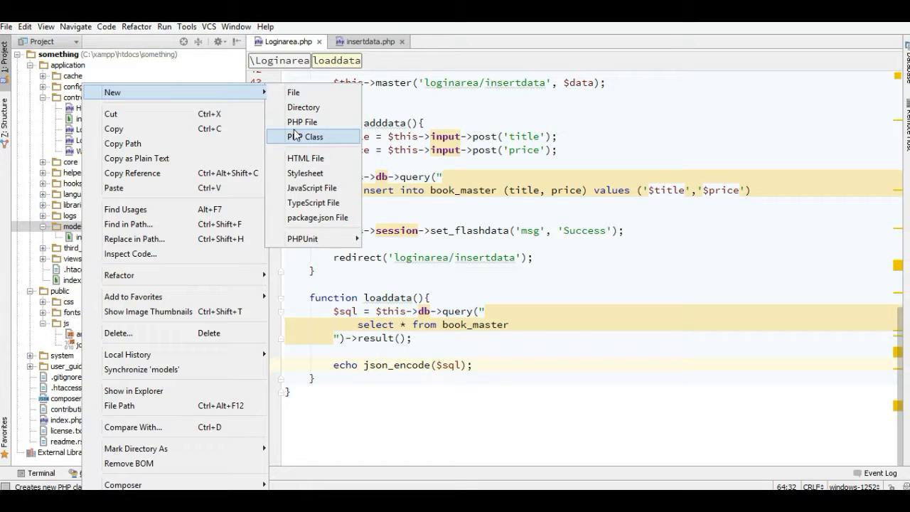
pyautogui.click(305, 135)
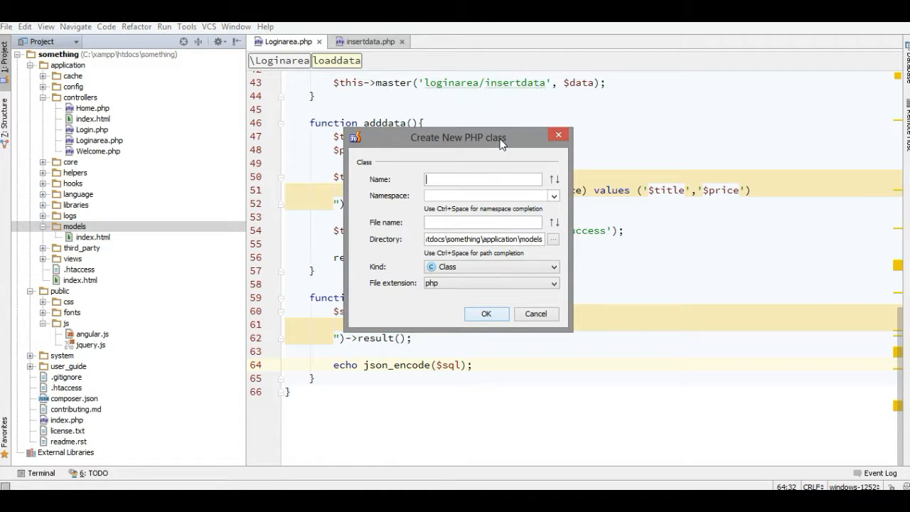
pyautogui.moveTo(505, 175)
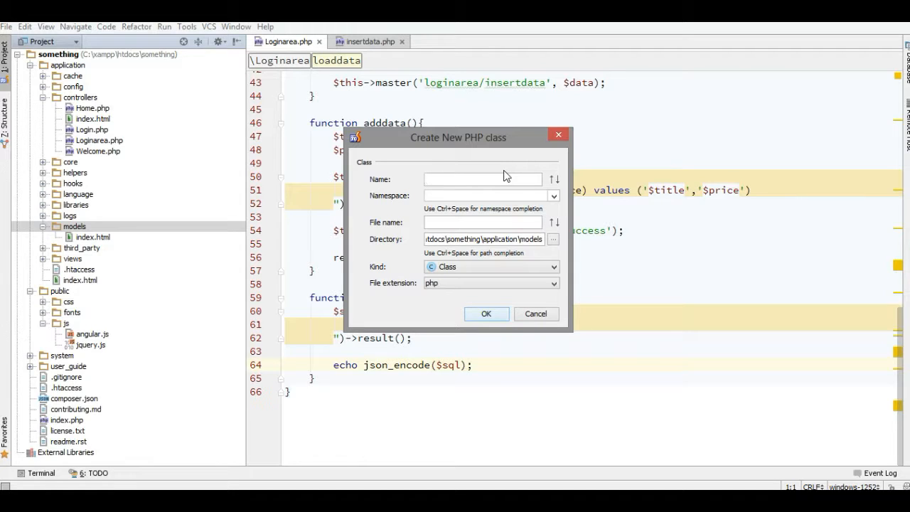
pyautogui.write('Login')
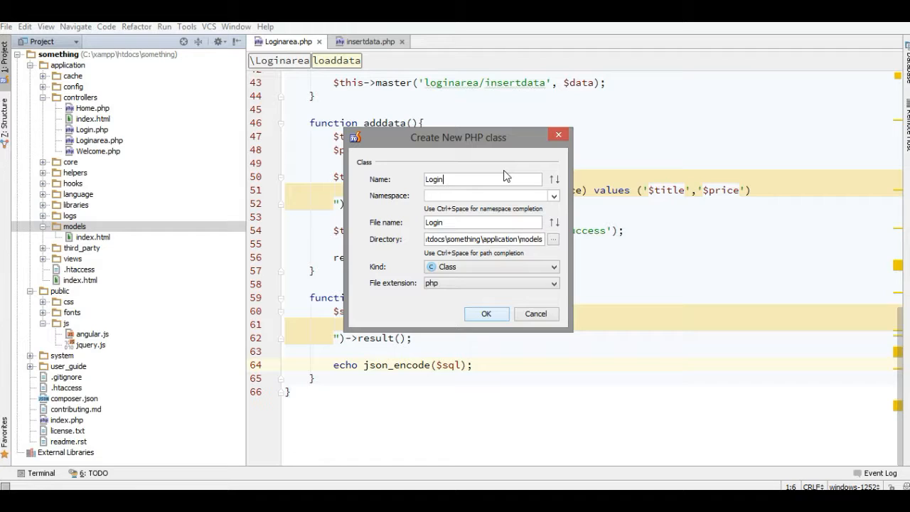
pyautogui.write('are')
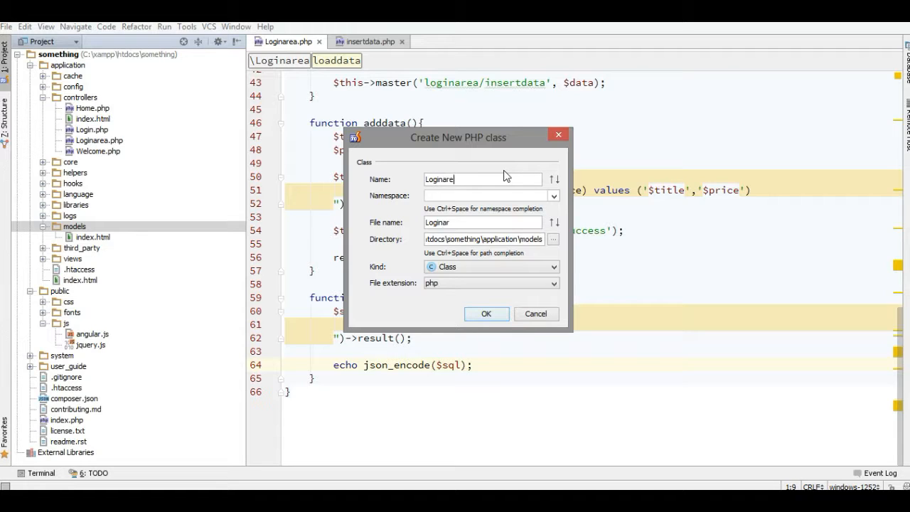
pyautogui.write('M')
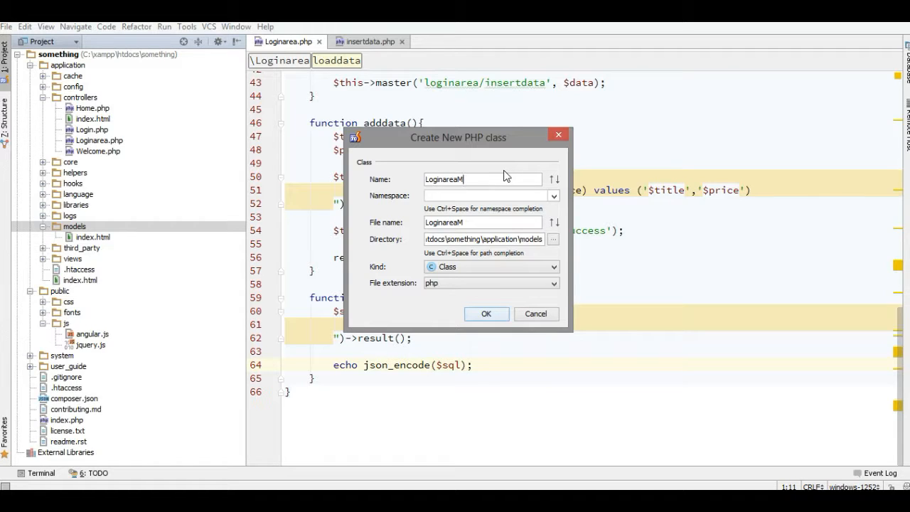
pyautogui.write('odel')
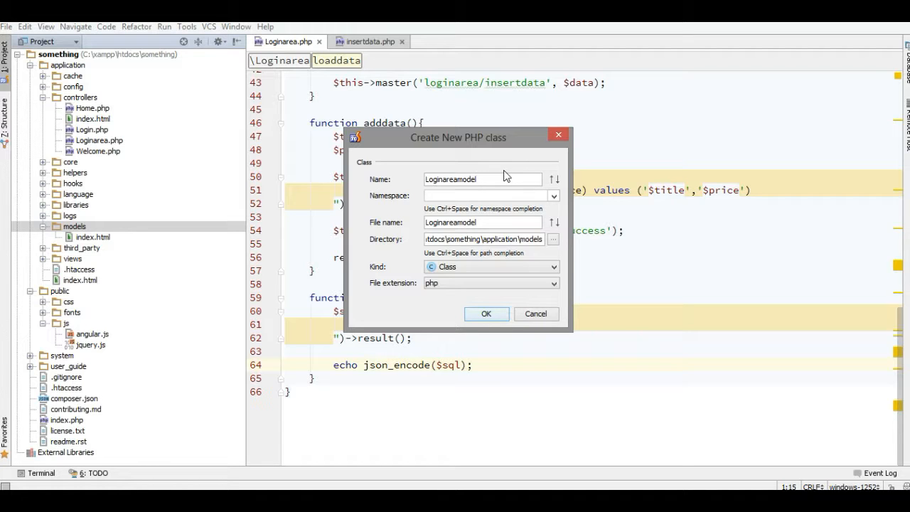
pyautogui.click(486, 313)
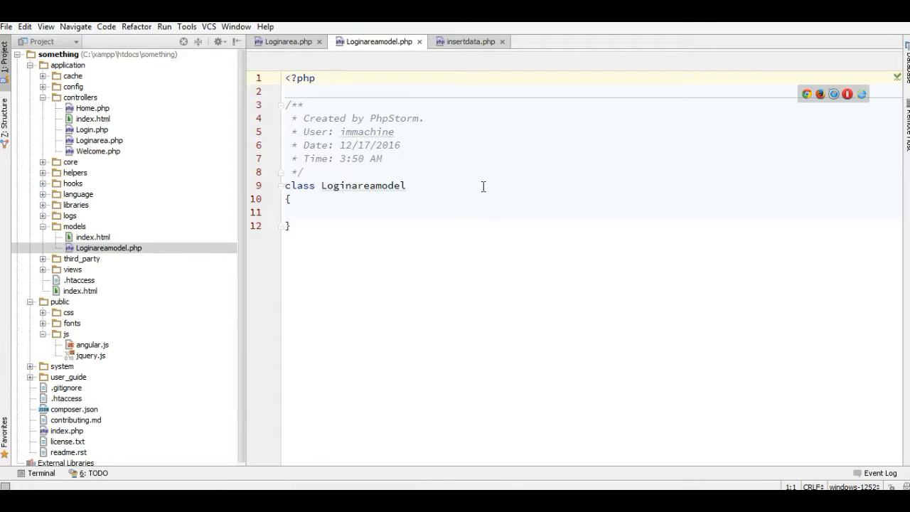
# Declare Loginareamodel as extending CI_Model with an empty selectBook() function.
pyautogui.write('extends CI_Model')
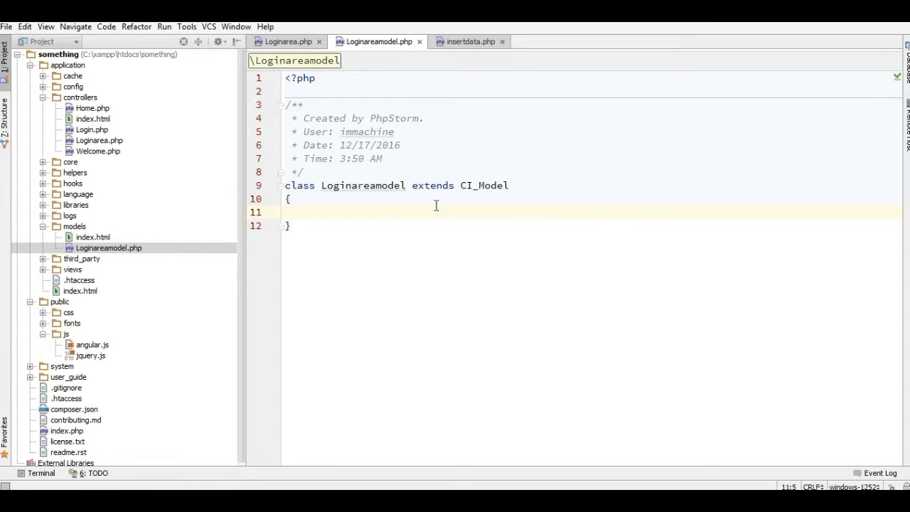
pyautogui.write('function (){')
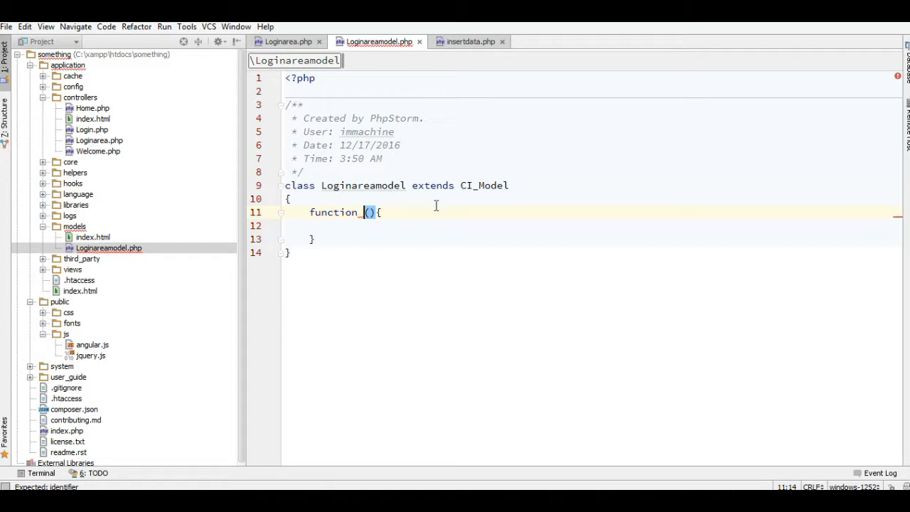
pyautogui.write('select')
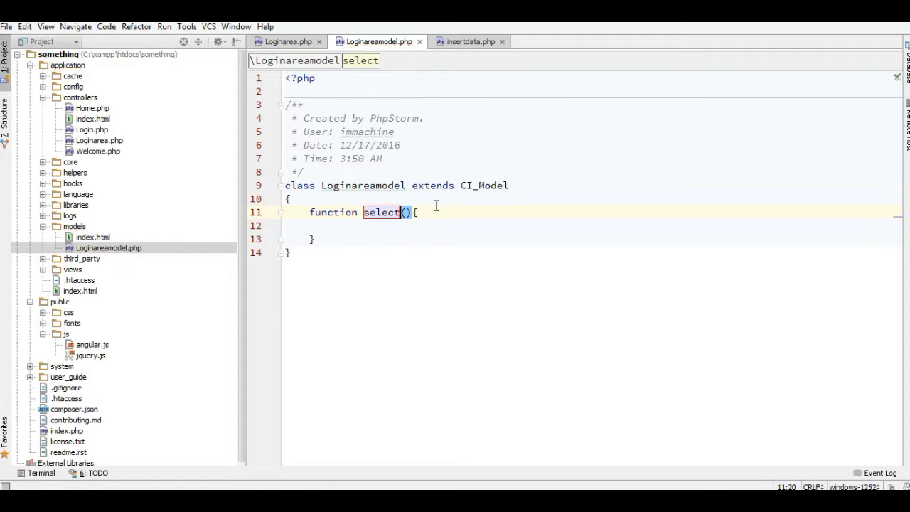
pyautogui.write('Book')
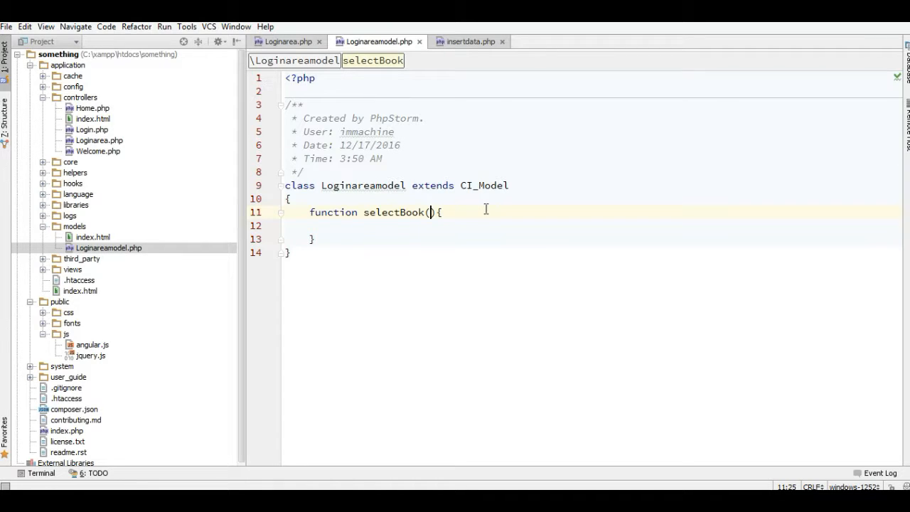
# Give selectBook a $bookid parameter and a $sql = $this->db->query() call.
pyautogui.write('$bookid')
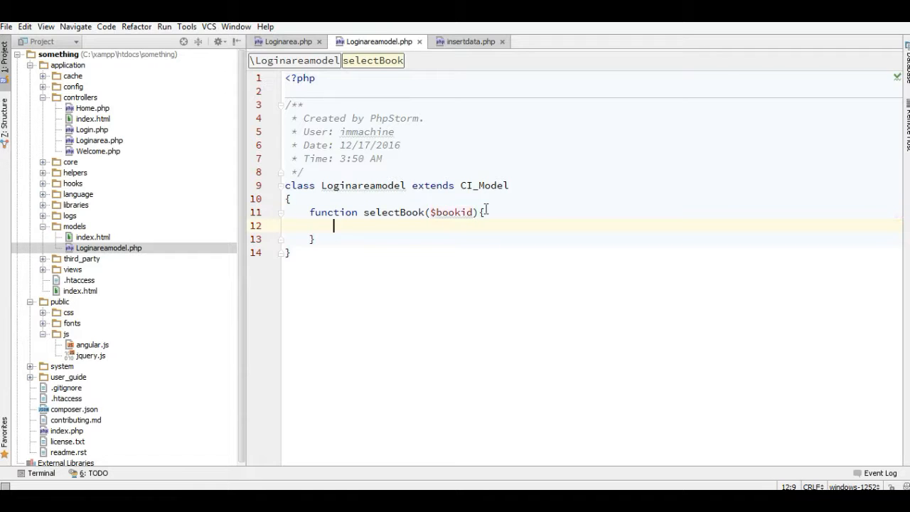
pyautogui.write('$sql =')
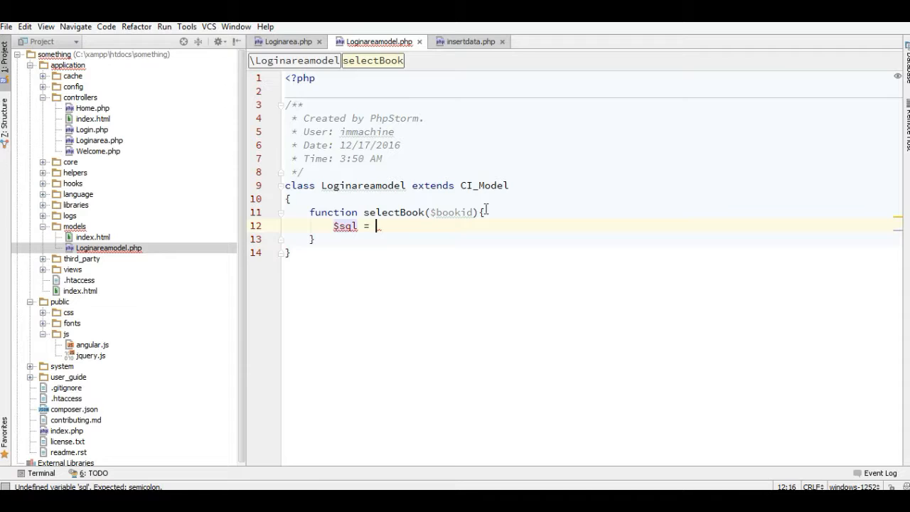
pyautogui.write('this')
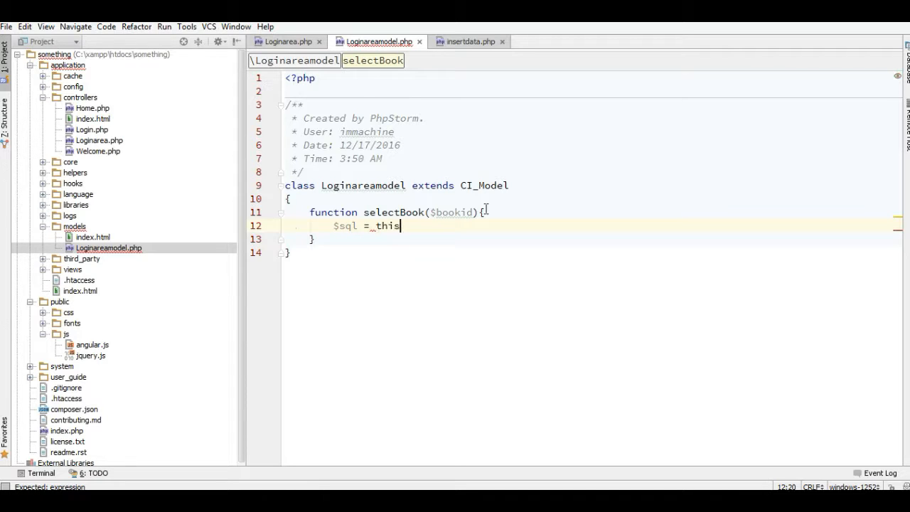
pyautogui.write('->db')
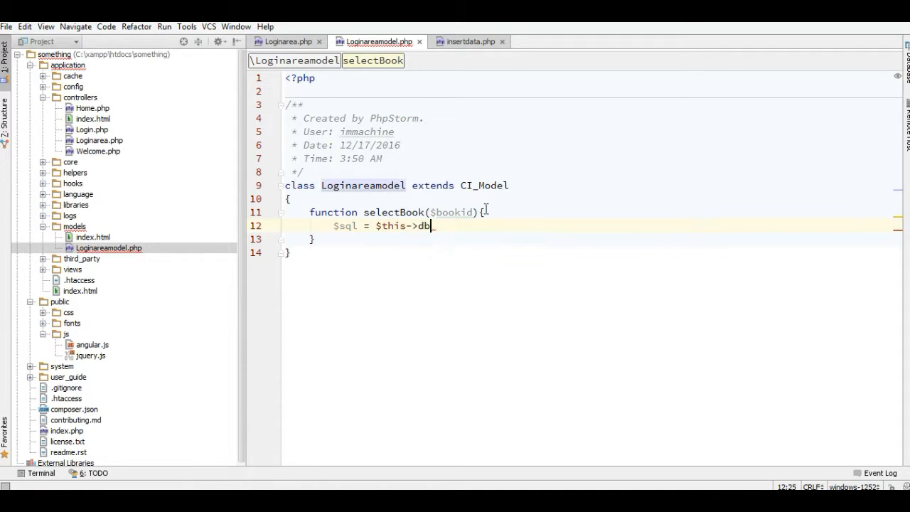
pyautogui.write('->')
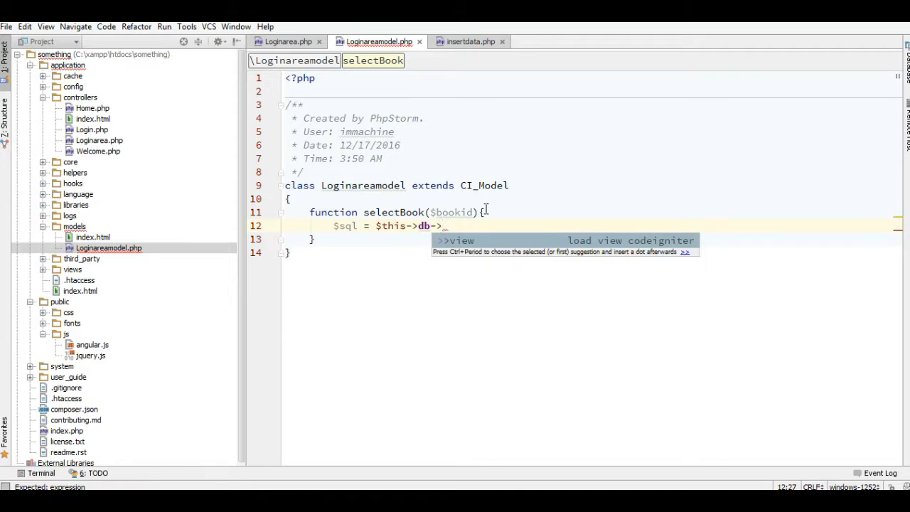
pyautogui.write('queyr')
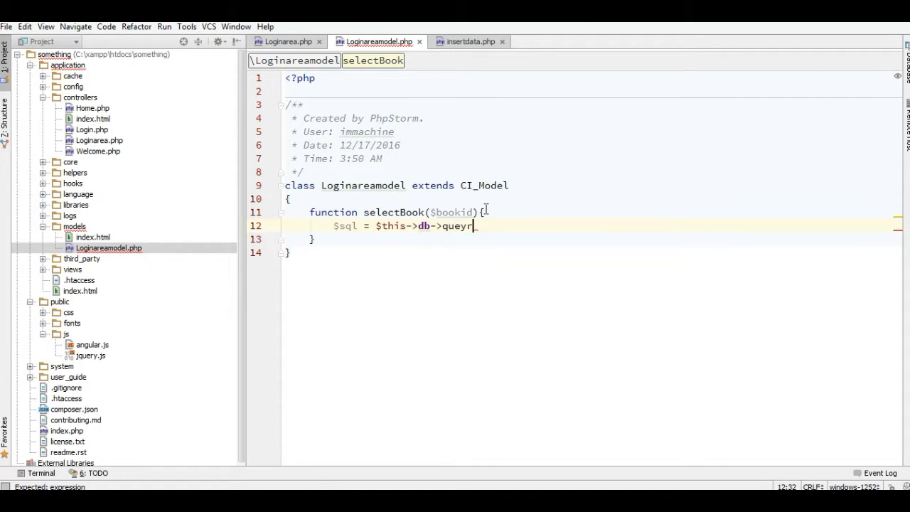
pyautogui.press('Backspace')
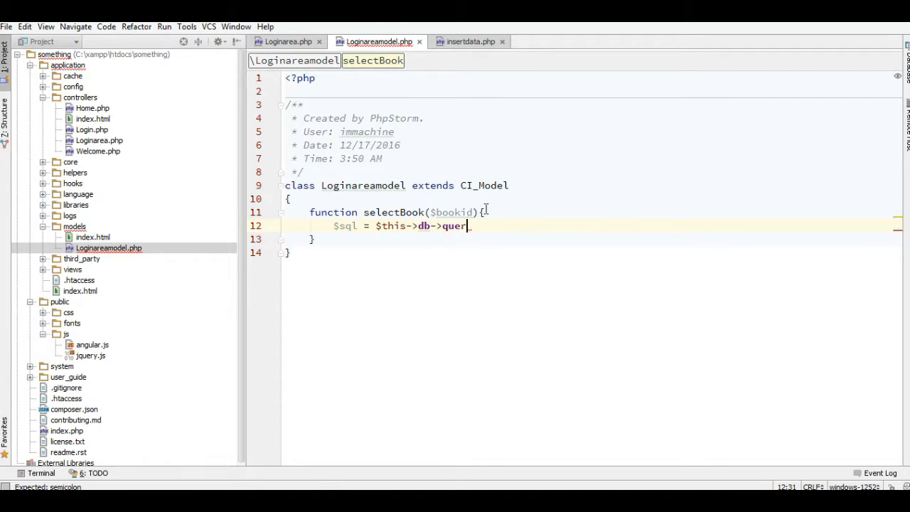
pyautogui.write('y("")')
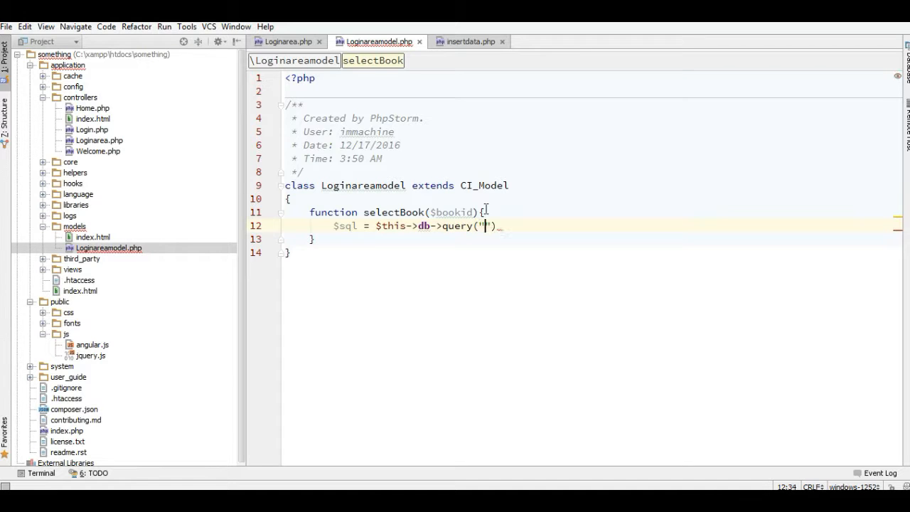
# Write the SELECT on book_master where book_id matches, returning $sql->result().
pyautogui.write('select * from book_master')
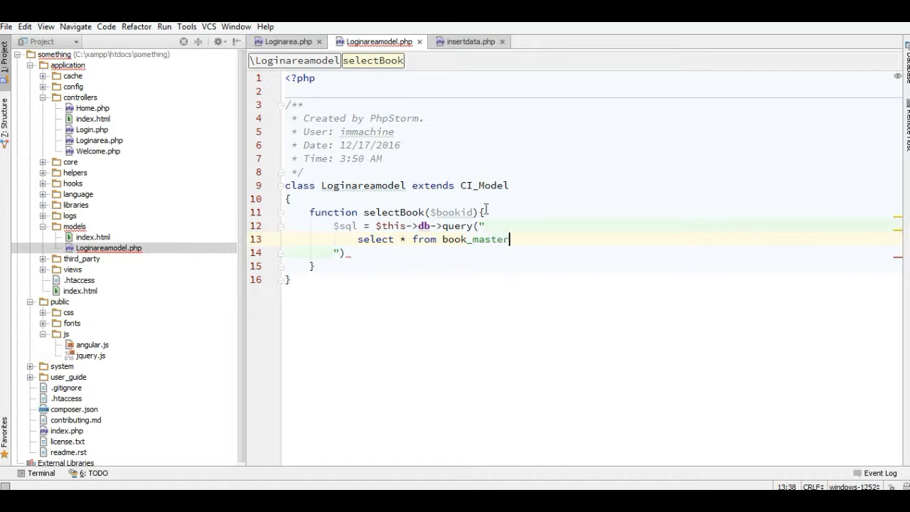
pyautogui.write('where book')
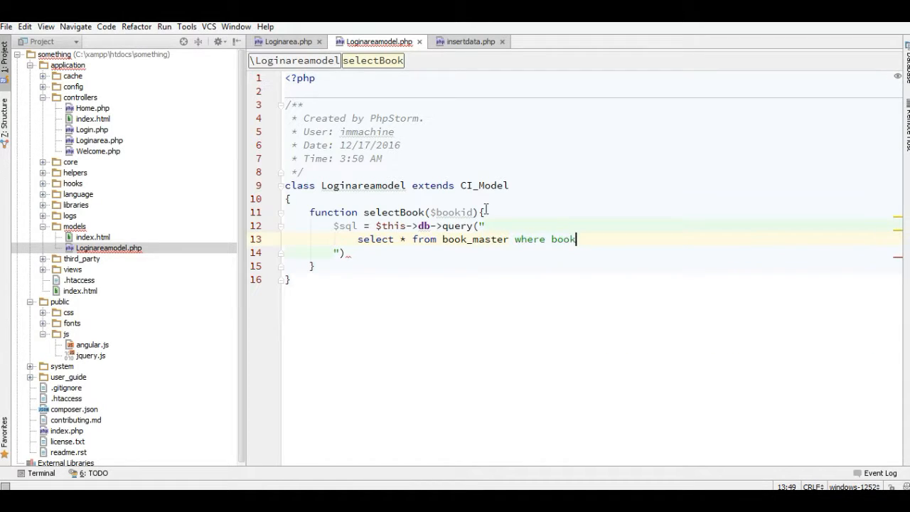
pyautogui.write('_id =')
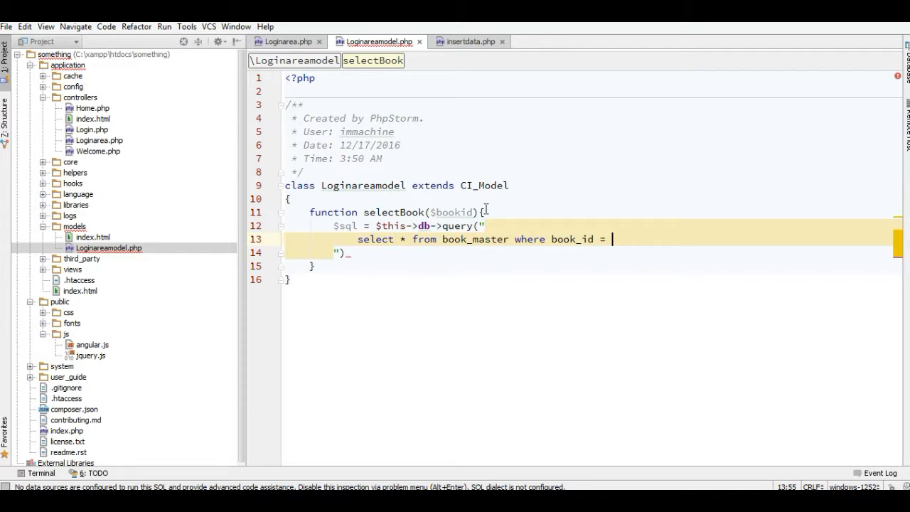
pyautogui.write("'$bookid")
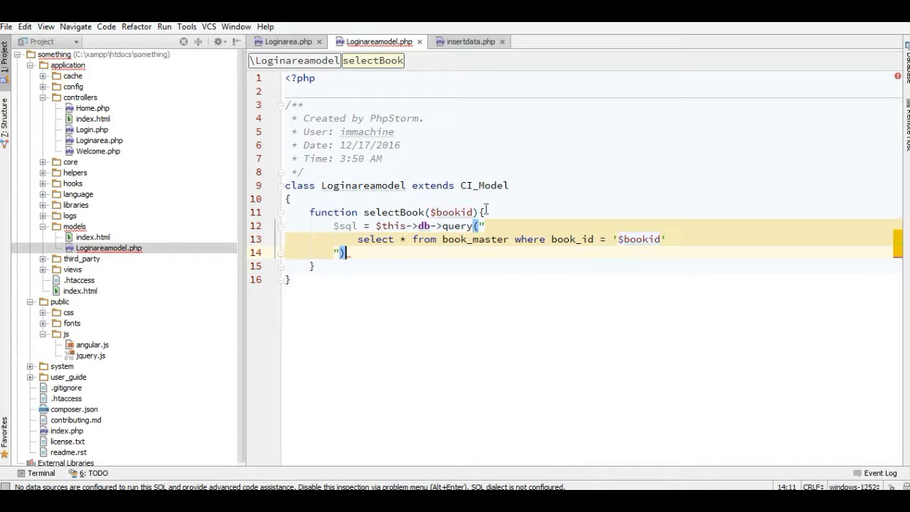
pyautogui.write('retu')
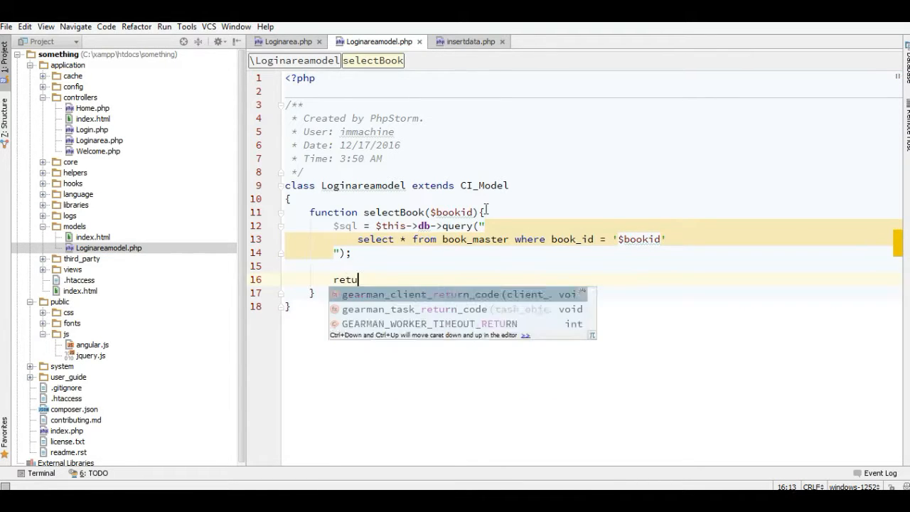
pyautogui.write('rn $sql->')
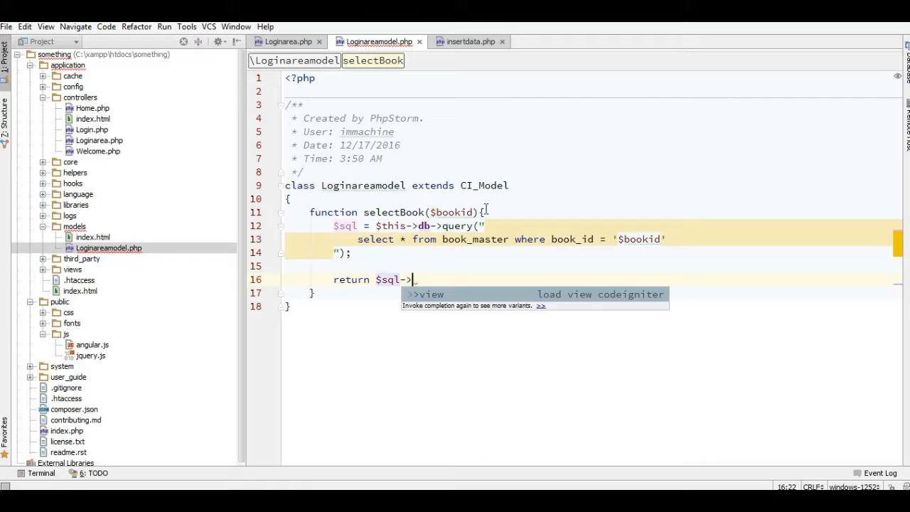
pyautogui.write('result();')
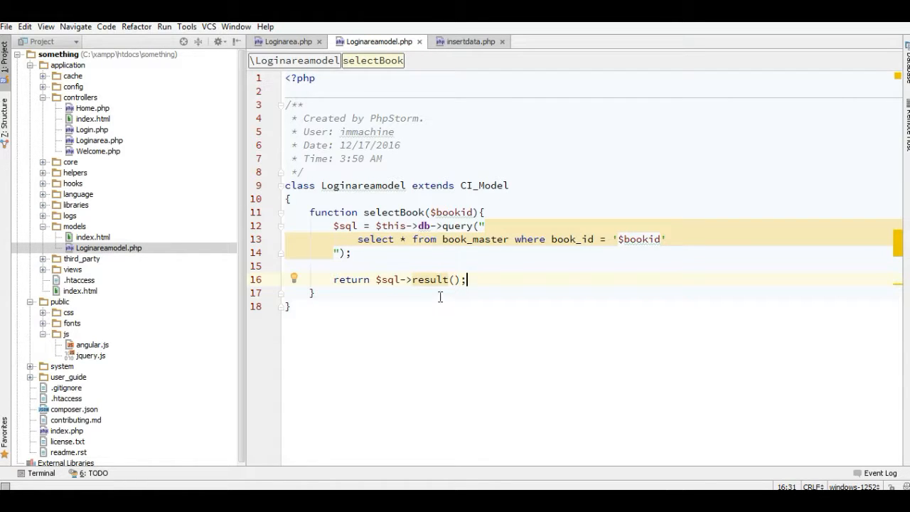
pyautogui.moveTo(512, 286)
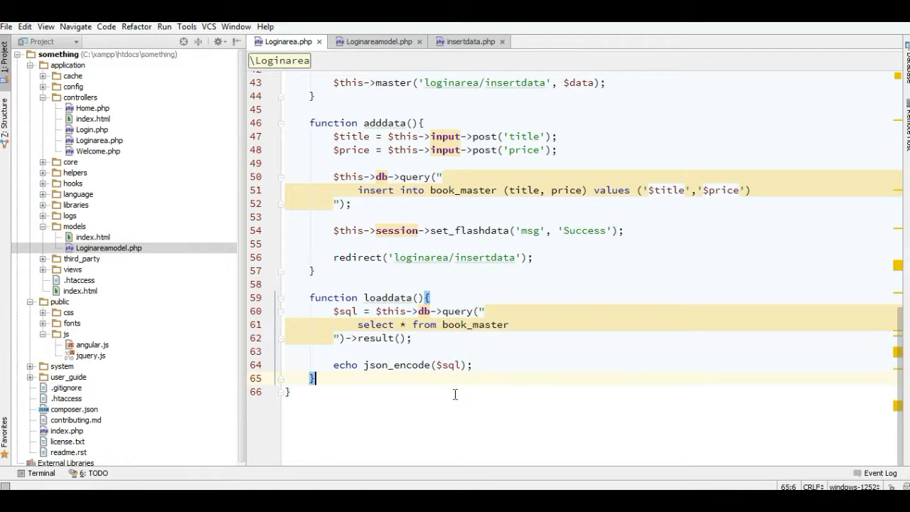
# Begin a $this->load->model() call on a new line in the constructor.
pyautogui.press('enter')
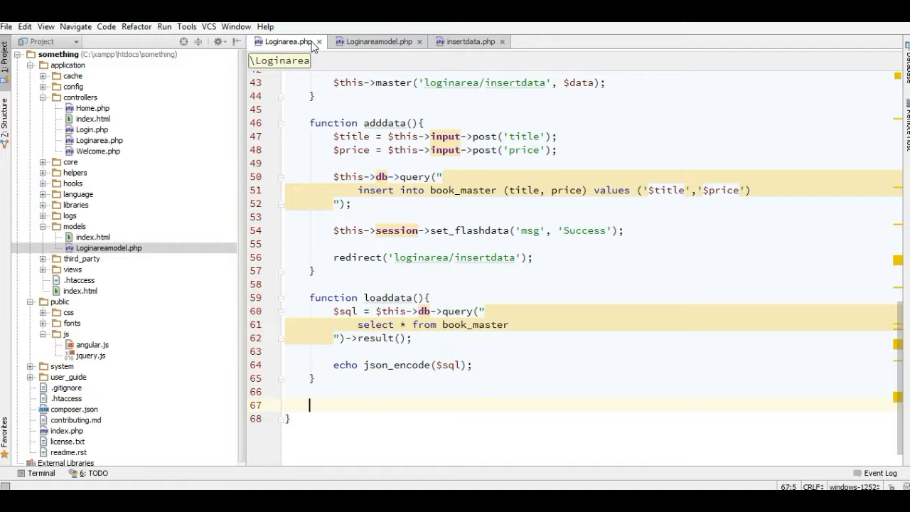
pyautogui.scroll(3)
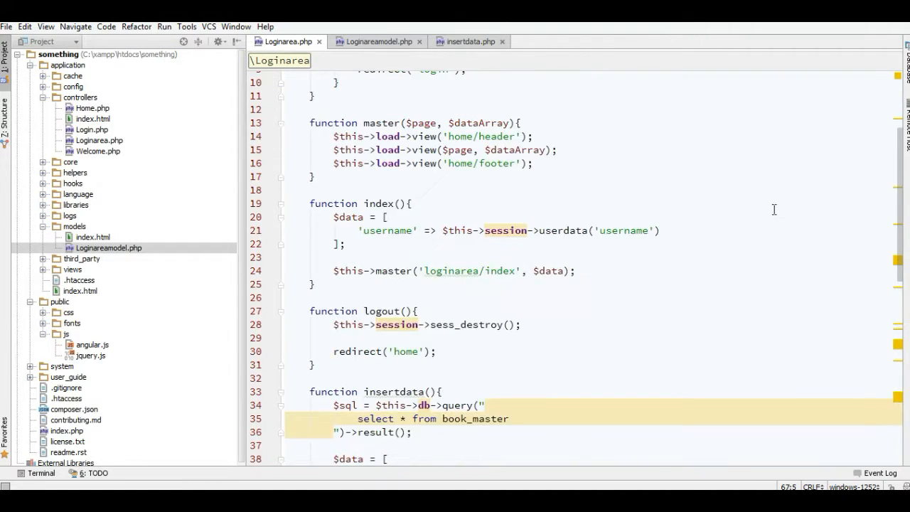
pyautogui.scroll(3)
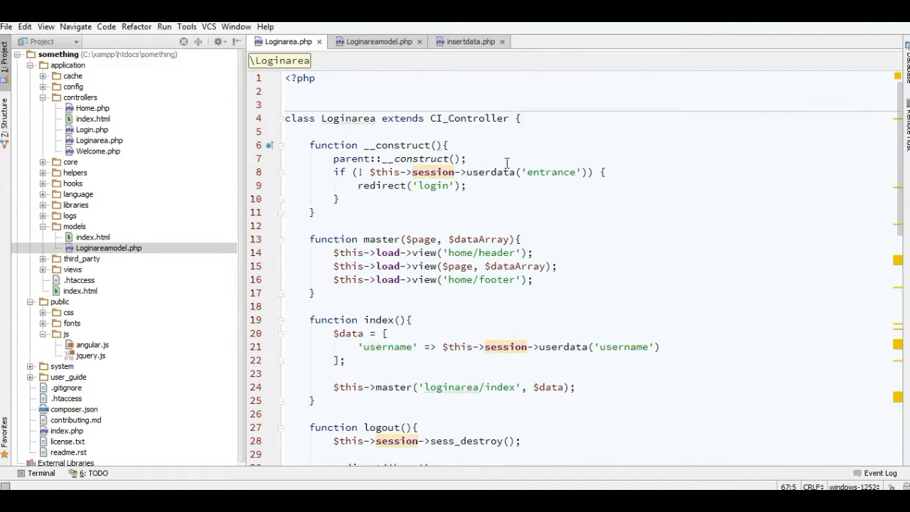
pyautogui.click(468, 158)
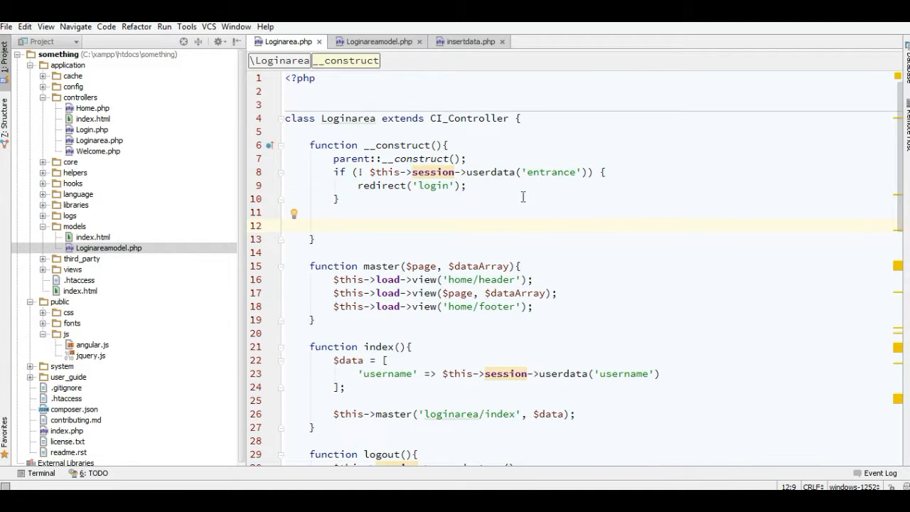
pyautogui.write('$this')
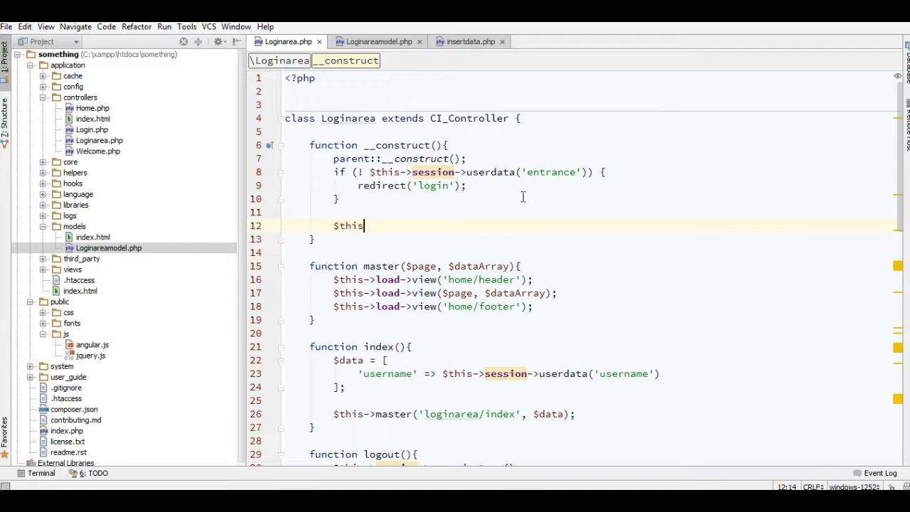
pyautogui.write('->load->')
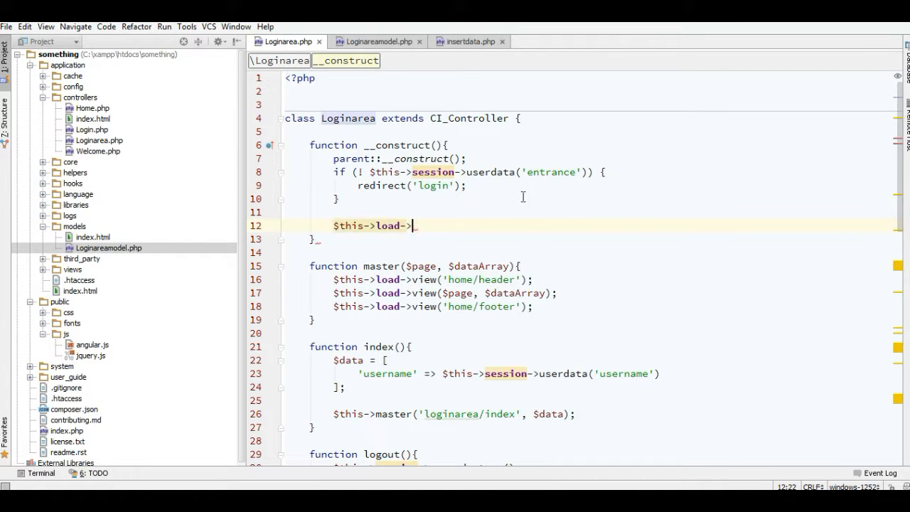
pyautogui.write('model()')
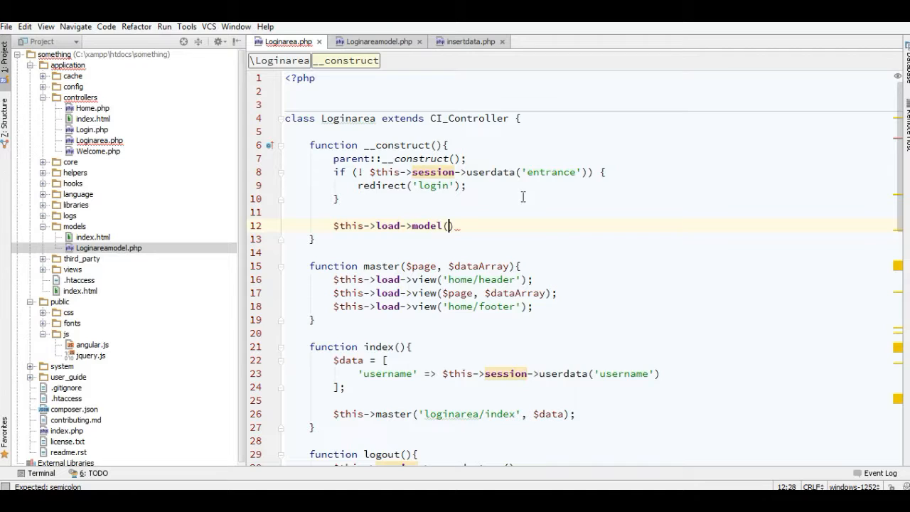
# Load 'Loginareamodel' with the alias 'book' and inspect the alias.
pyautogui.write("'Lo'")
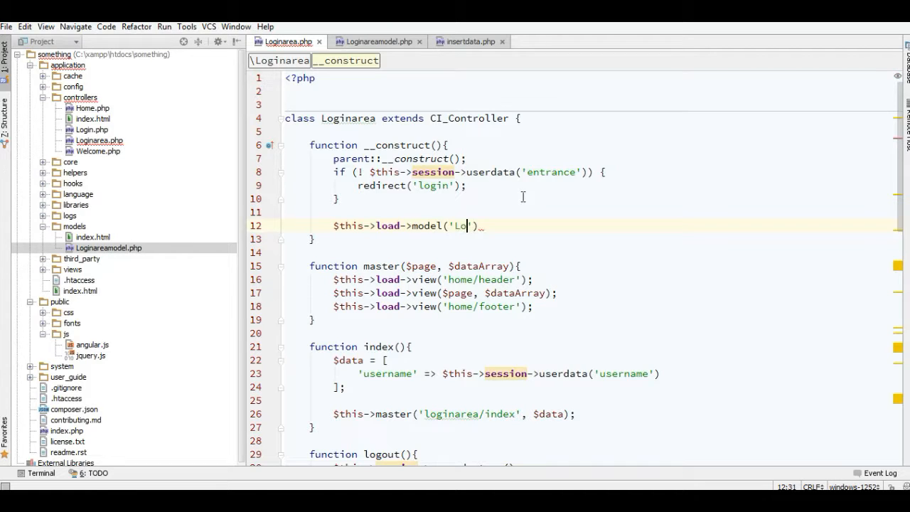
pyautogui.write('ginarea')
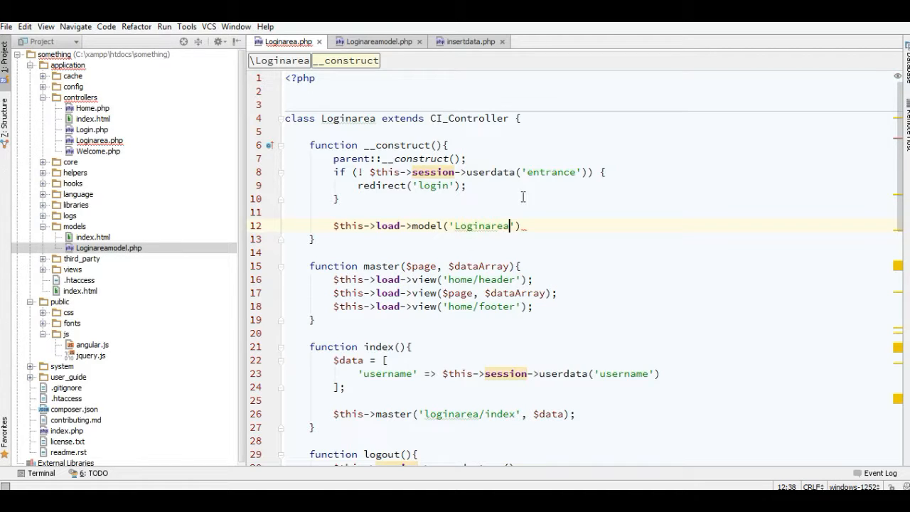
pyautogui.write('model')
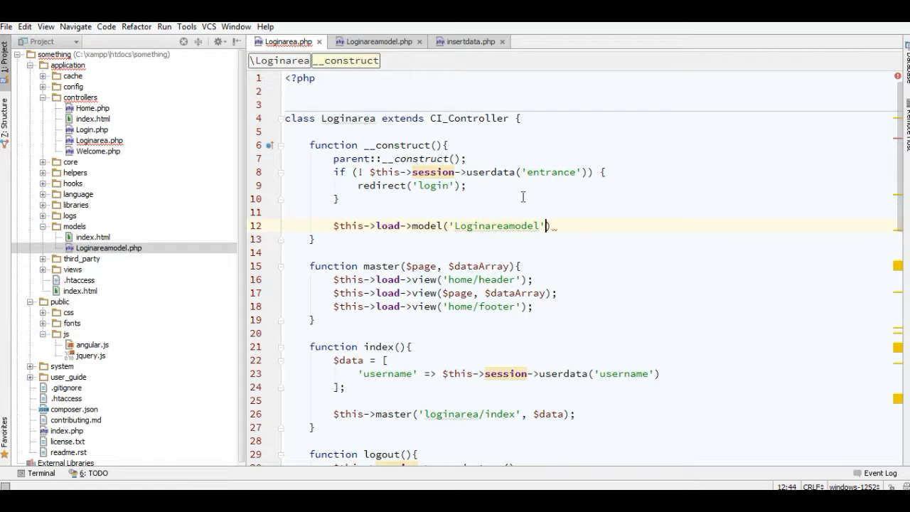
pyautogui.write(',')
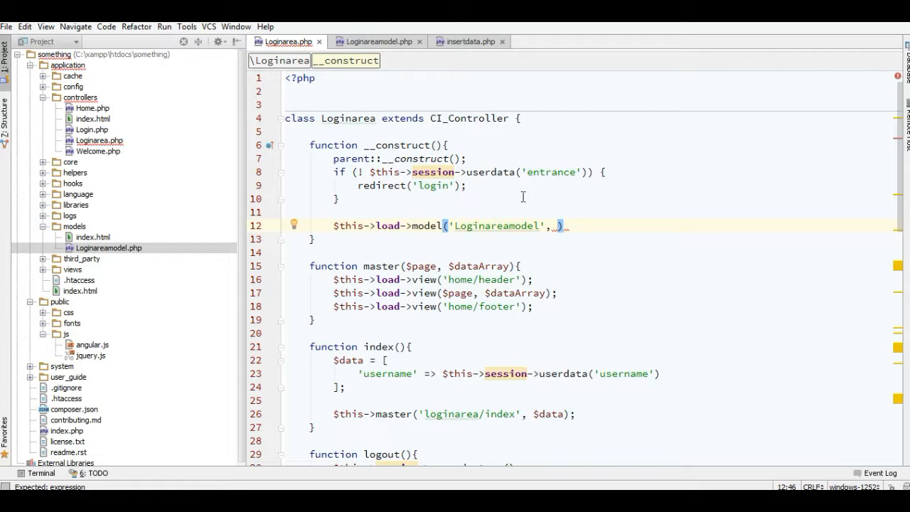
pyautogui.write("'")
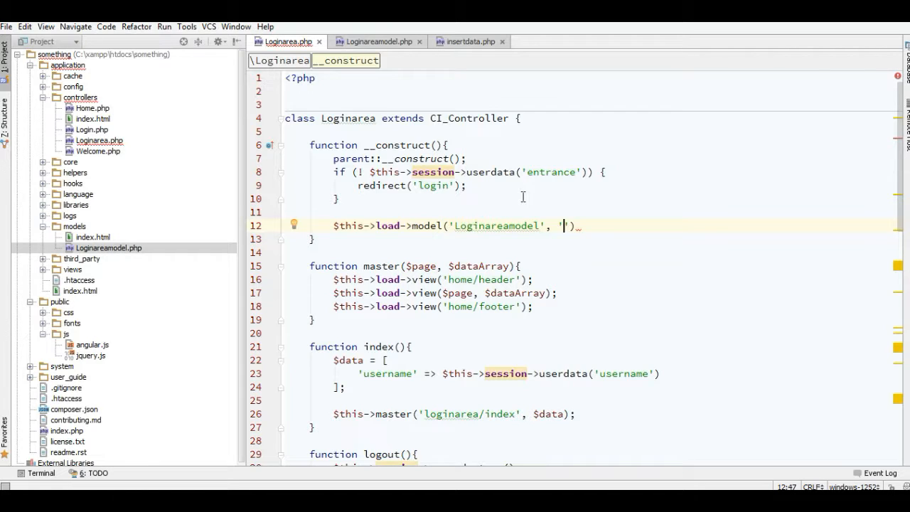
pyautogui.write('book')
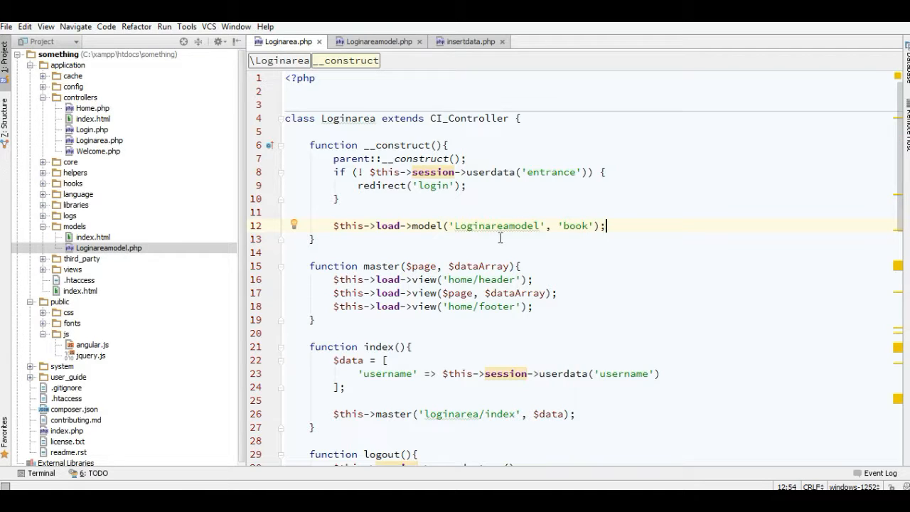
pyautogui.doubleClick(576, 226)
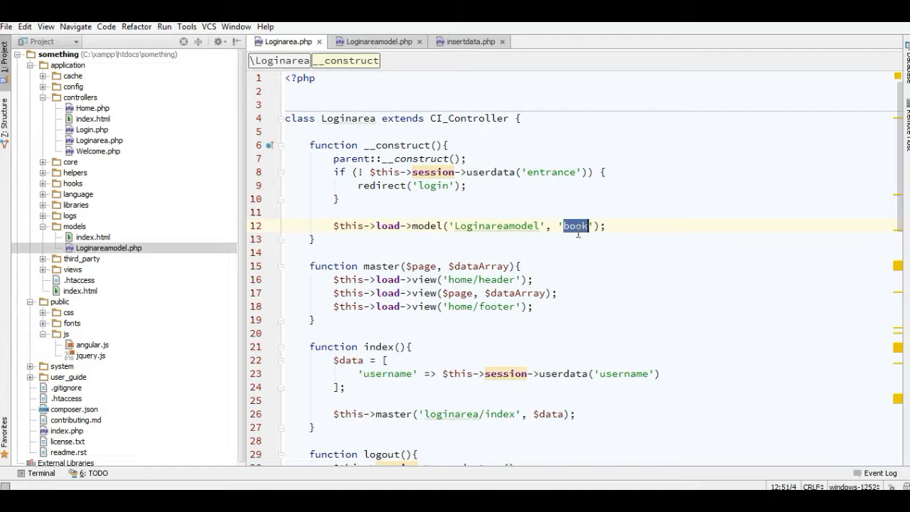
pyautogui.scroll(-3)
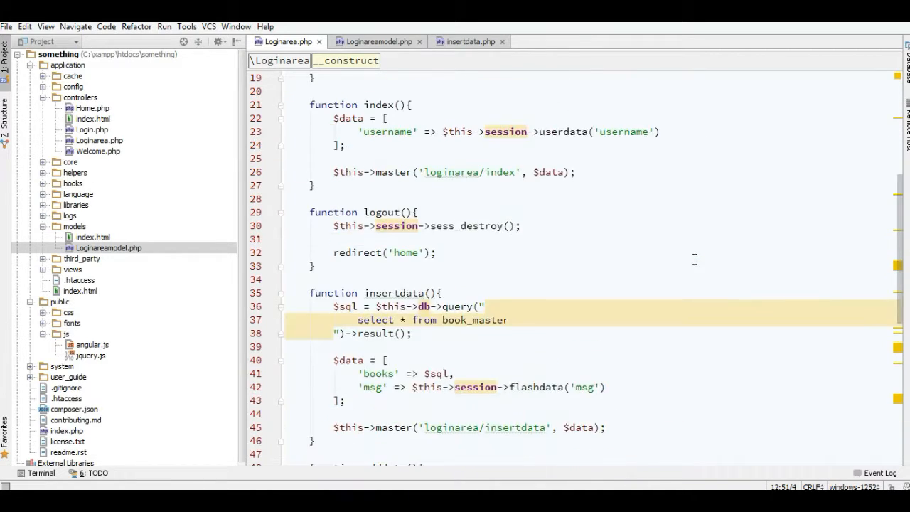
pyautogui.scroll(3)
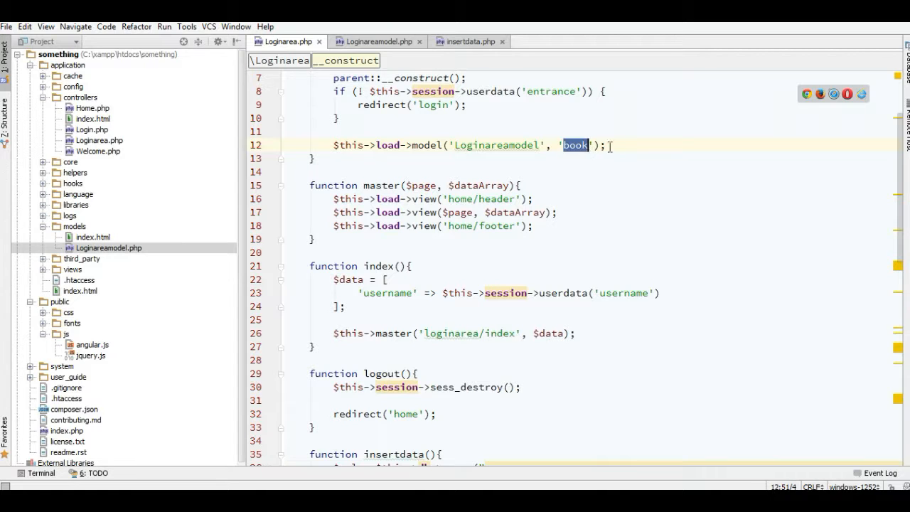
pyautogui.click(555, 321)
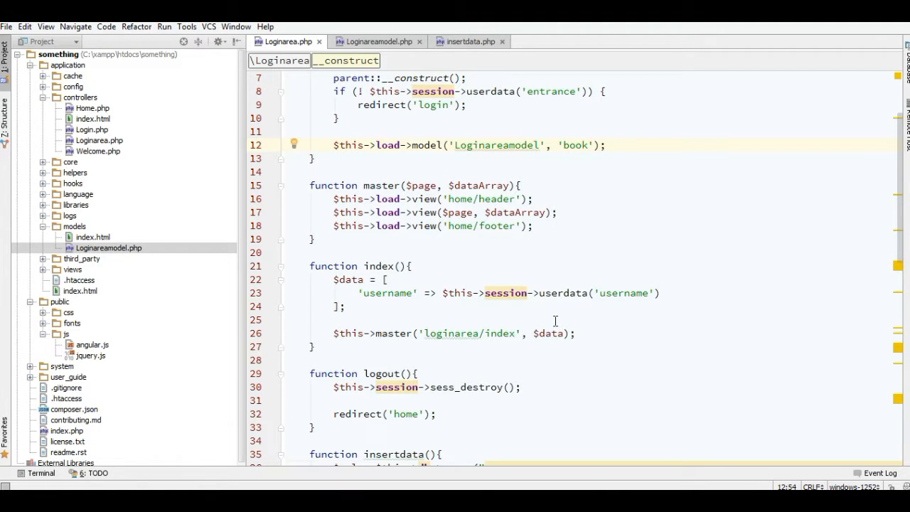
# Declare a new edit($param) function in the Loginarea controller.
pyautogui.scroll(-3)
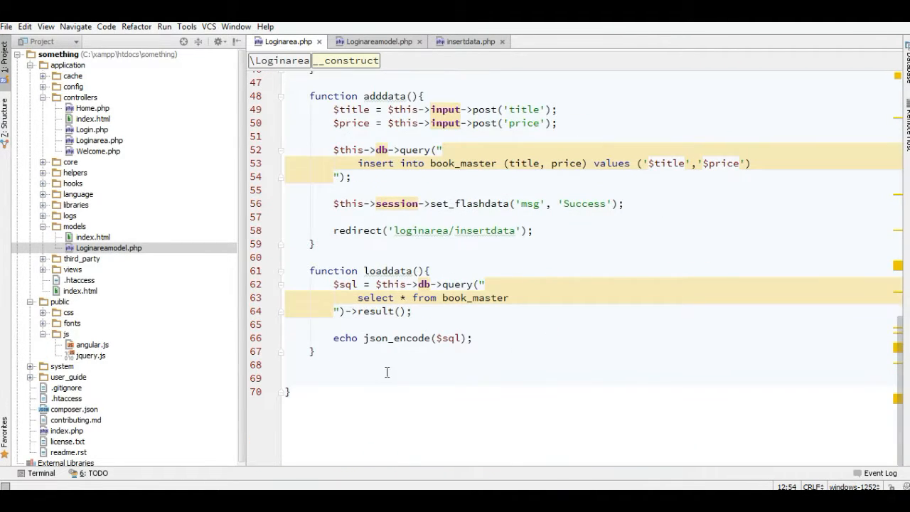
pyautogui.write('function (){')
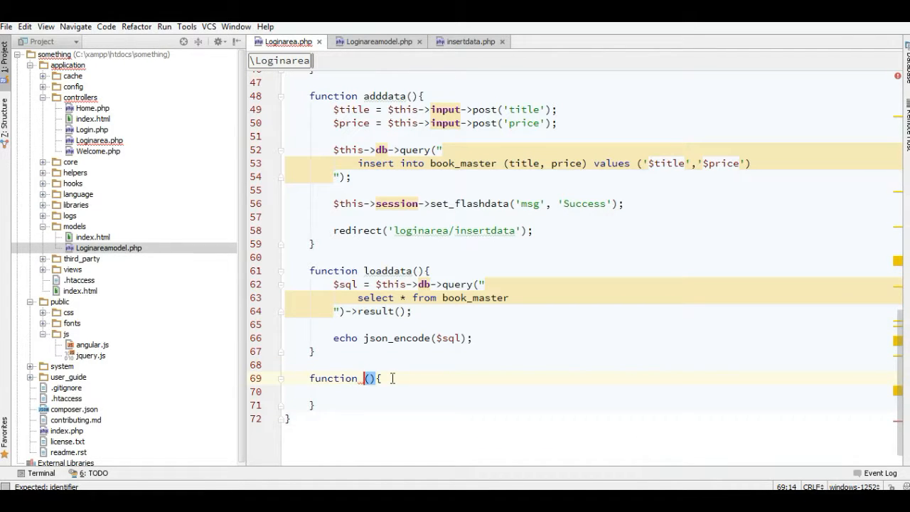
pyautogui.write('$')
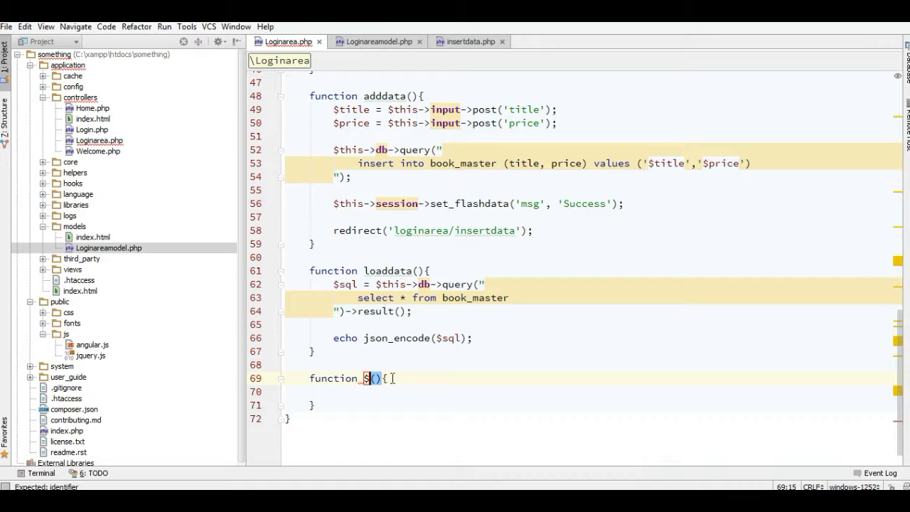
pyautogui.press('Backspace')
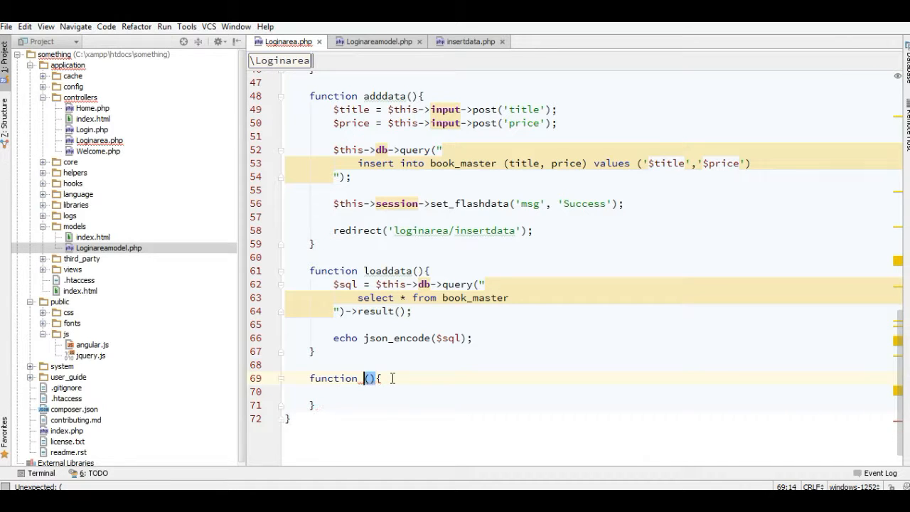
pyautogui.write('edit')
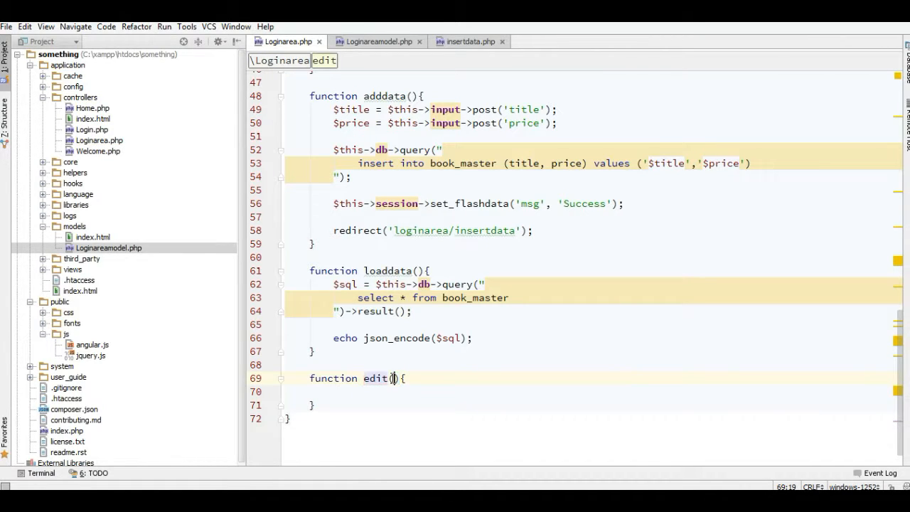
pyautogui.write('$pa')
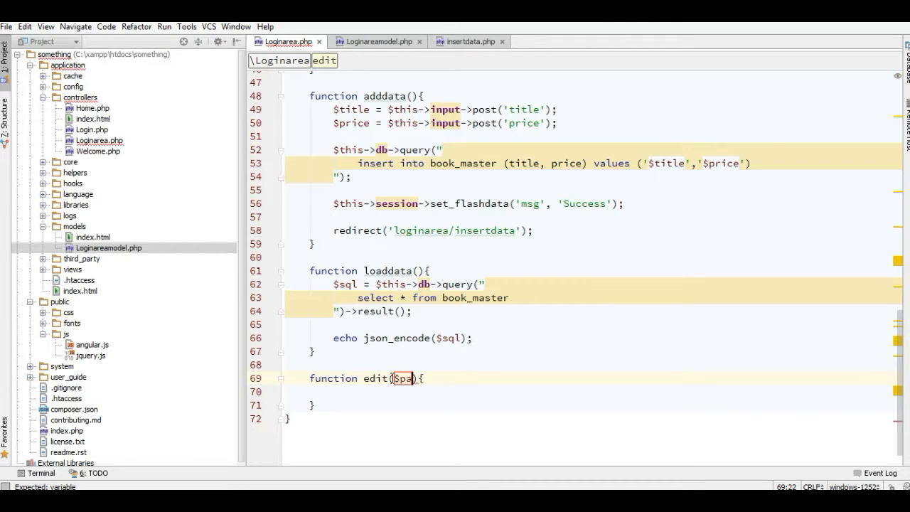
pyautogui.write('ram')
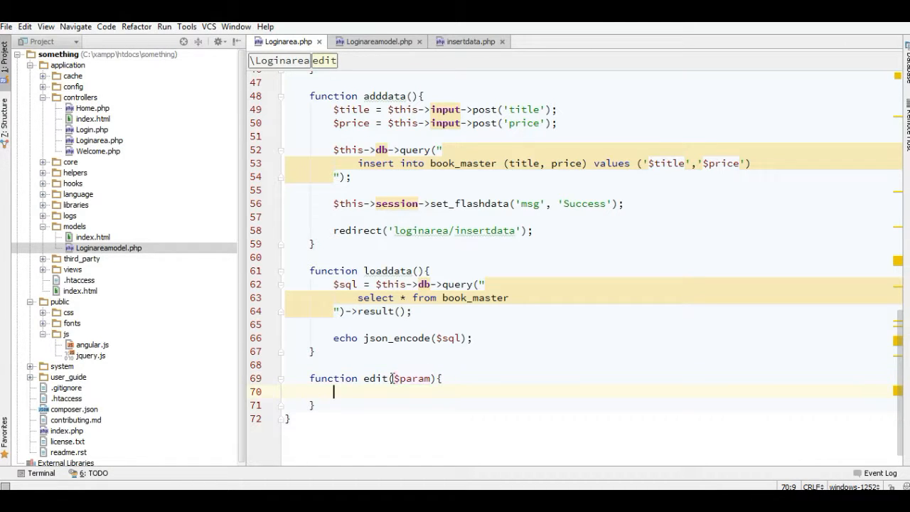
# Start $data = ['books' => $this->book-> inside edit.
pyautogui.write('$')
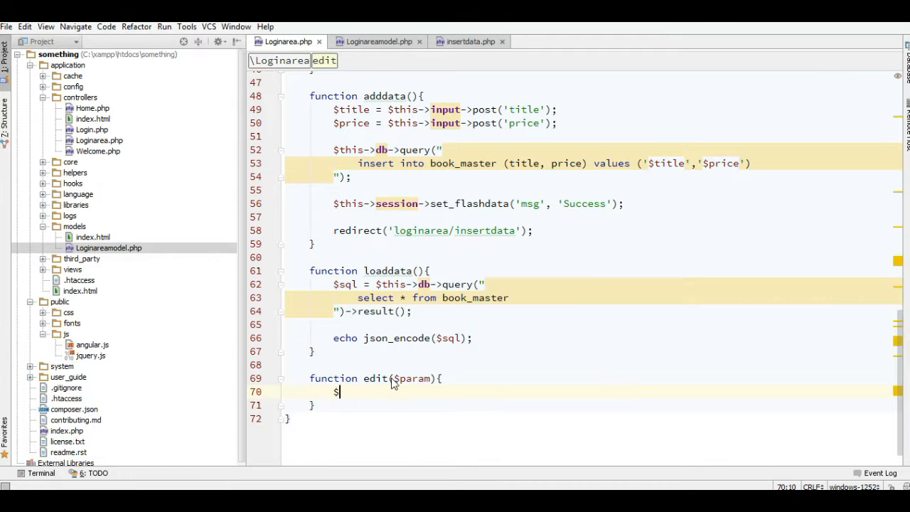
pyautogui.write('data =')
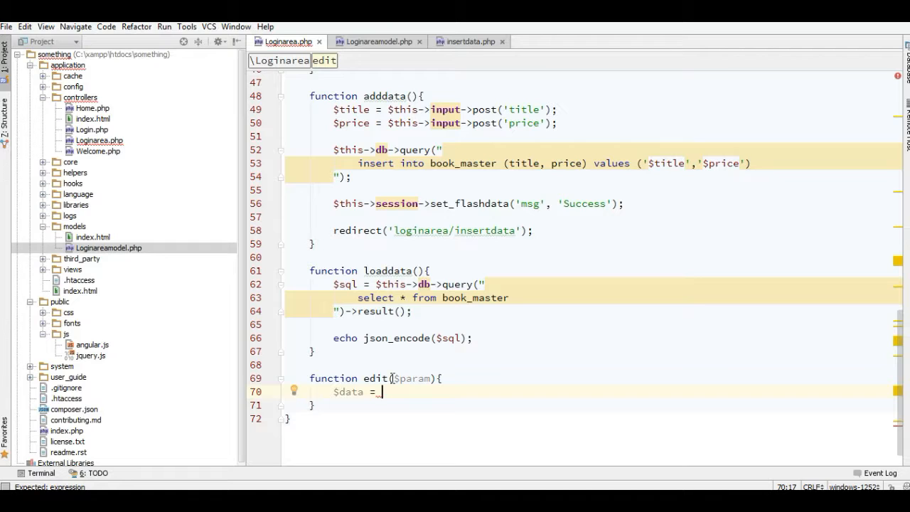
pyautogui.write('[')
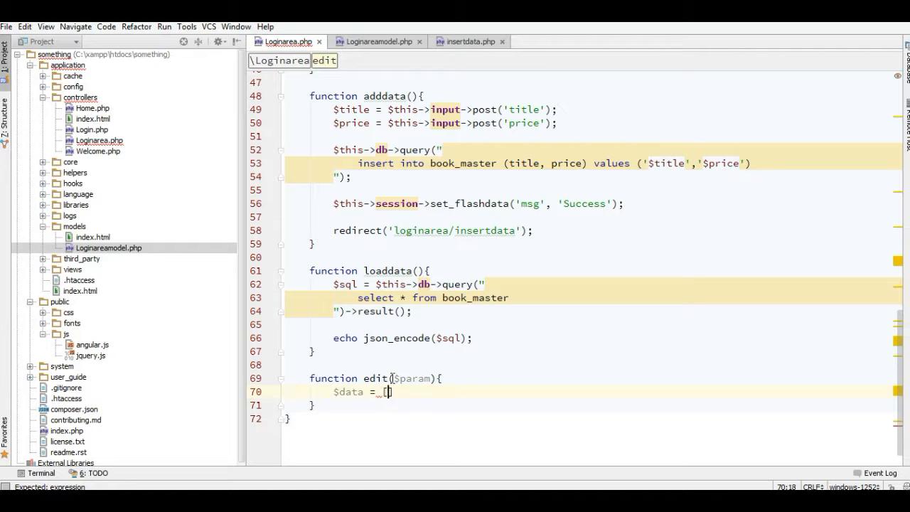
pyautogui.write("'")
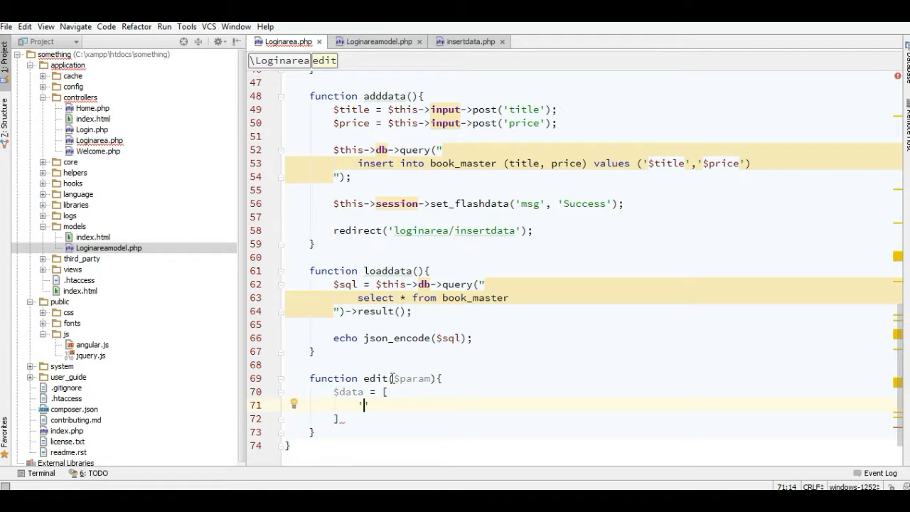
pyautogui.write('books')
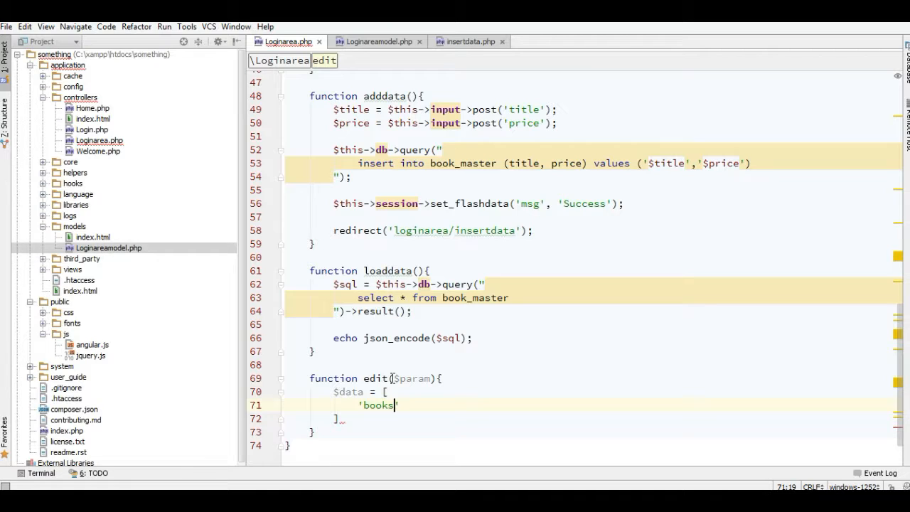
pyautogui.write('=>')
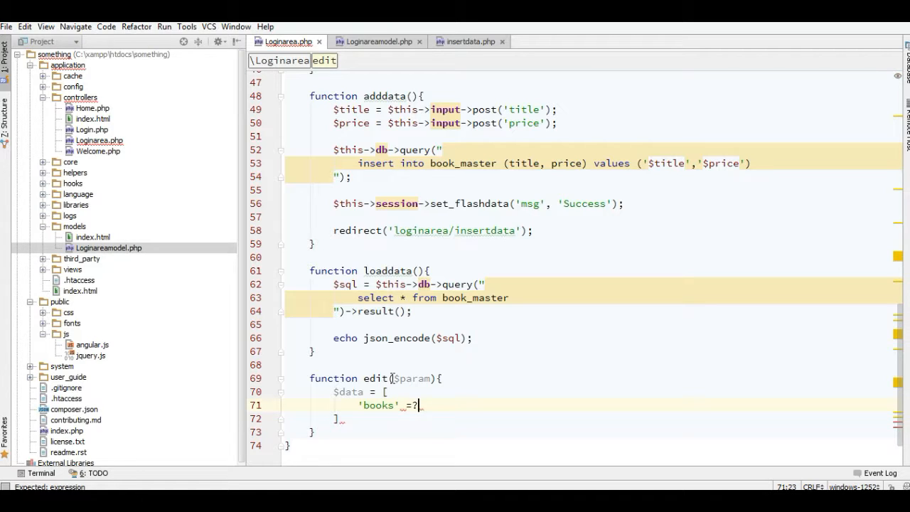
pyautogui.write('=>')
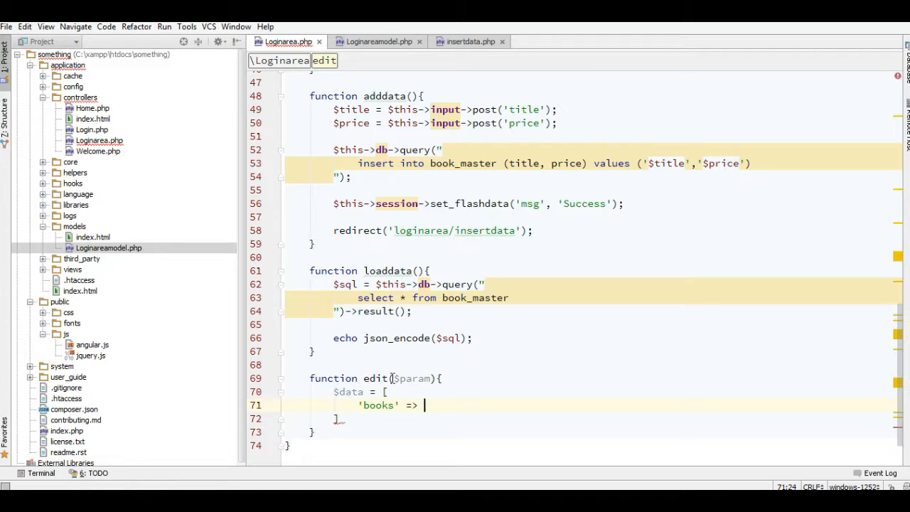
pyautogui.write('$this->boo')
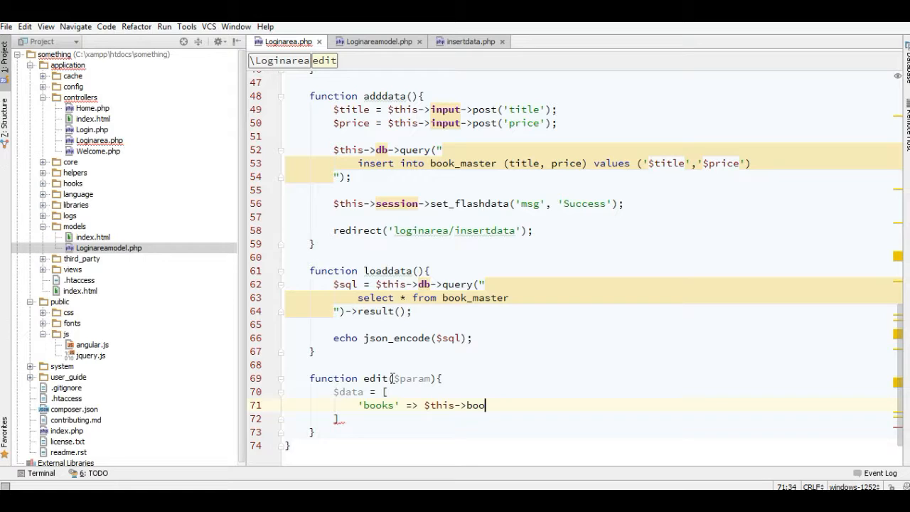
pyautogui.write('k')
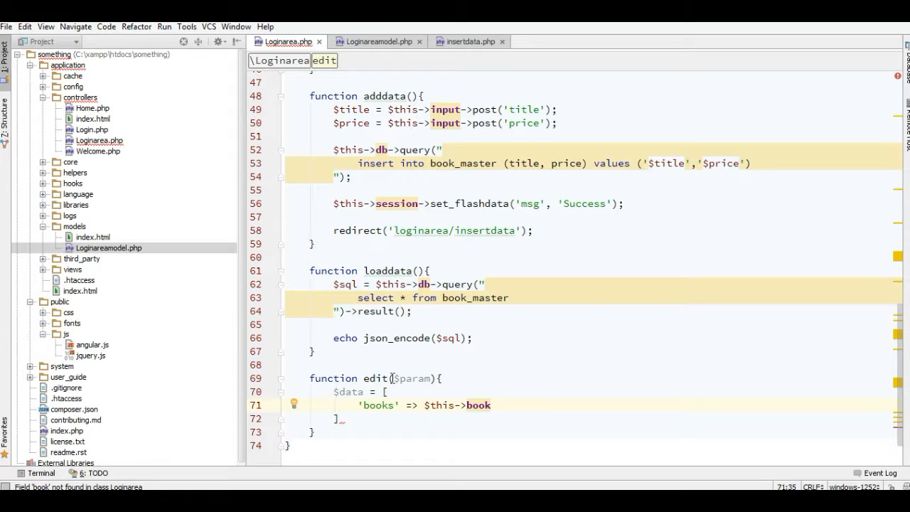
pyautogui.write('->')
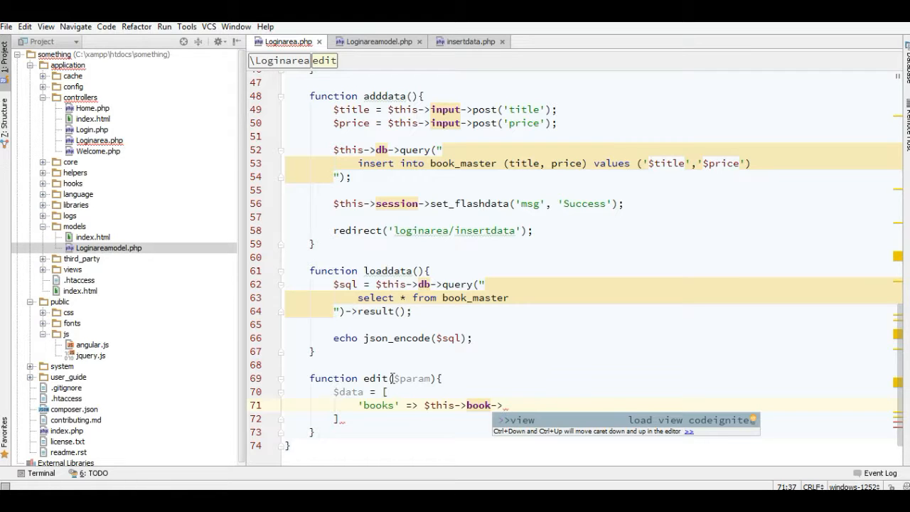
# Check selectBook in the model, then complete 'books' with selectBook($param) and close $data.
pyautogui.click(376, 41)
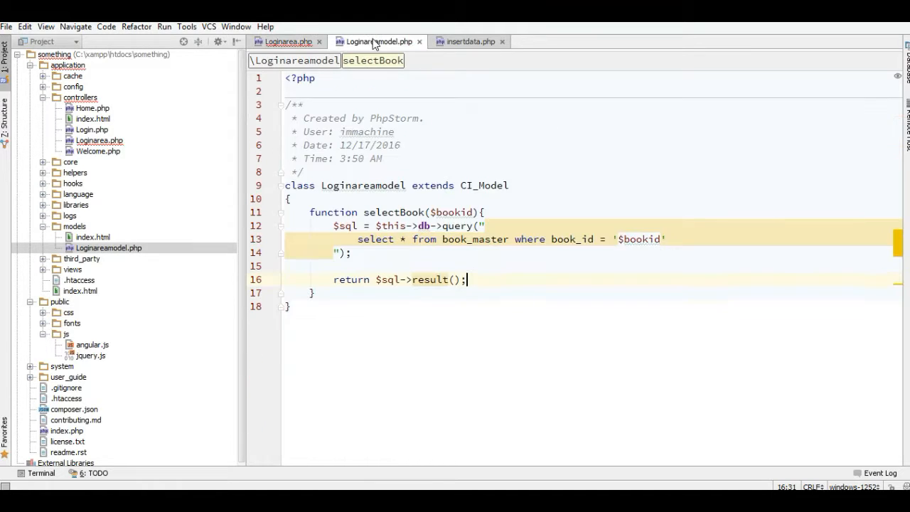
pyautogui.doubleClick(393, 212)
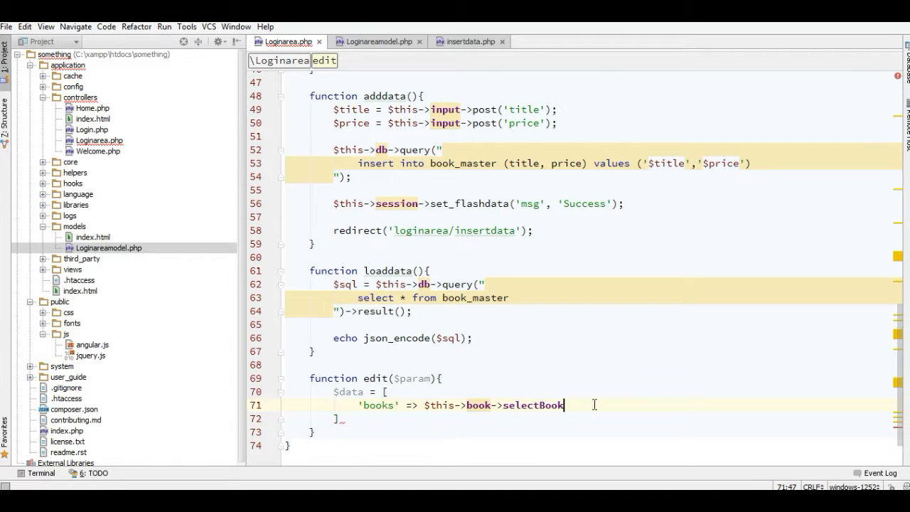
pyautogui.write('(param')
pyautogui.click(593, 419)
pyautogui.write(';')
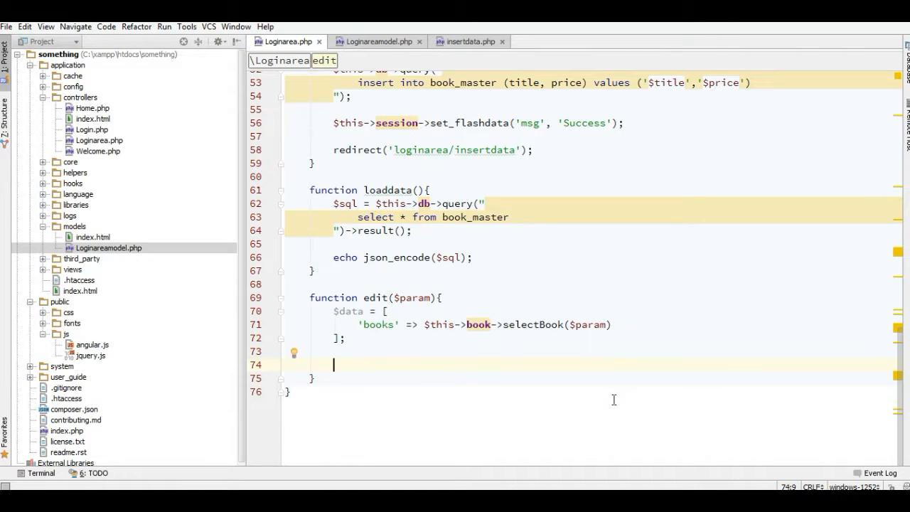
pyautogui.write('ech')
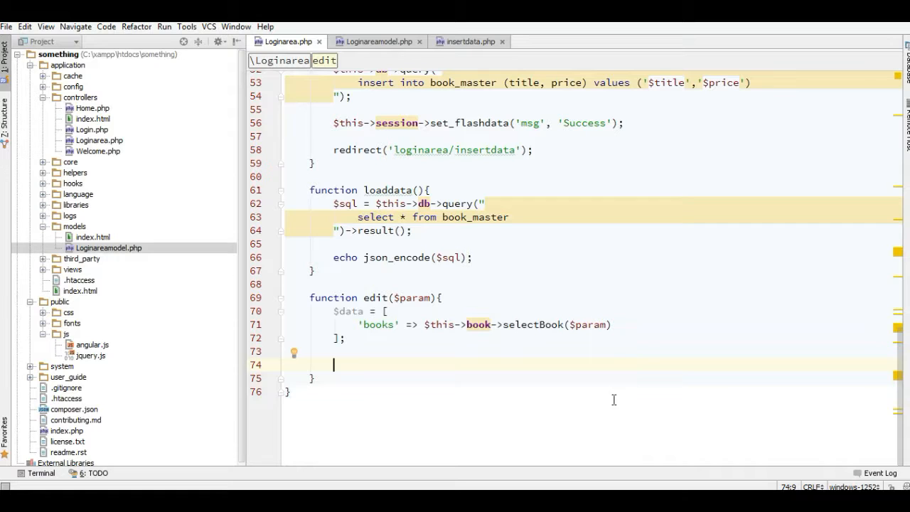
pyautogui.moveTo(359, 320)
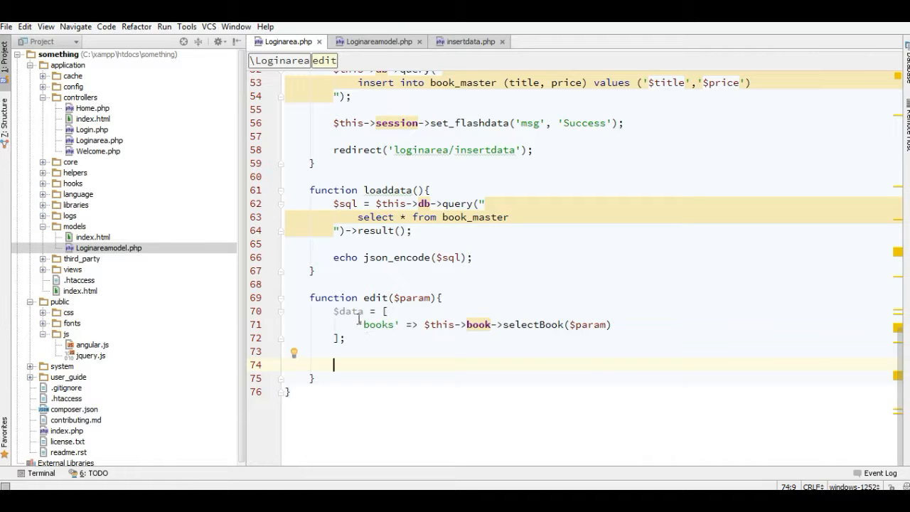
pyautogui.scroll(3)
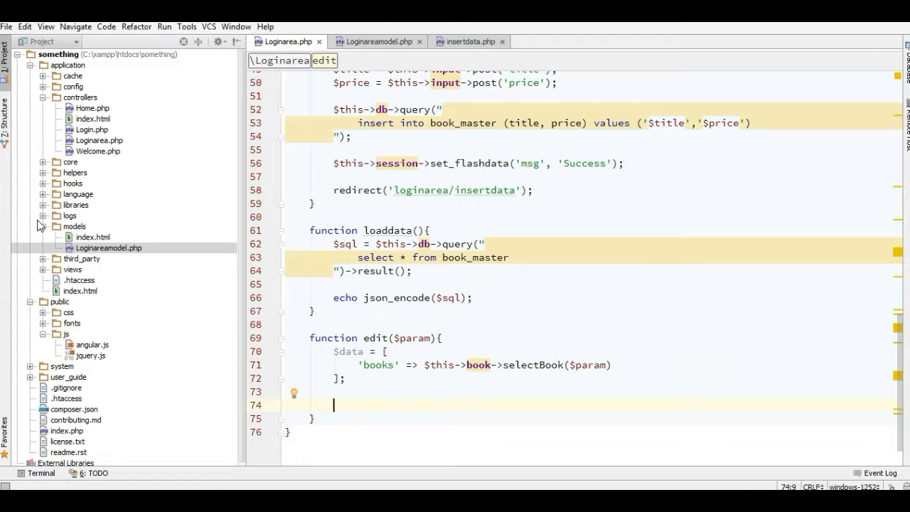
pyautogui.moveTo(42, 198)
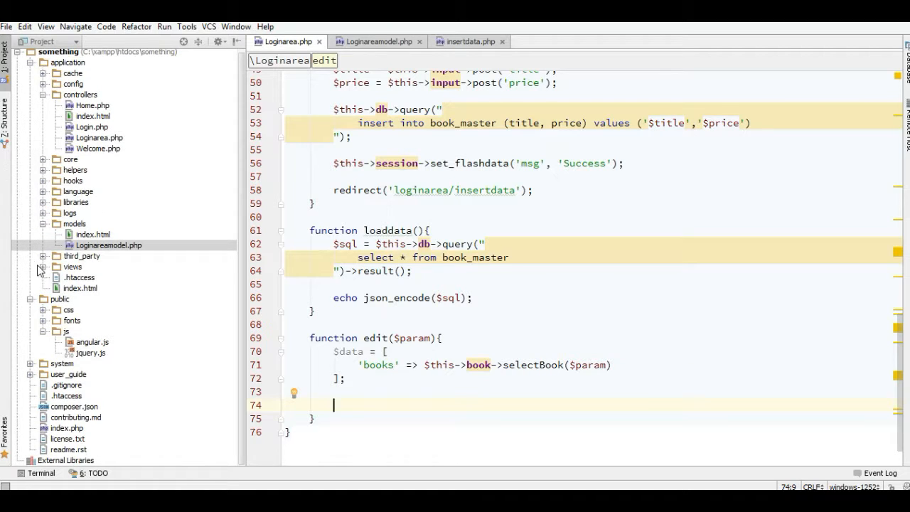
# Create a book_edit.php file inside views/loginarea.
pyautogui.click(47, 267)
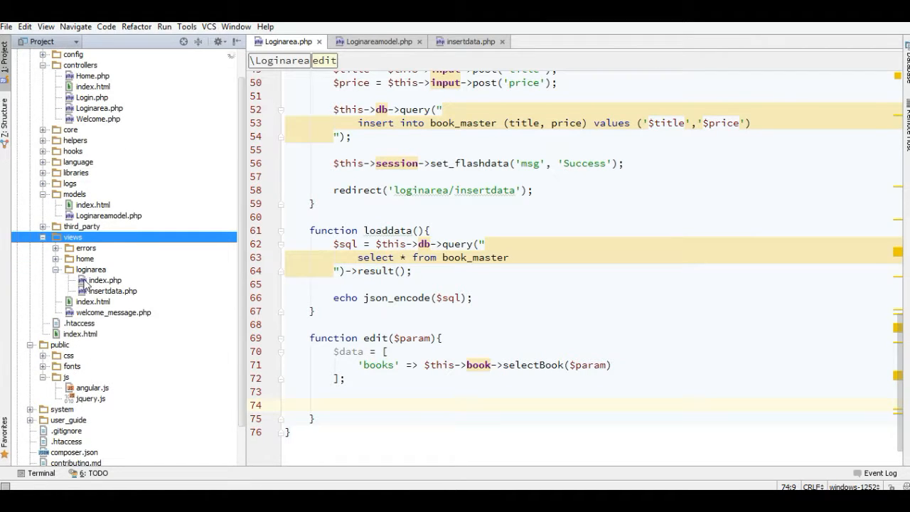
pyautogui.rightClick(90, 269)
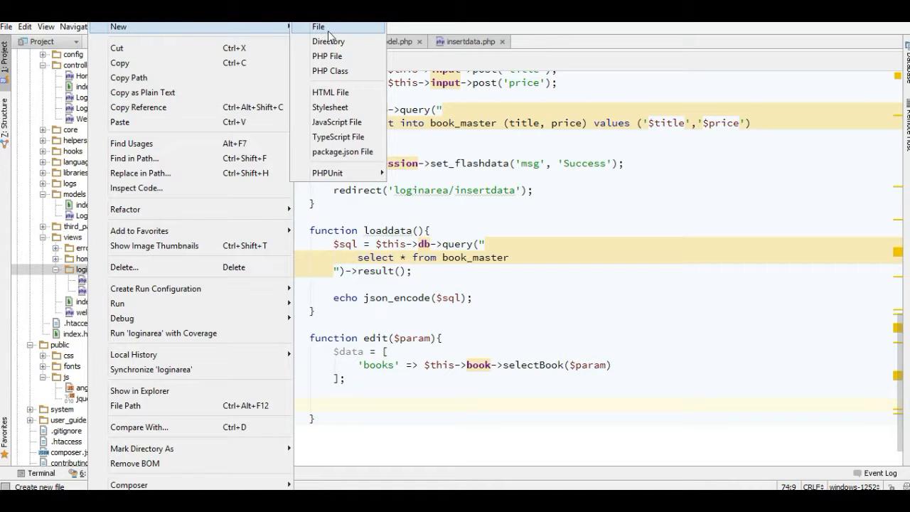
pyautogui.click(319, 26)
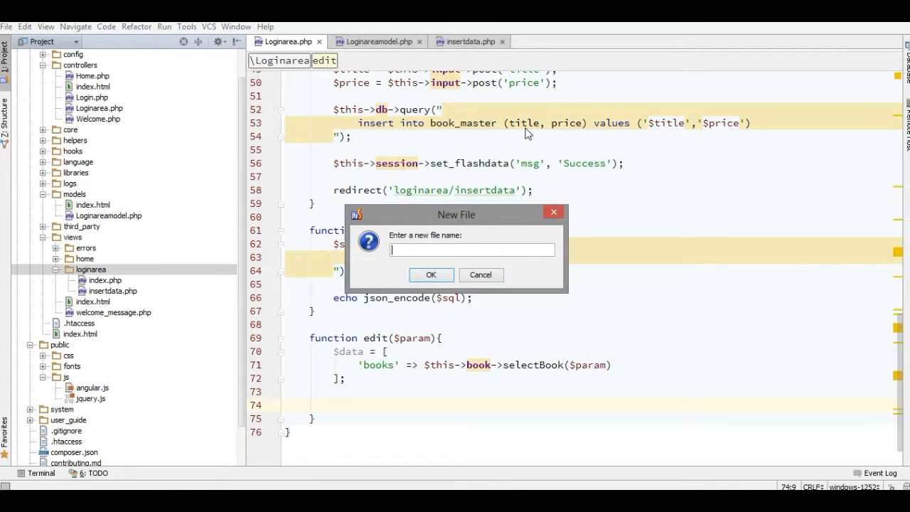
pyautogui.write('book_edit')
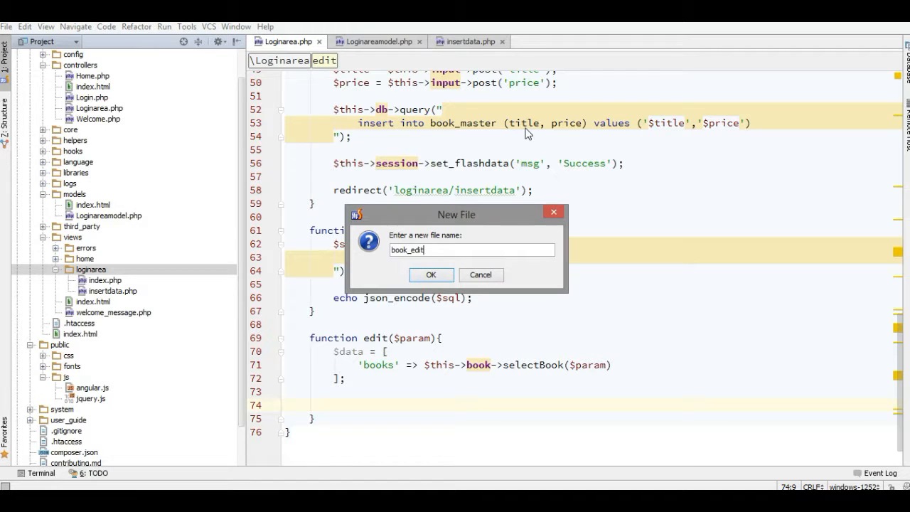
pyautogui.click(431, 275)
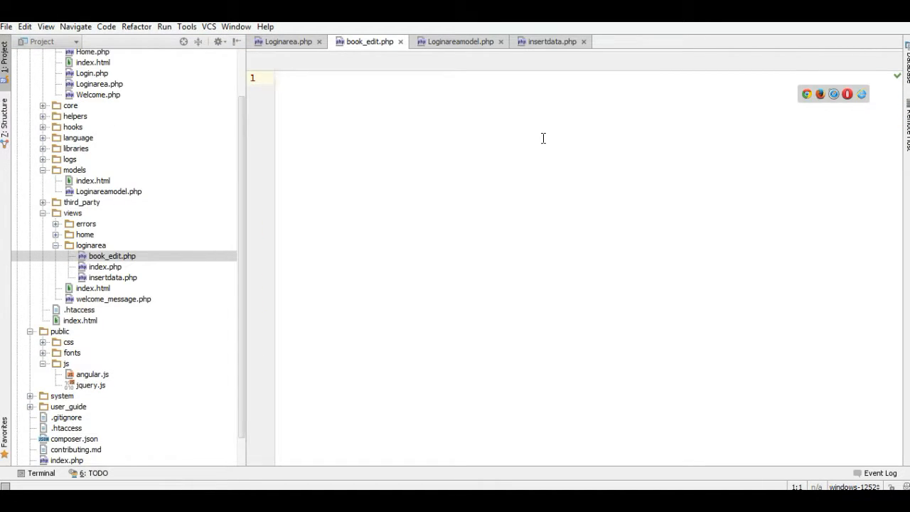
# Add the <?php opening tag to book_edit.php.
pyautogui.write('?>')
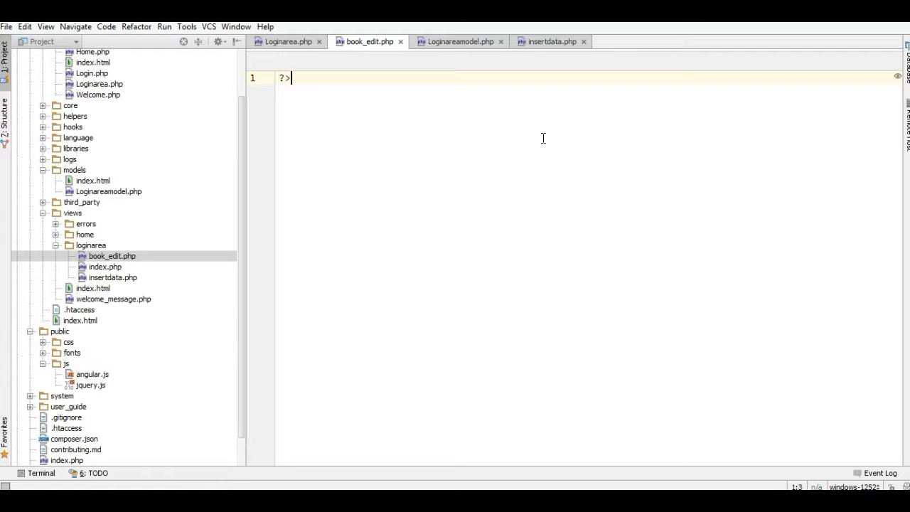
pyautogui.write('<?pphp')
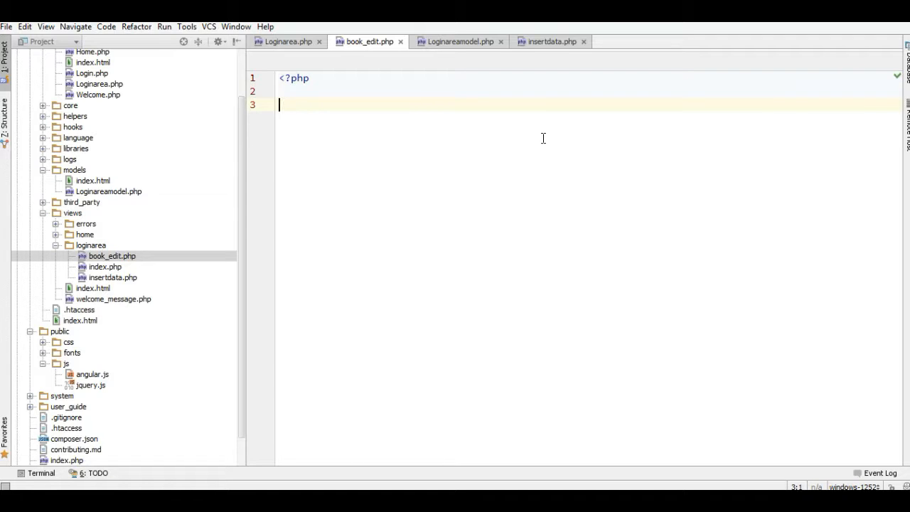
pyautogui.click(284, 41)
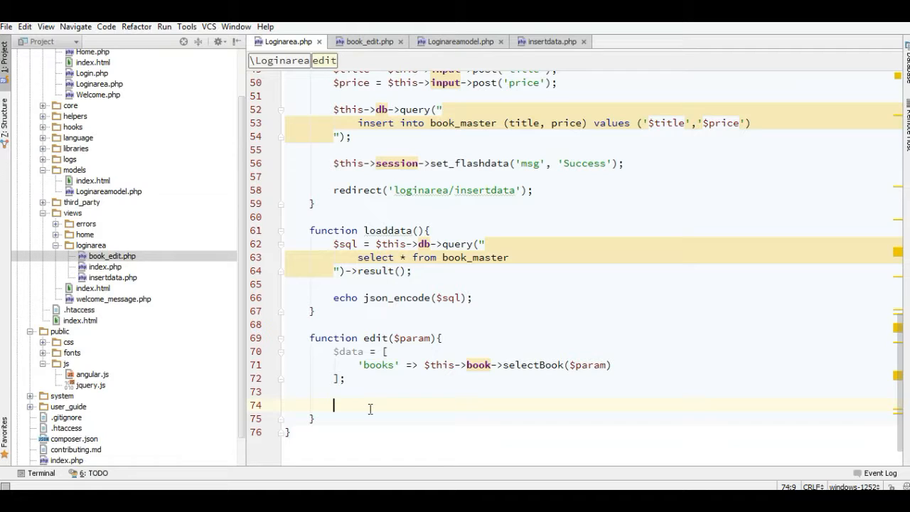
# End edit with $this->master('loginarea/book_edit', $data);.
pyautogui.write('master(')
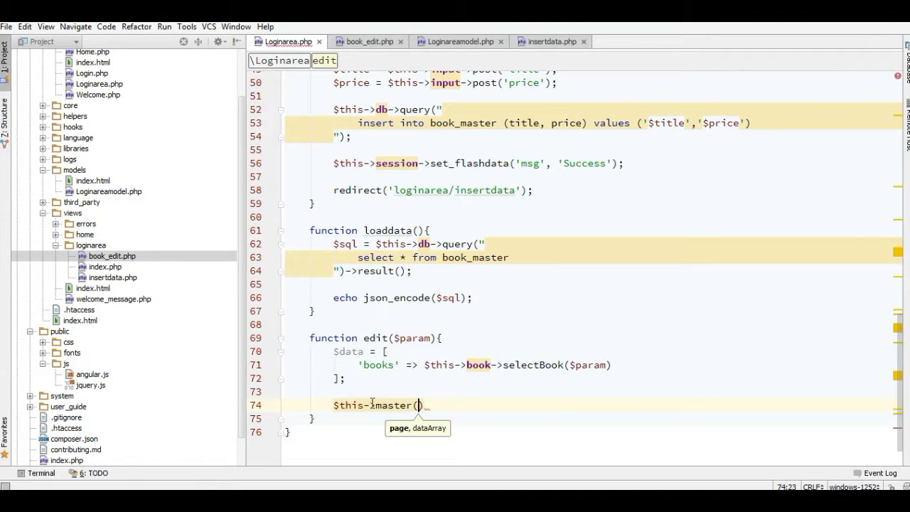
pyautogui.write("'")
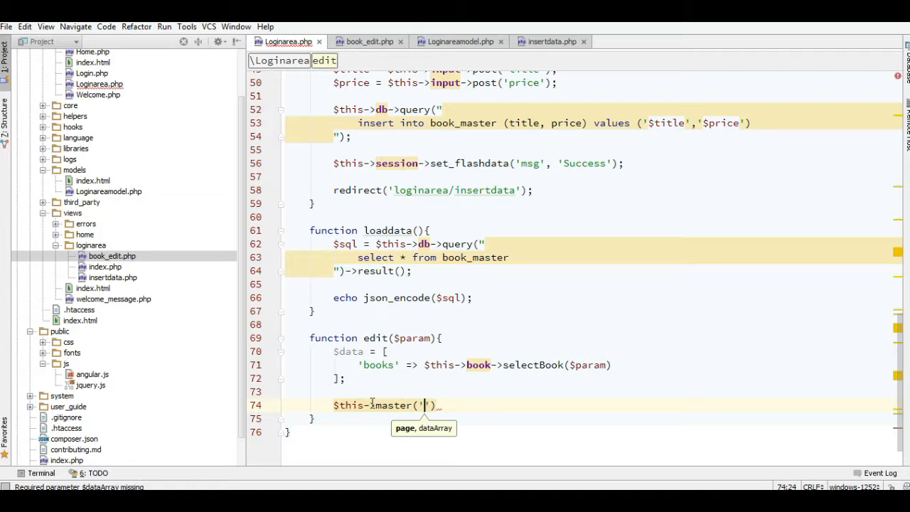
pyautogui.write('login')
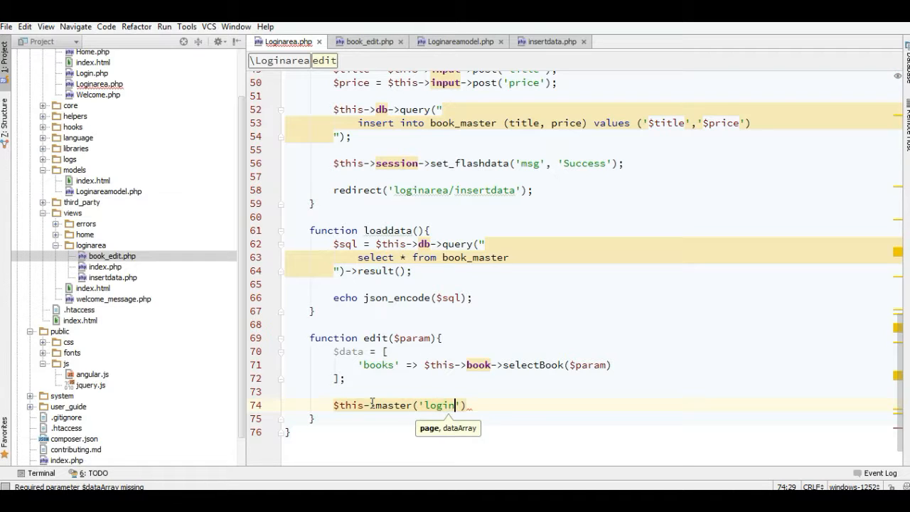
pyautogui.write('area')
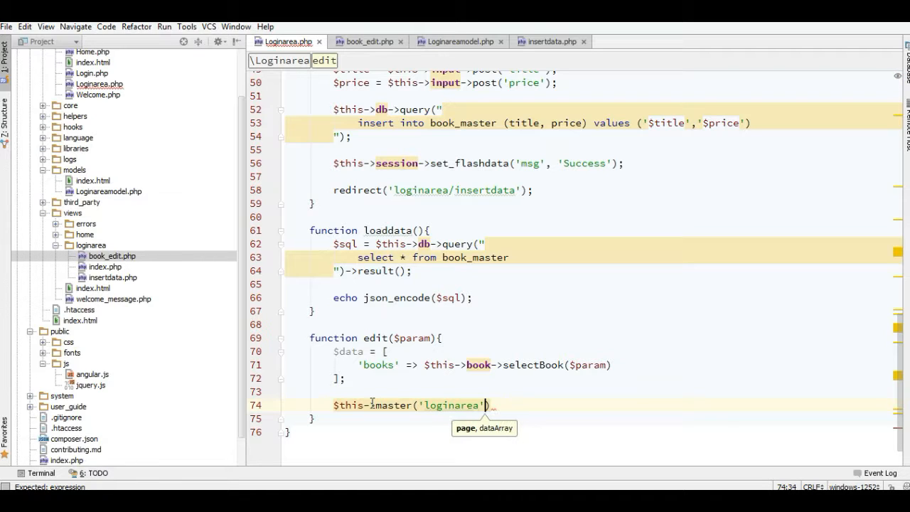
pyautogui.write('/')
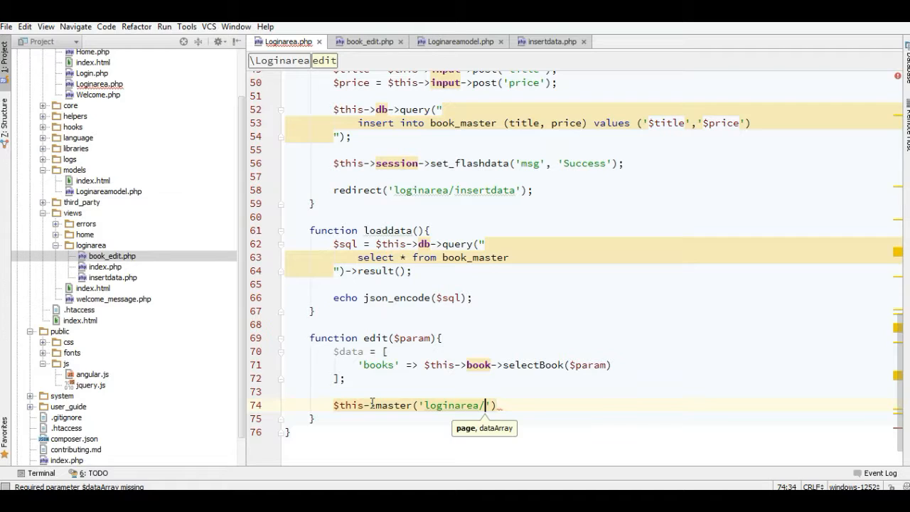
pyautogui.write('book_edit')
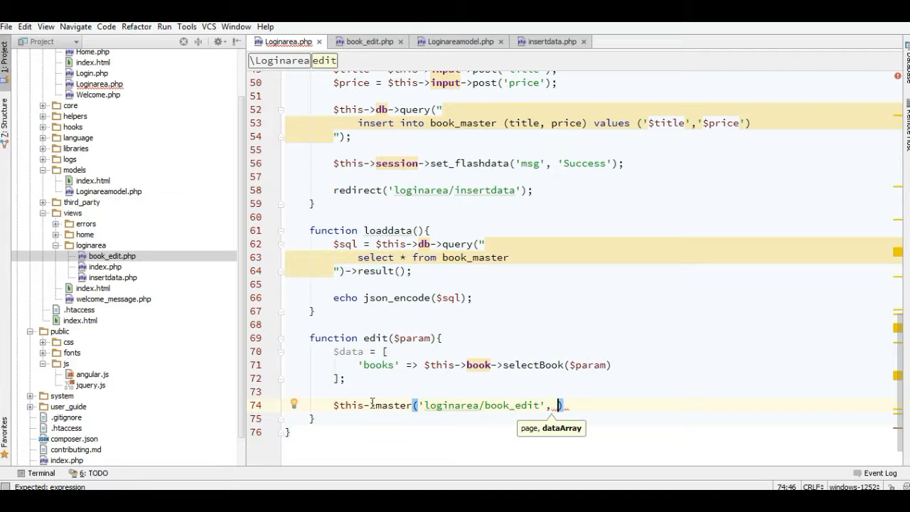
pyautogui.write('$data')
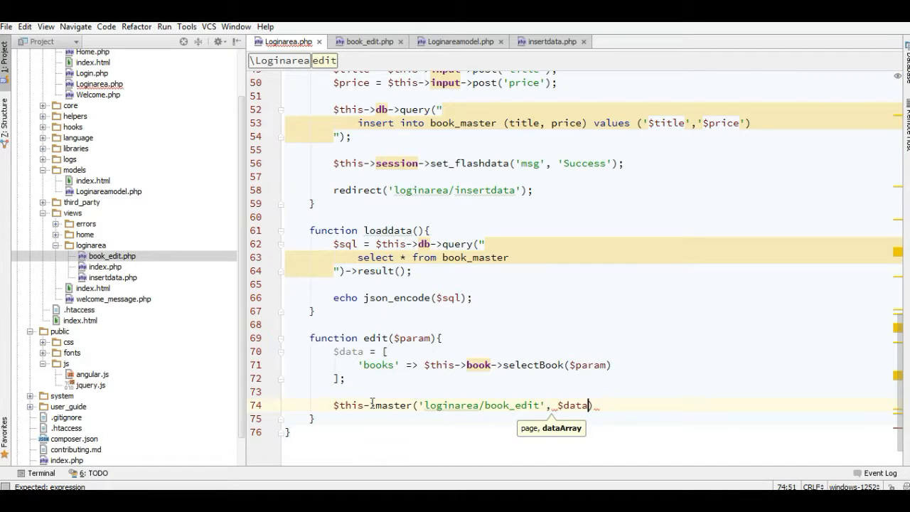
pyautogui.write(';')
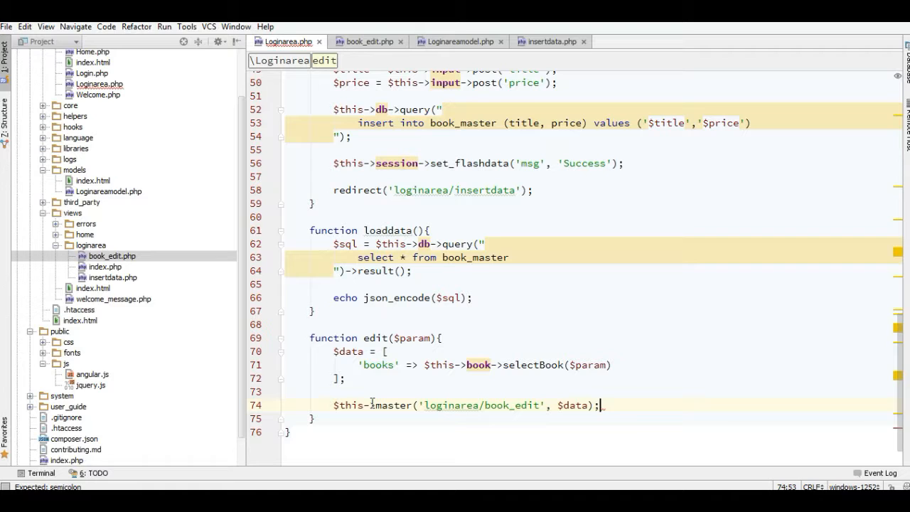
pyautogui.click(367, 41)
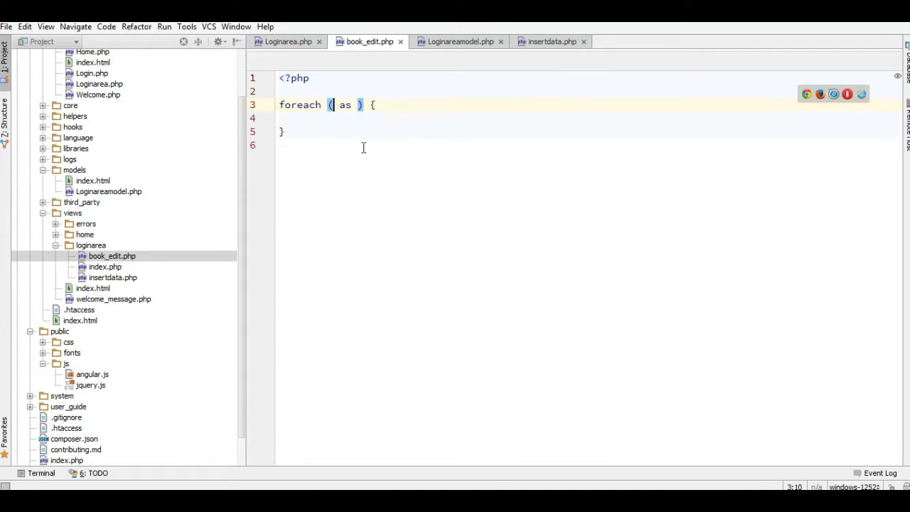
# Loop foreach ($books as $book), echoing book_id, title and price.
pyautogui.write('$bo')
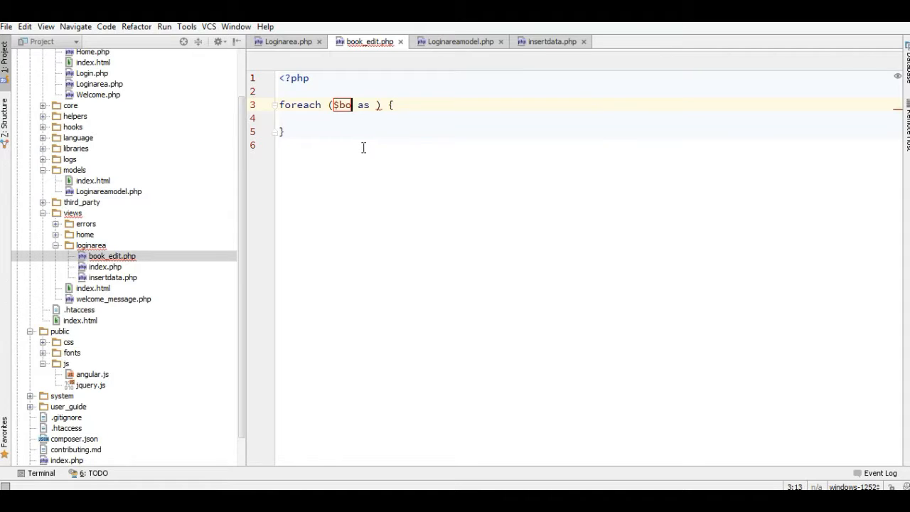
pyautogui.write('oks as $')
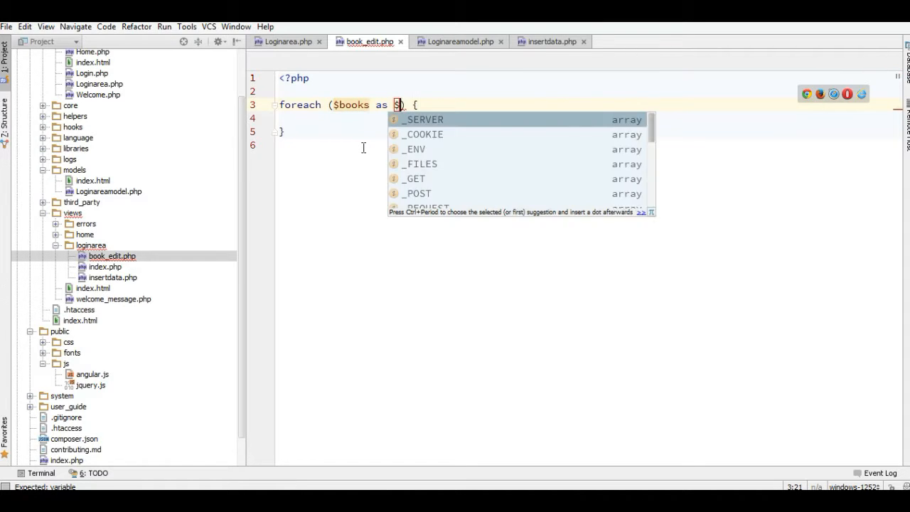
pyautogui.write('book')
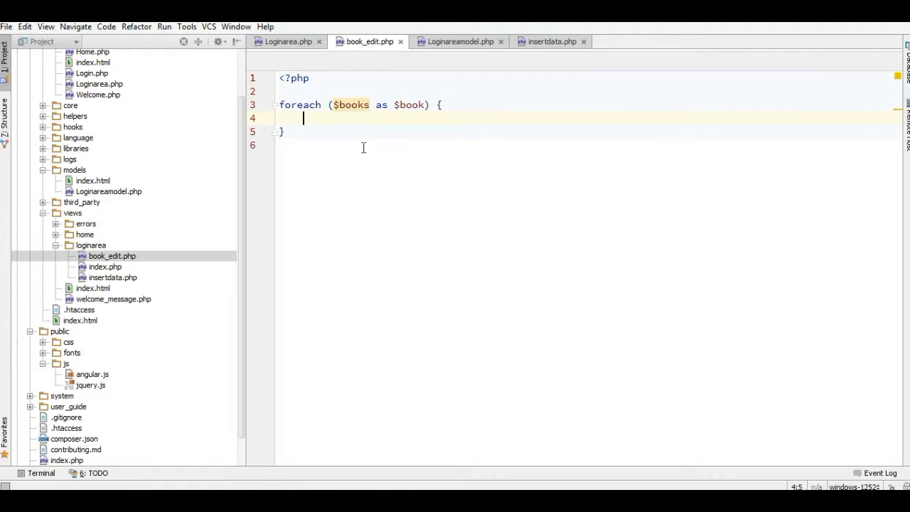
pyautogui.write('book')
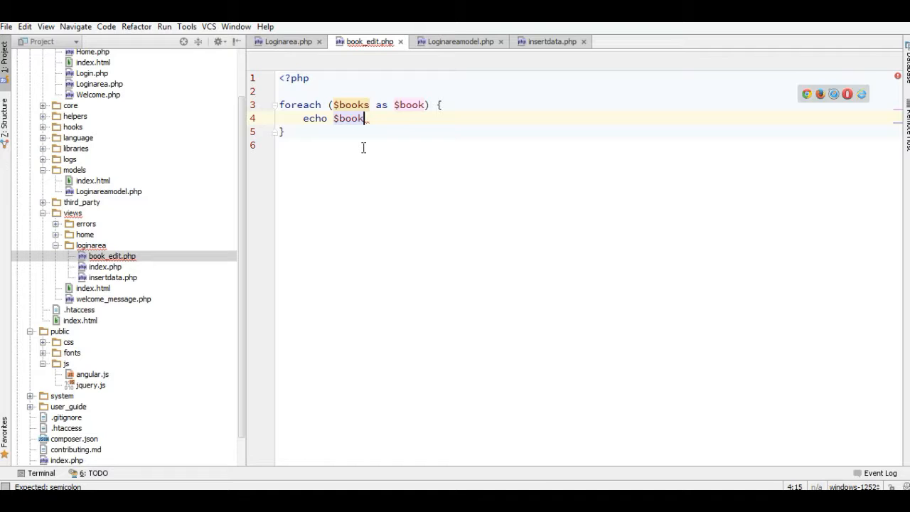
pyautogui.write('->book')
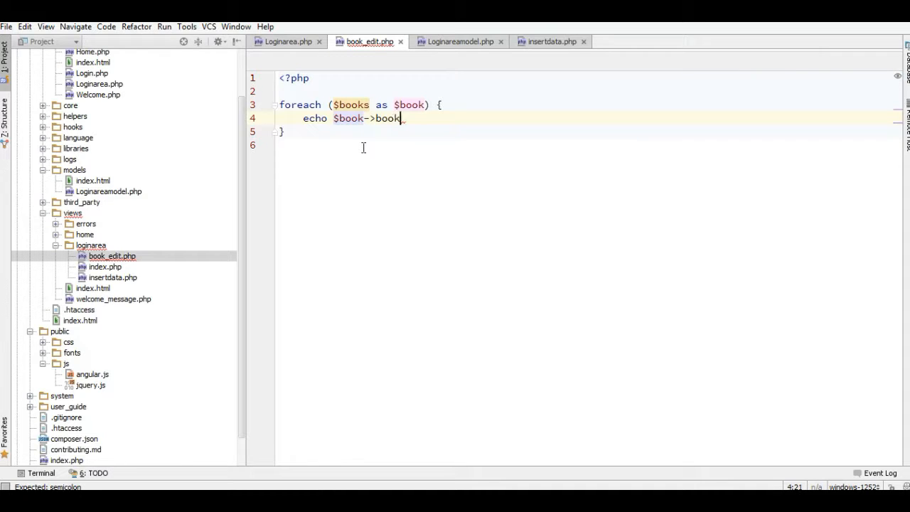
pyautogui.write('_id;')
pyautogui.write('echo $book->title;')
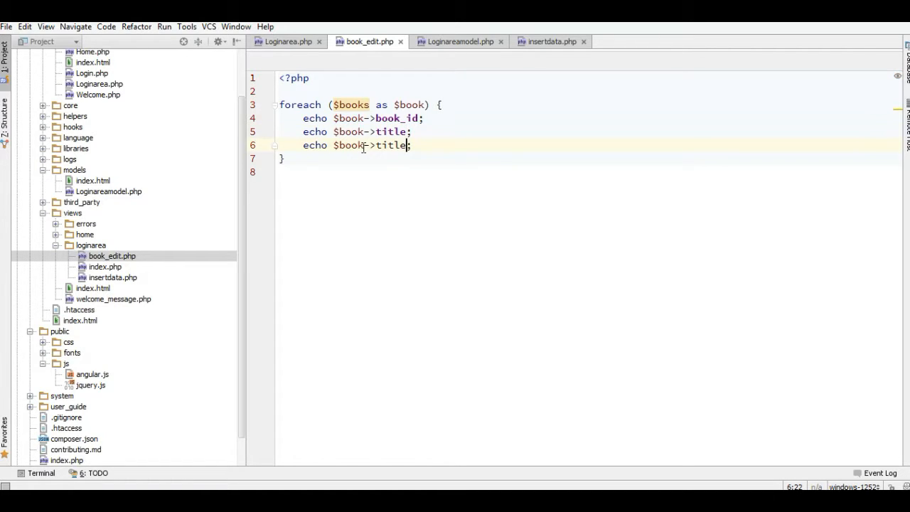
pyautogui.write('price')
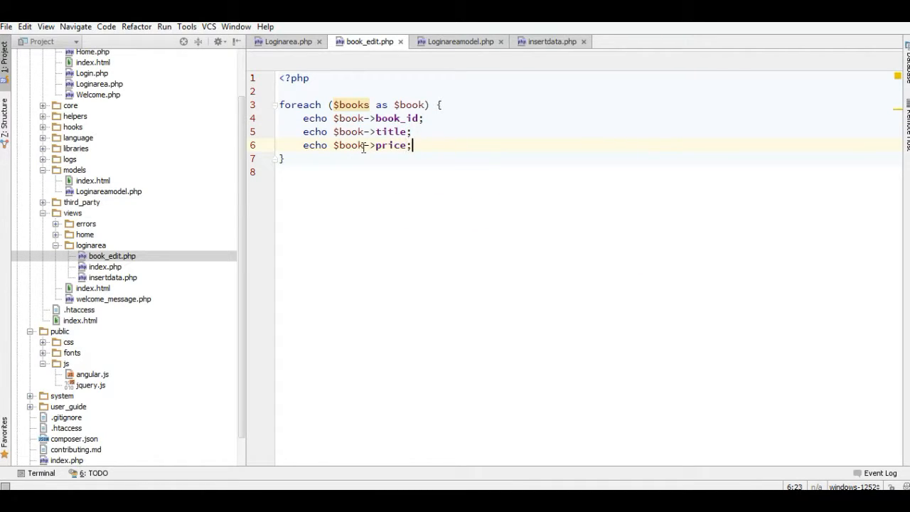
pyautogui.doubleClick(390, 131)
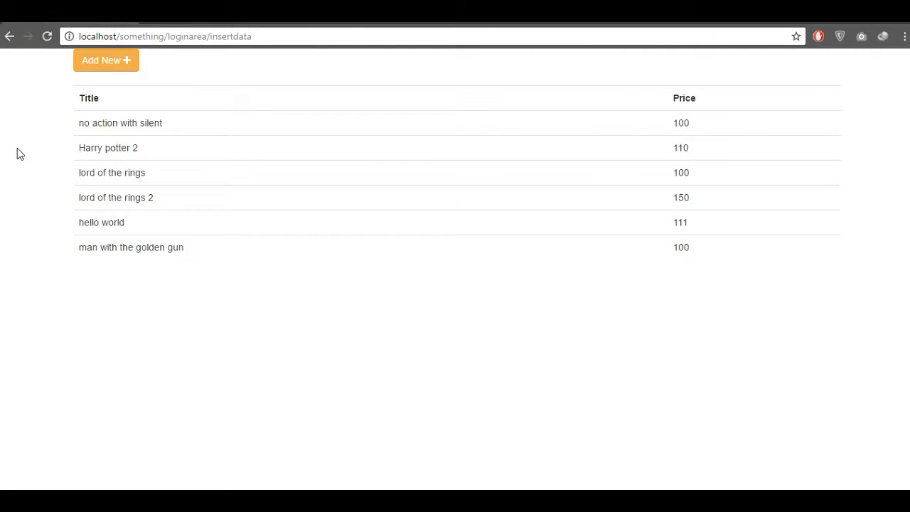
pyautogui.moveTo(123, 177)
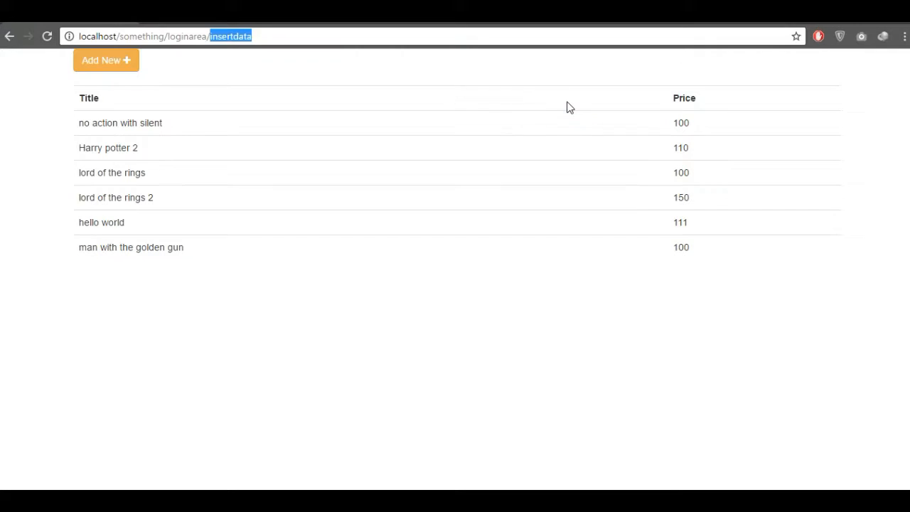
# Load localhost/something/loginarea/edit/1 in the Chrome address bar.
pyautogui.write('localhost/something/loginarea/edit/')
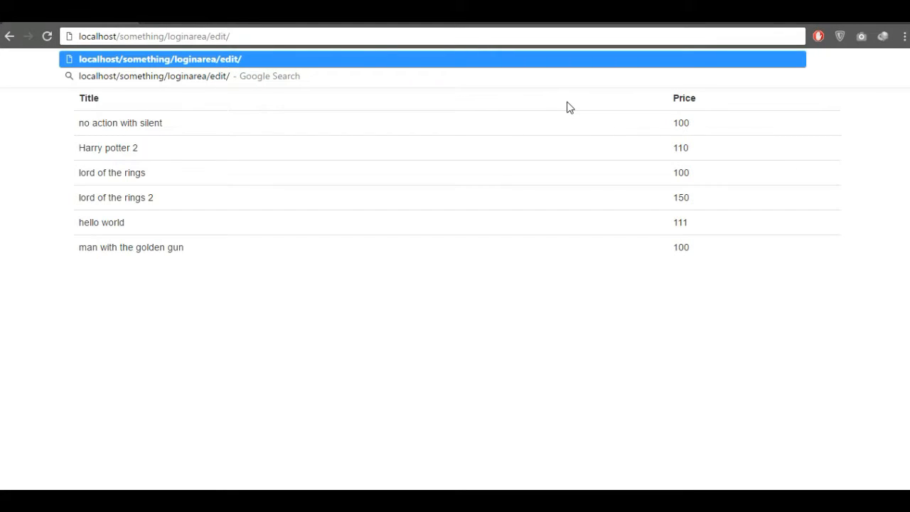
pyautogui.write('1')
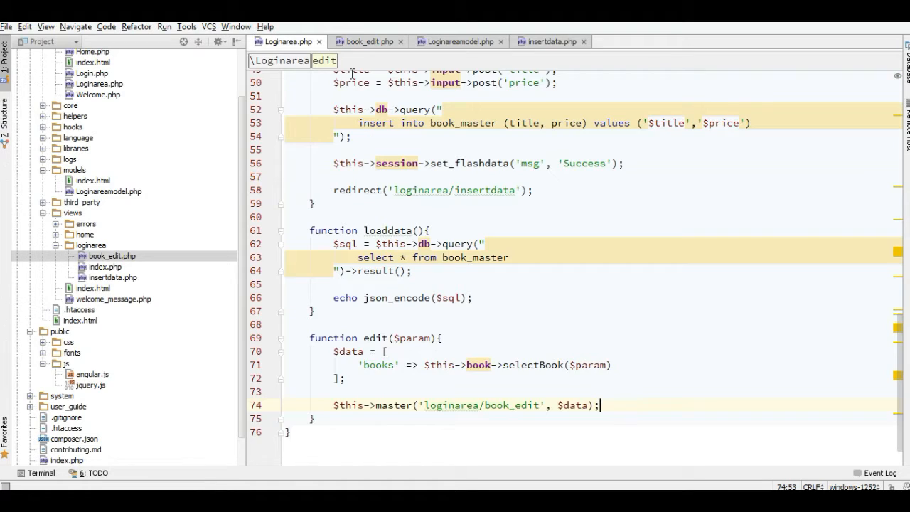
# Find the book_edit view name in master() and bring up book_edit.php to clear its loop.
pyautogui.scroll(-3)
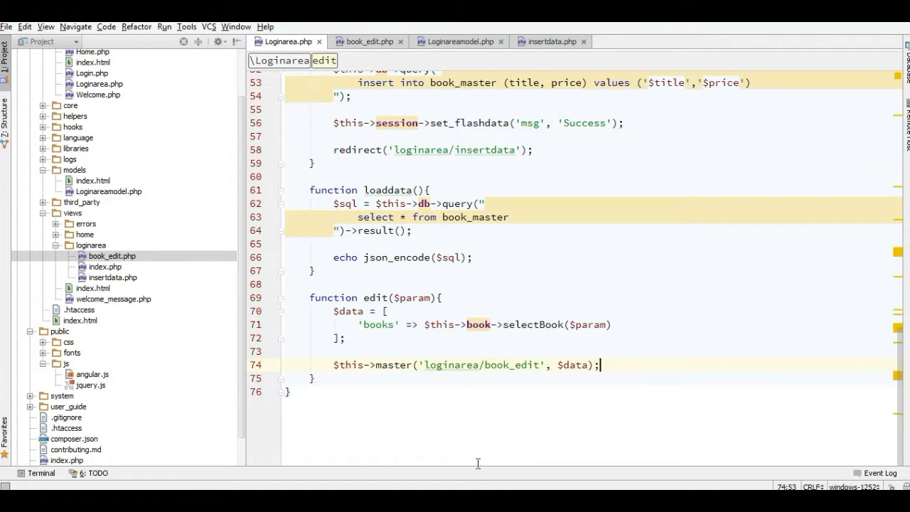
pyautogui.doubleClick(451, 364)
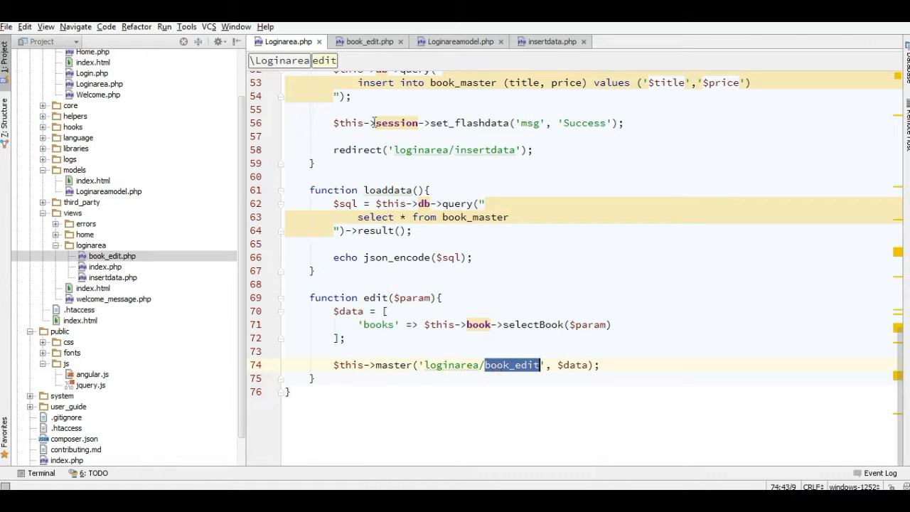
pyautogui.click(367, 41)
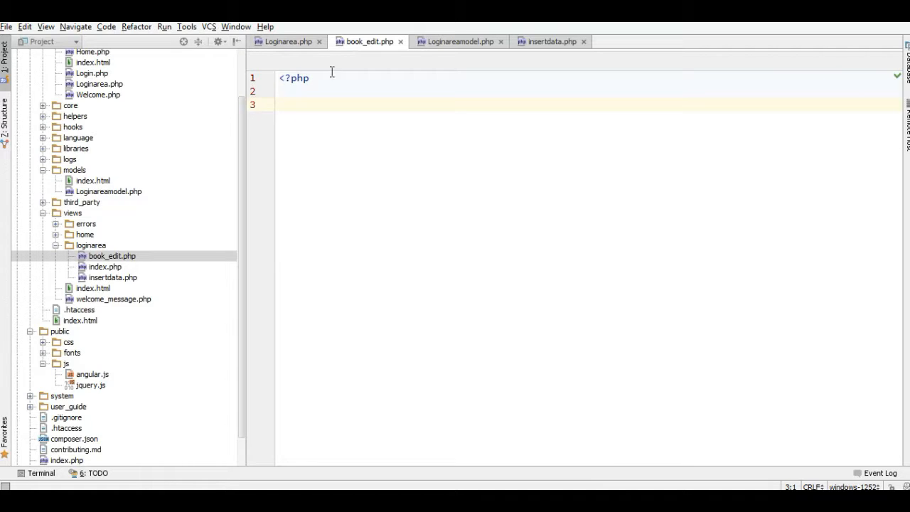
pyautogui.moveTo(459, 41)
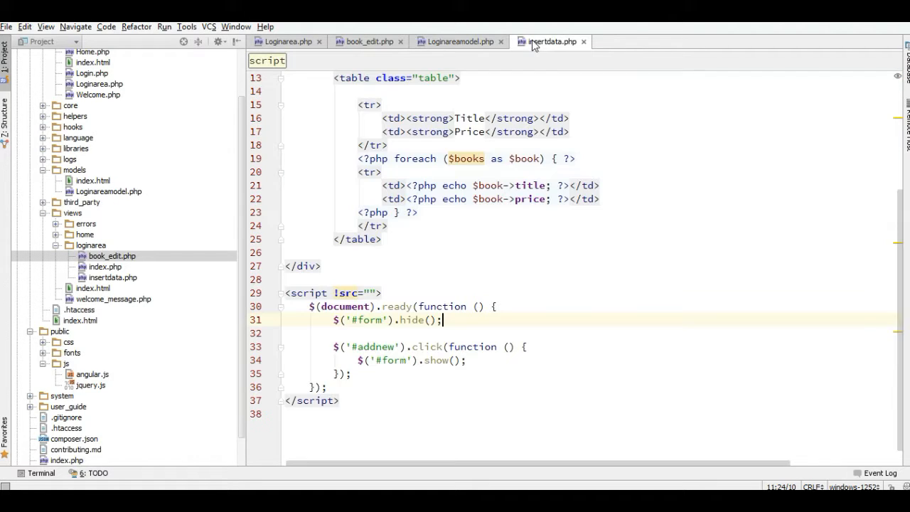
# Select the insertdata.php container and add-book form markup for copying into book_edit.php.
pyautogui.scroll(3)
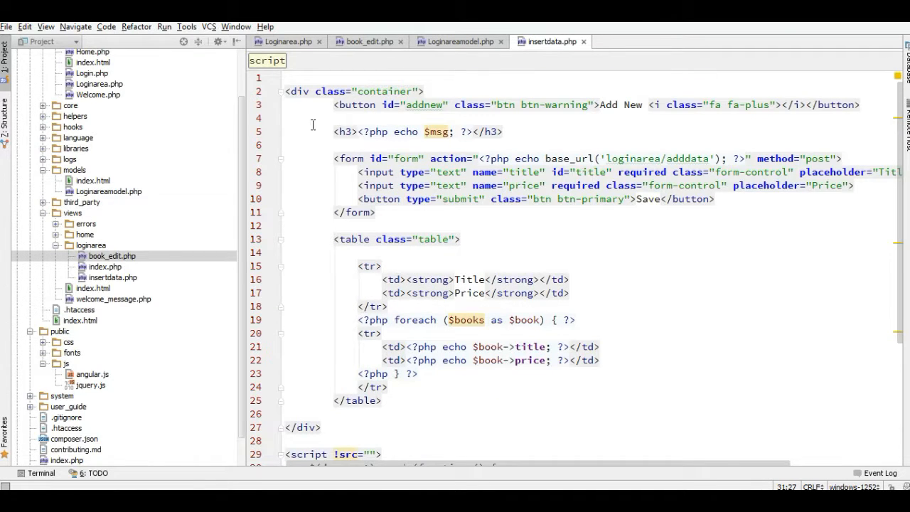
pyautogui.moveTo(434, 58)
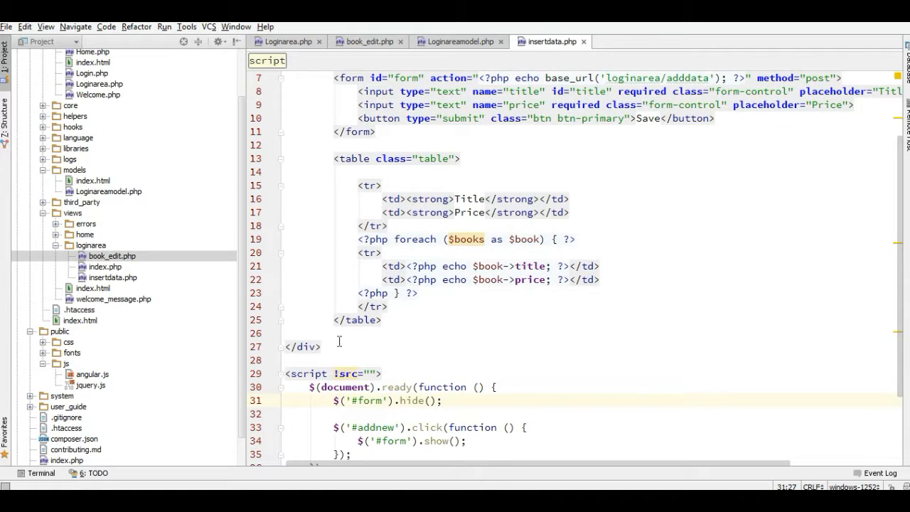
pyautogui.scroll(3)
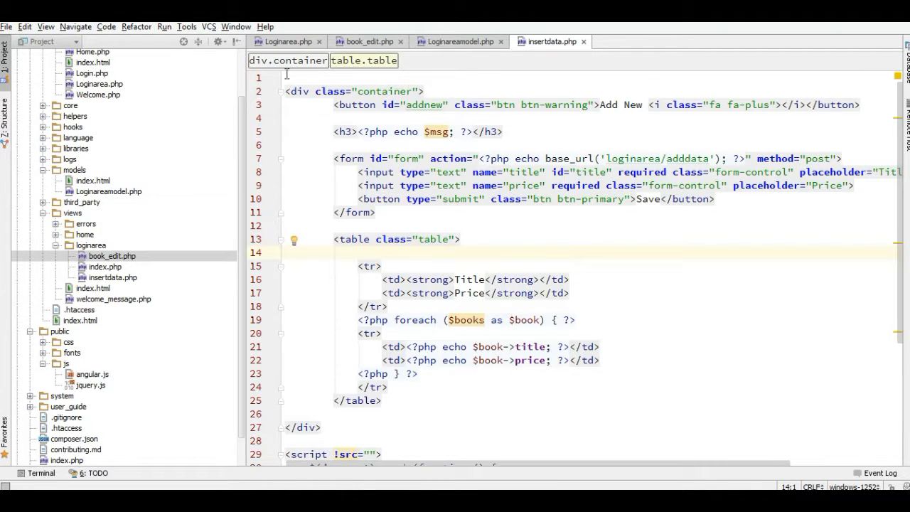
pyautogui.press('ctrl+a')
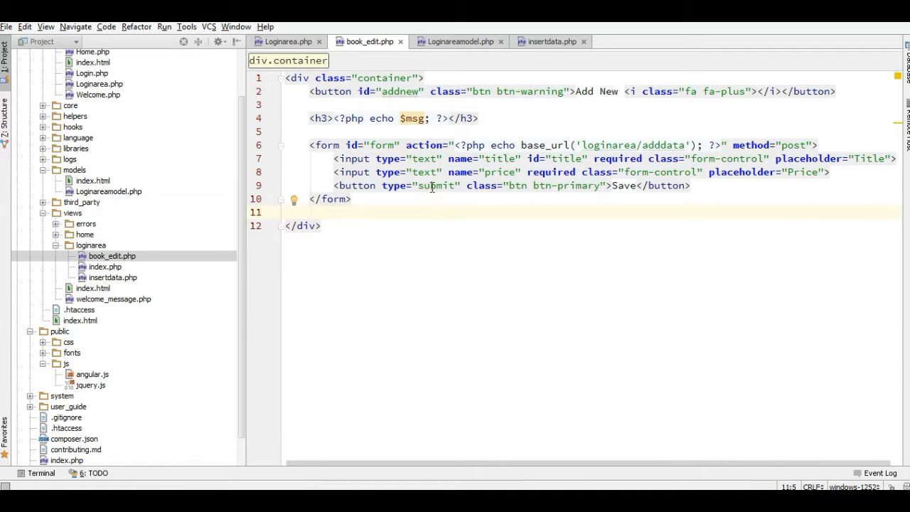
# Remove the adddata form target and wrap the form in a foreach ($books as $book) loop.
pyautogui.doubleClick(663, 145)
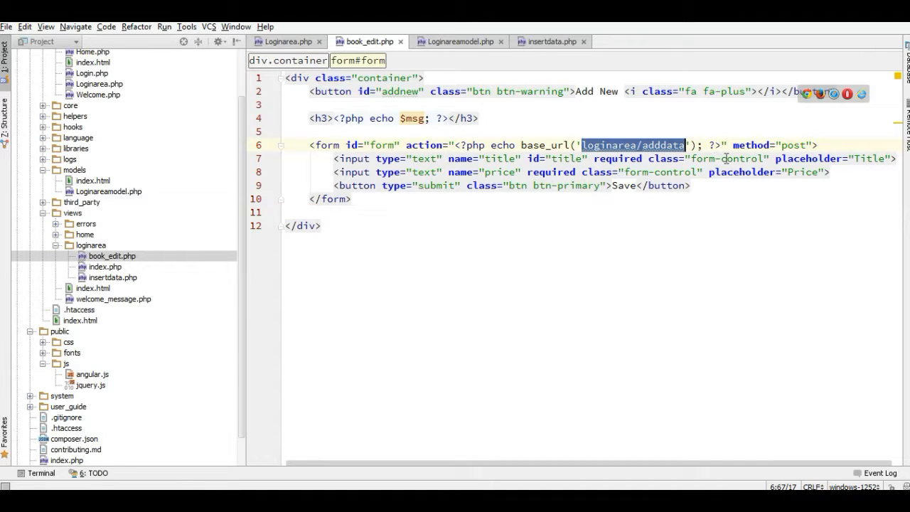
pyautogui.press('Delete')
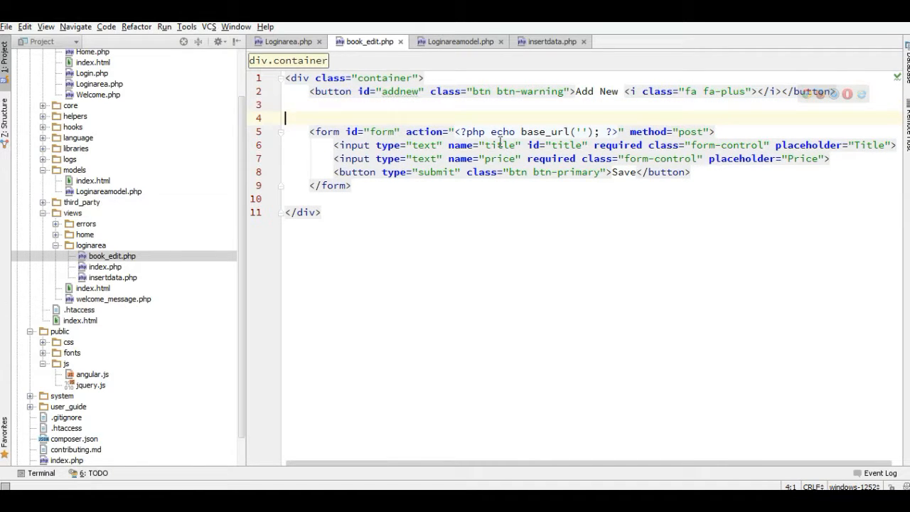
pyautogui.write('foreach ( as ) { ?>')
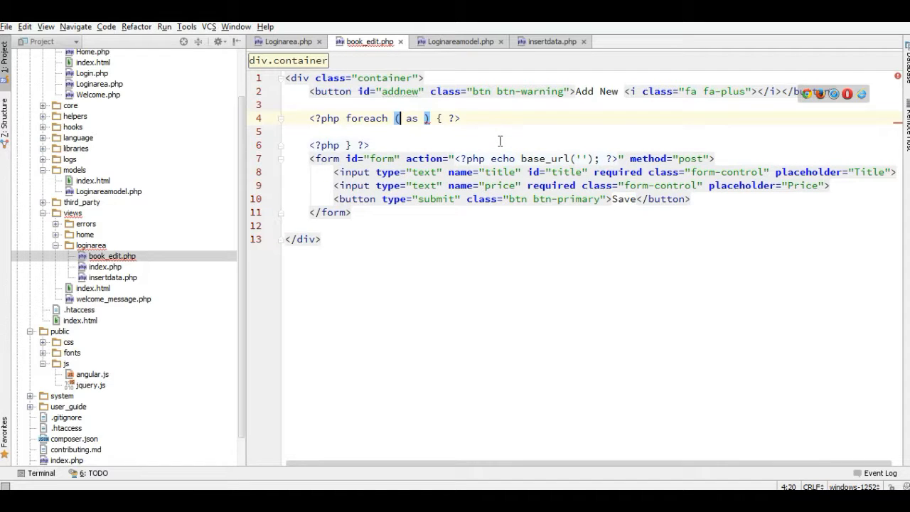
pyautogui.write('$books')
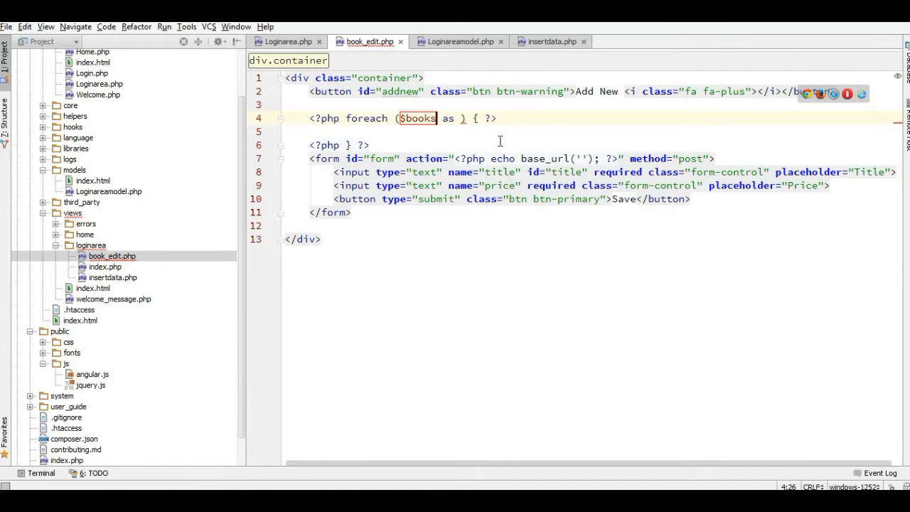
pyautogui.write('$book')
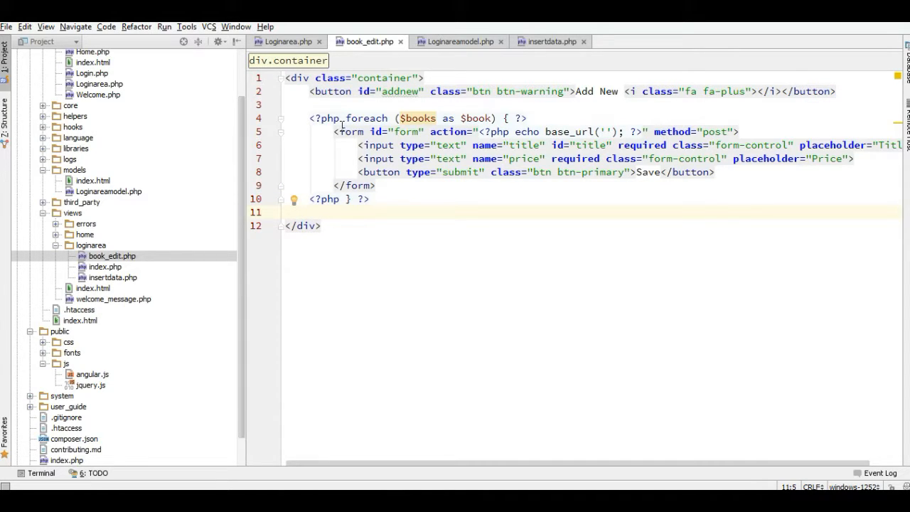
pyautogui.click(375, 186)
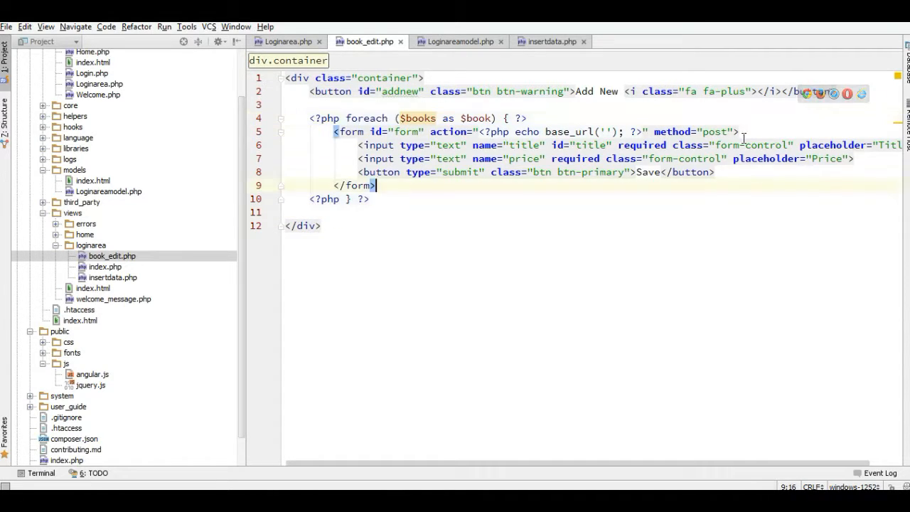
# Add value attributes echoing the book's title and price to the form inputs.
pyautogui.click(801, 145)
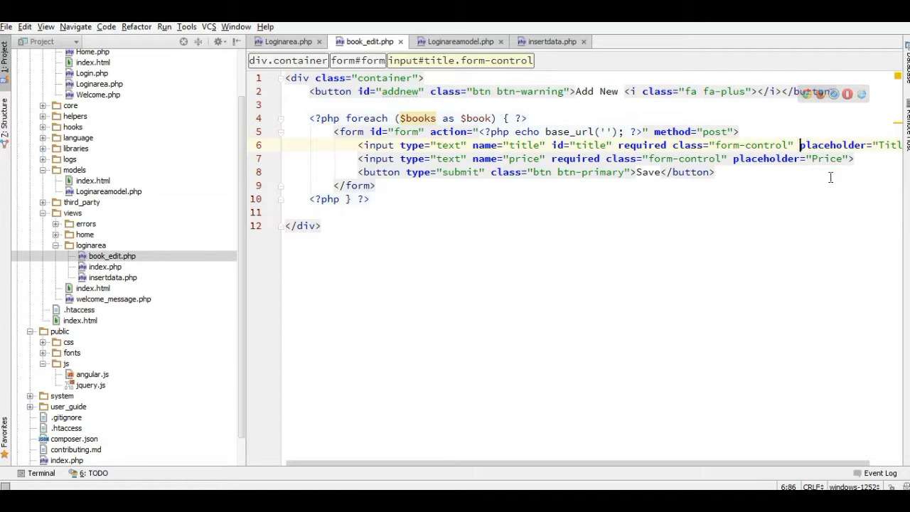
pyautogui.doubleClick(448, 145)
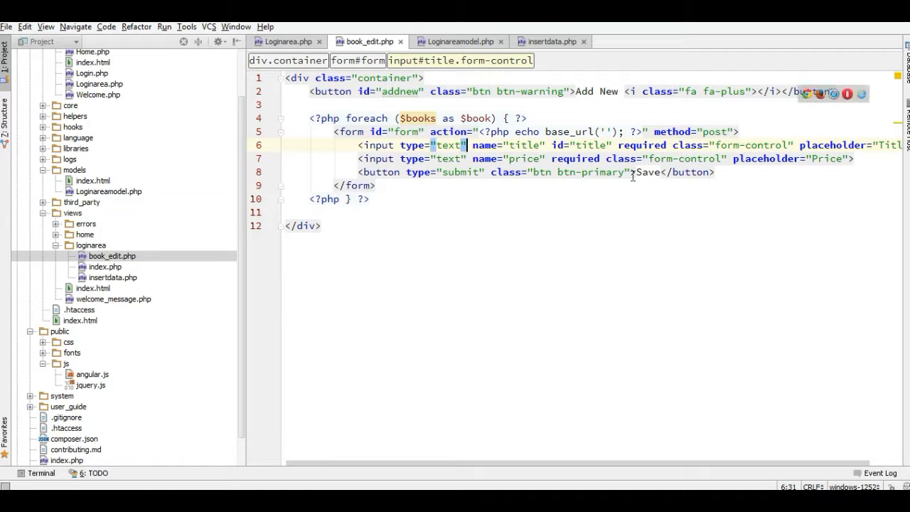
pyautogui.write('value="<?php echo $book=; ?>')
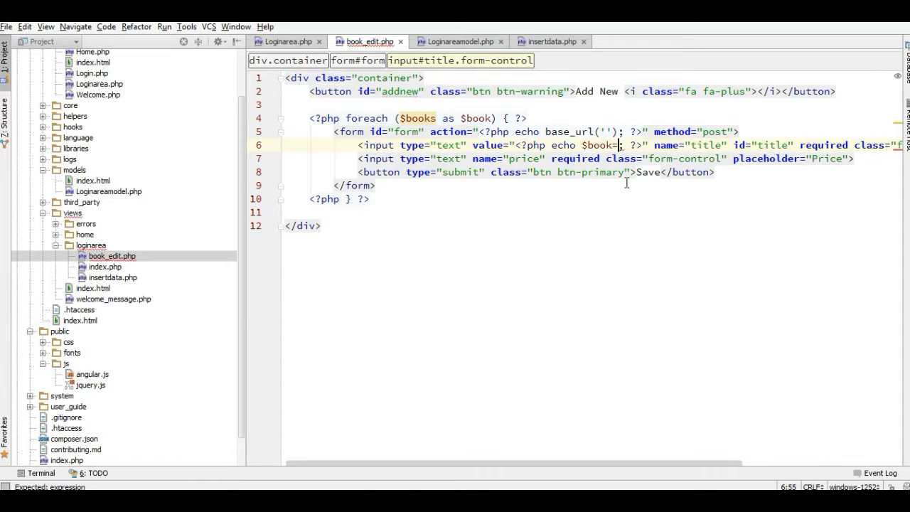
pyautogui.write('->title')
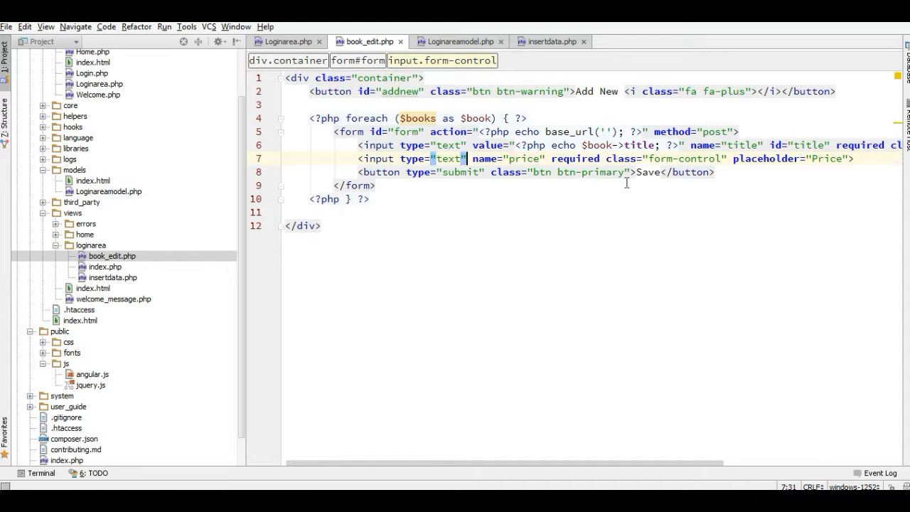
pyautogui.write('value=""')
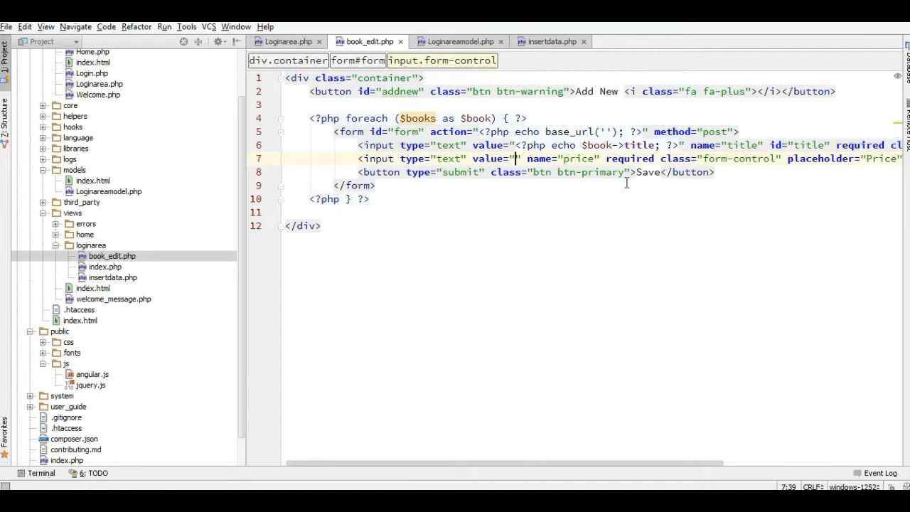
pyautogui.write('<?php echo book->price; ?>')
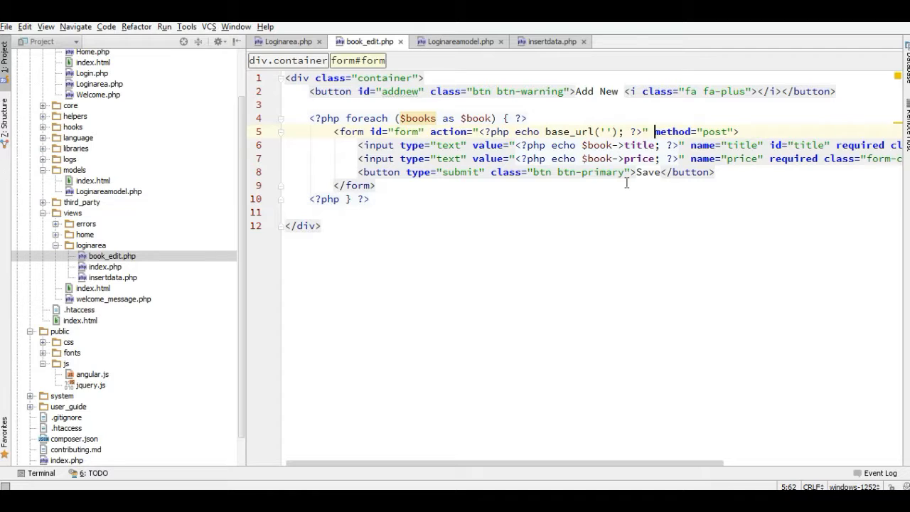
# Add a bookid input whose value echoes $book->book_id at the top of the form.
pyautogui.press('Enter')
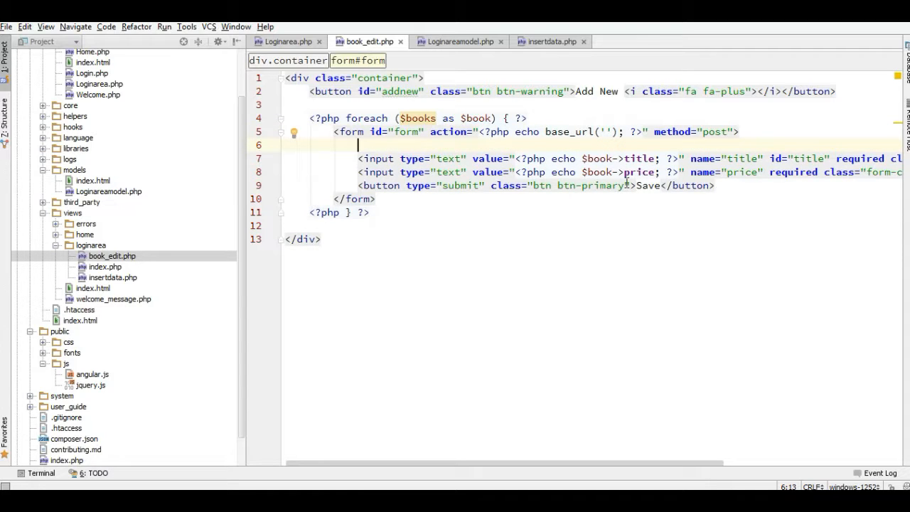
pyautogui.write('<input type="text">')
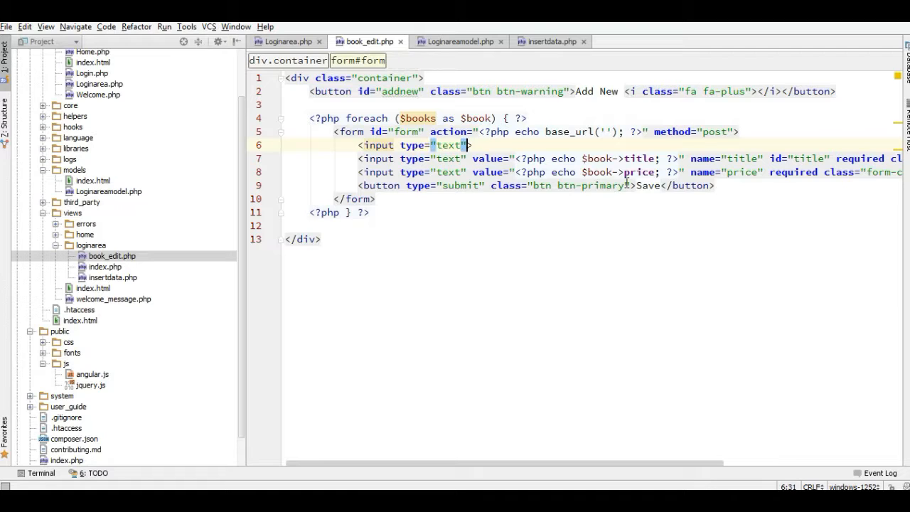
pyautogui.write('name="b')
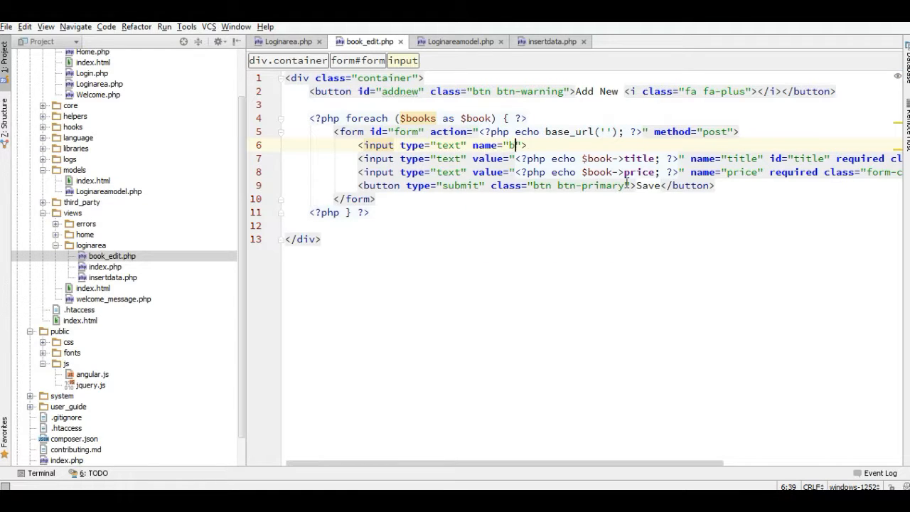
pyautogui.write('ookid')
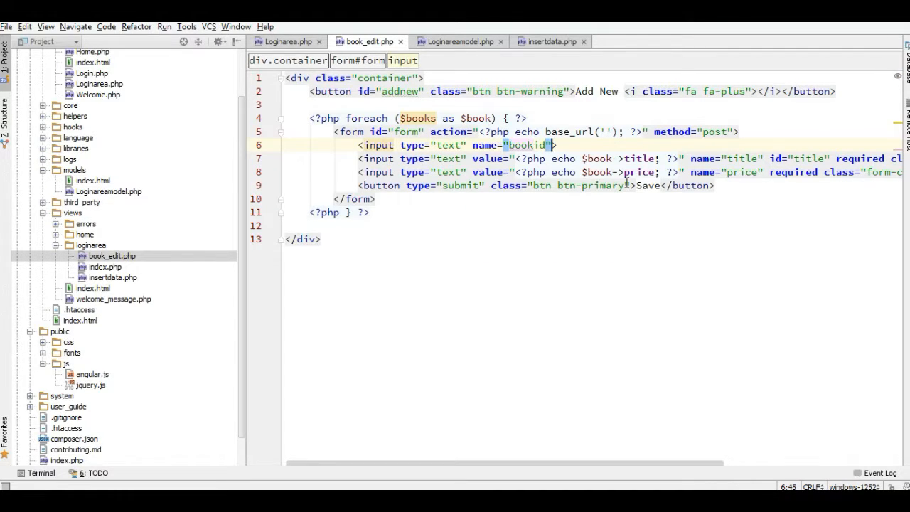
pyautogui.write('value="p"')
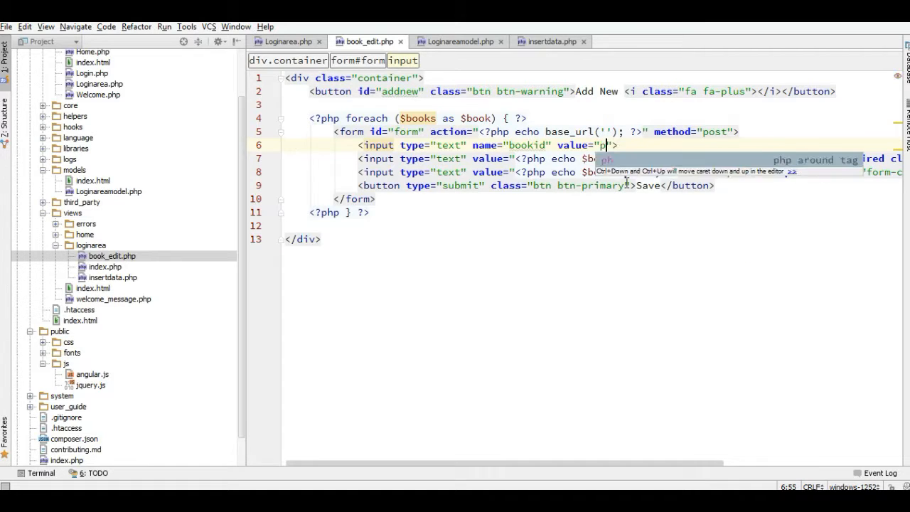
pyautogui.write('<?php echo $book-; ?>')
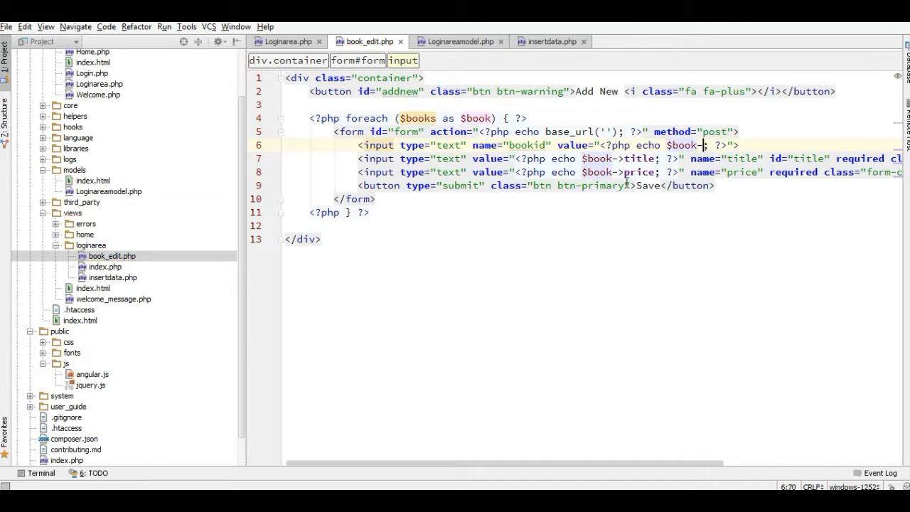
pyautogui.write('->book_')
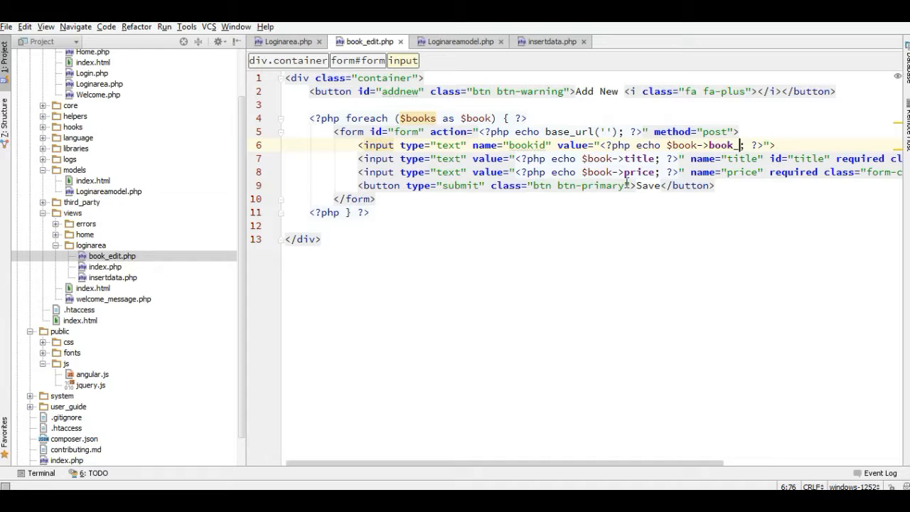
pyautogui.write('id')
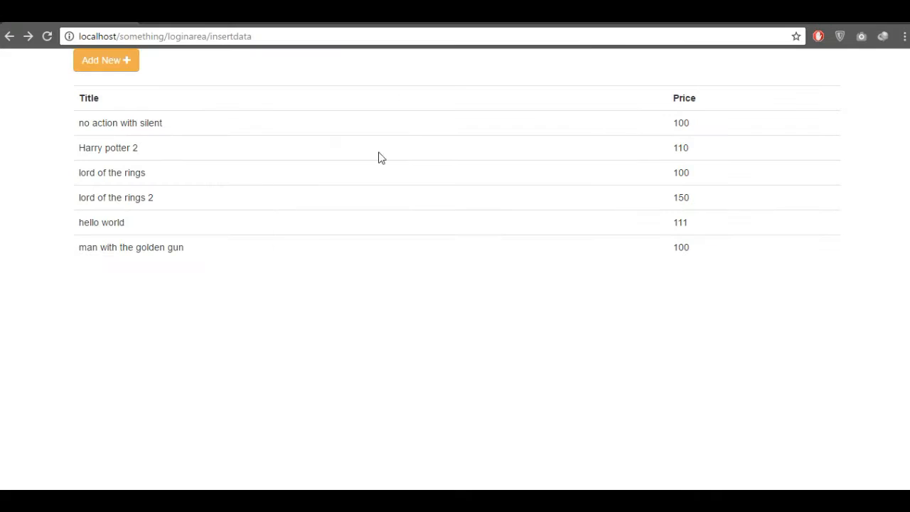
pyautogui.moveTo(388, 222)
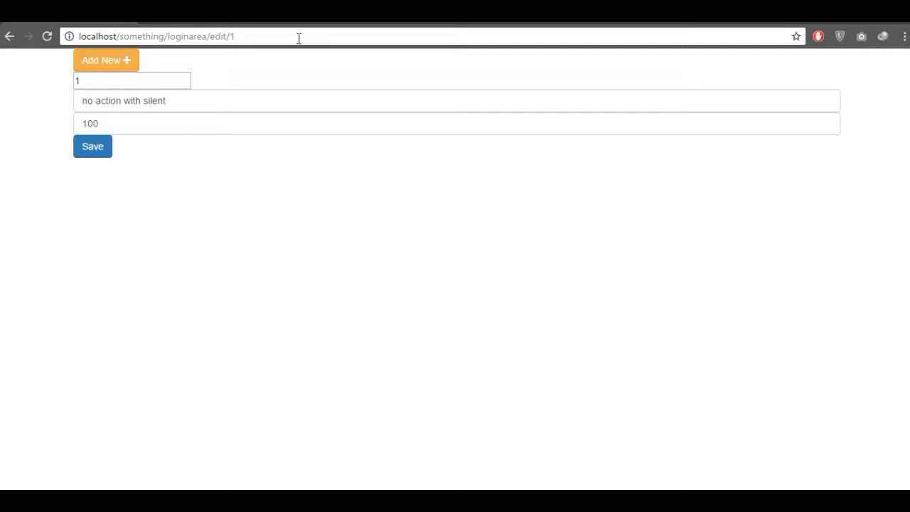
pyautogui.moveTo(107, 67)
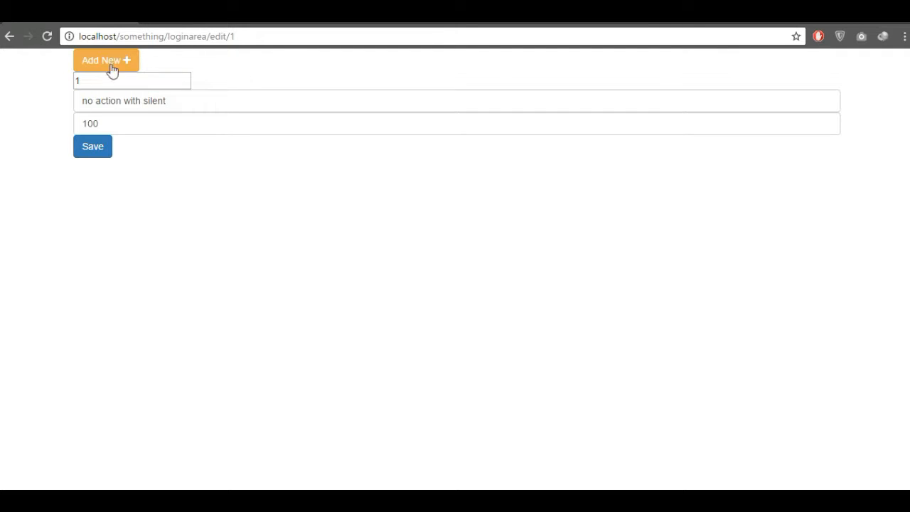
# Check that loginarea/edit/1 shows book 1's prefilled id, title and price.
pyautogui.click(92, 147)
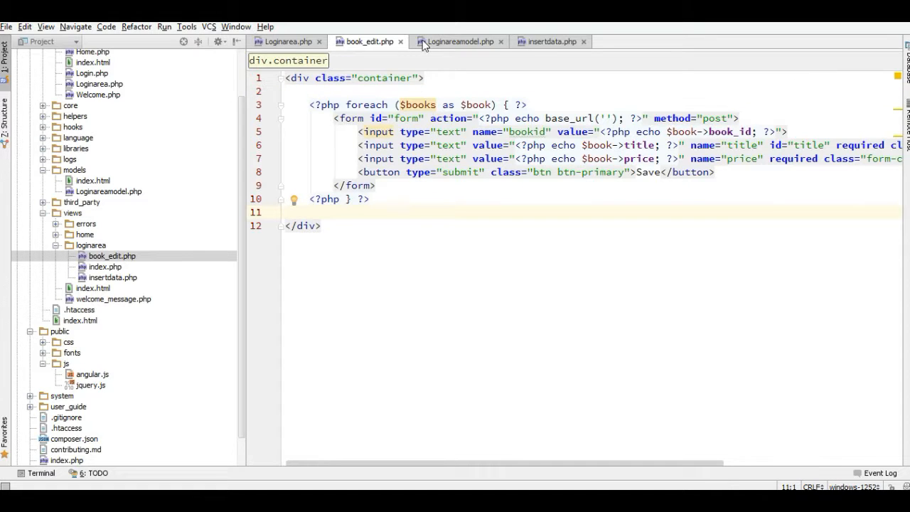
# Add an Action column with a btn btn-primary icon button in each insertdata book row.
pyautogui.click(549, 41)
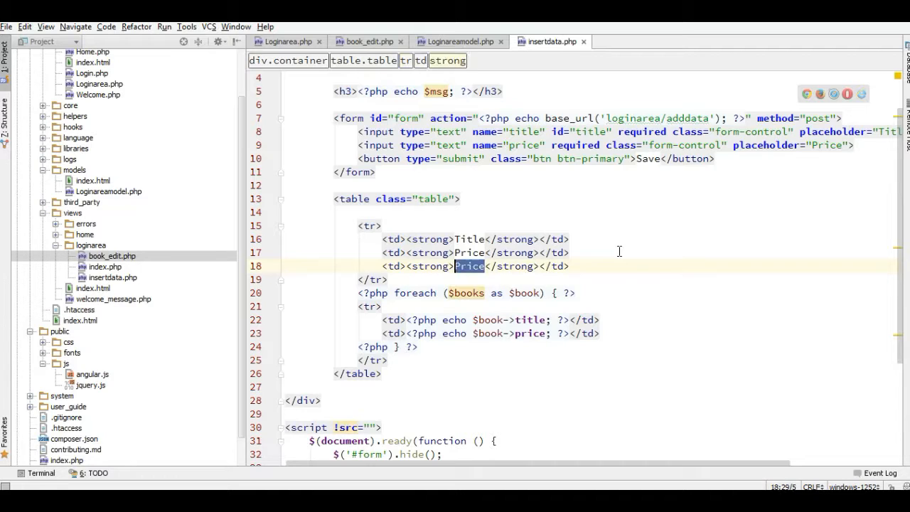
pyautogui.write('Action')
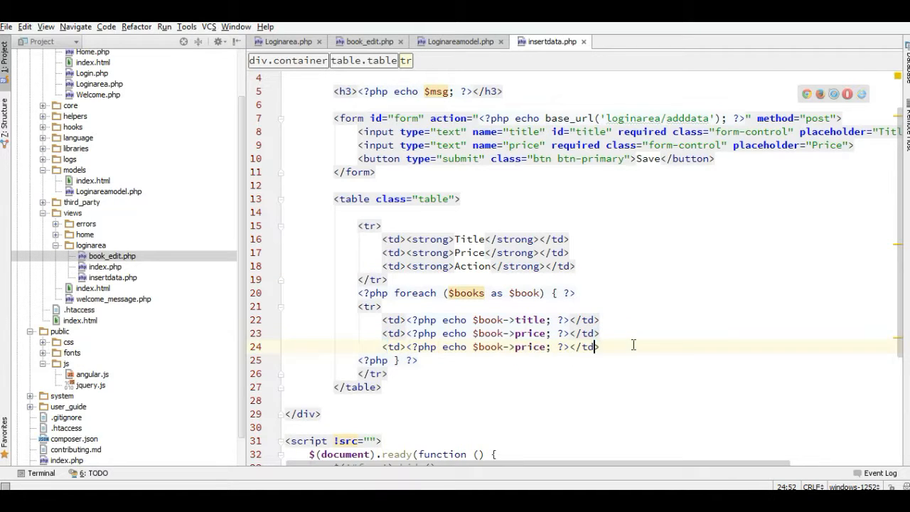
pyautogui.doubleClick(487, 346)
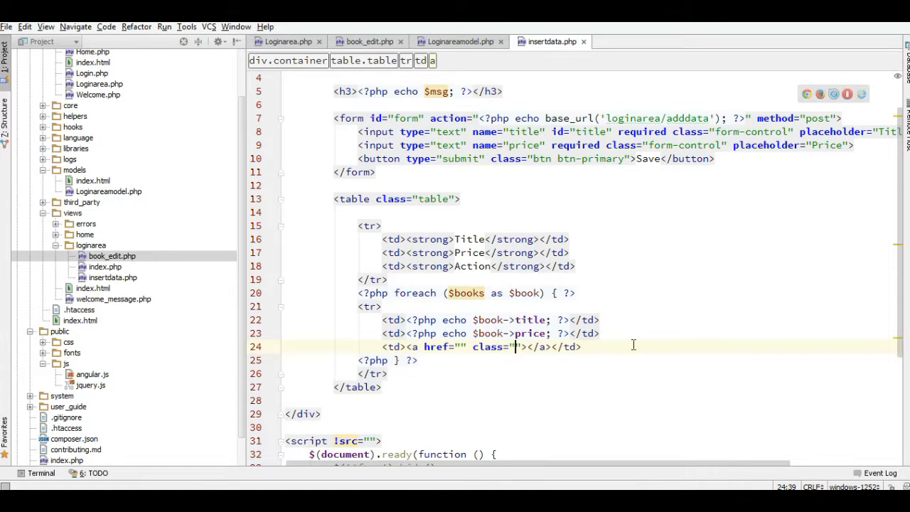
pyautogui.write('btn btn')
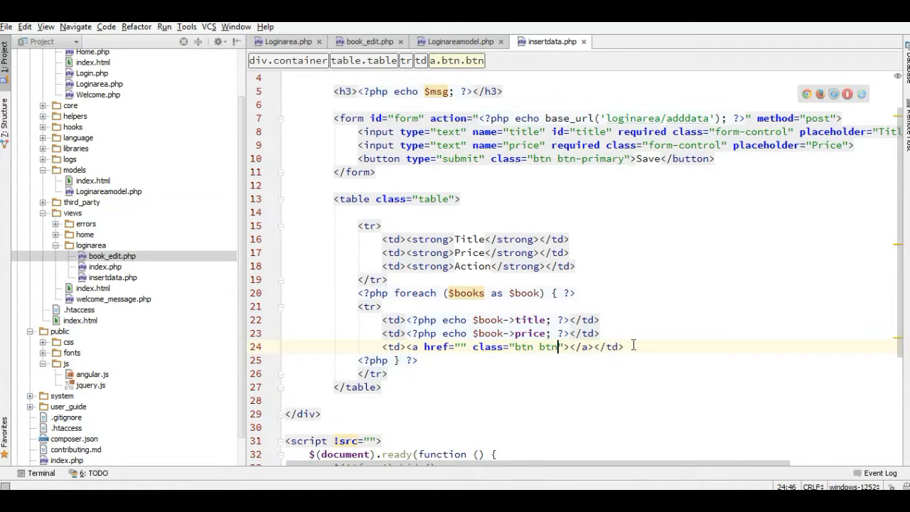
pyautogui.write('-primary')
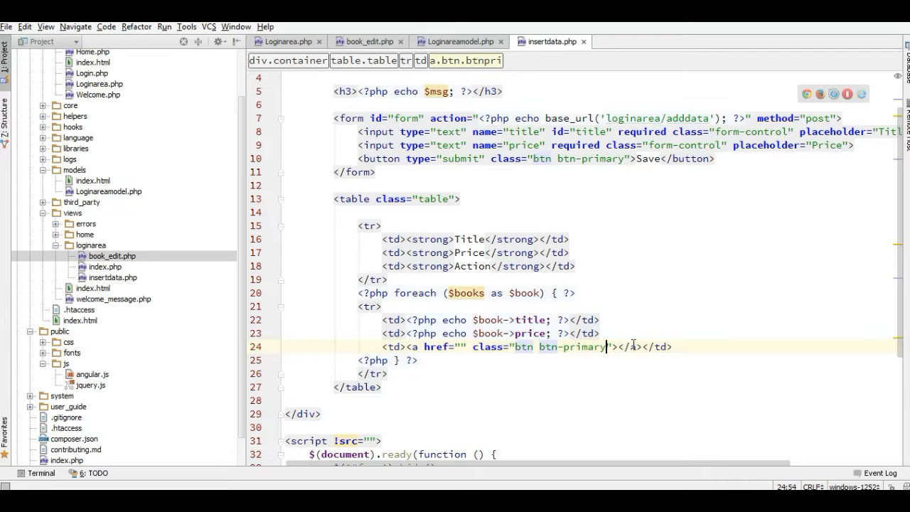
pyautogui.write('<i class=""></i>')
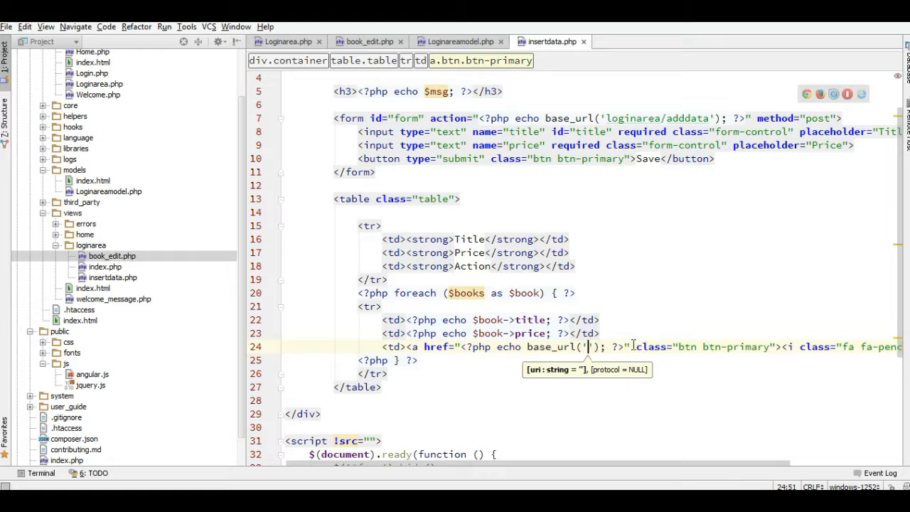
# Point the button's href to loginarea/edit/ plus $book->book_id.
pyautogui.write('loginarea/e')
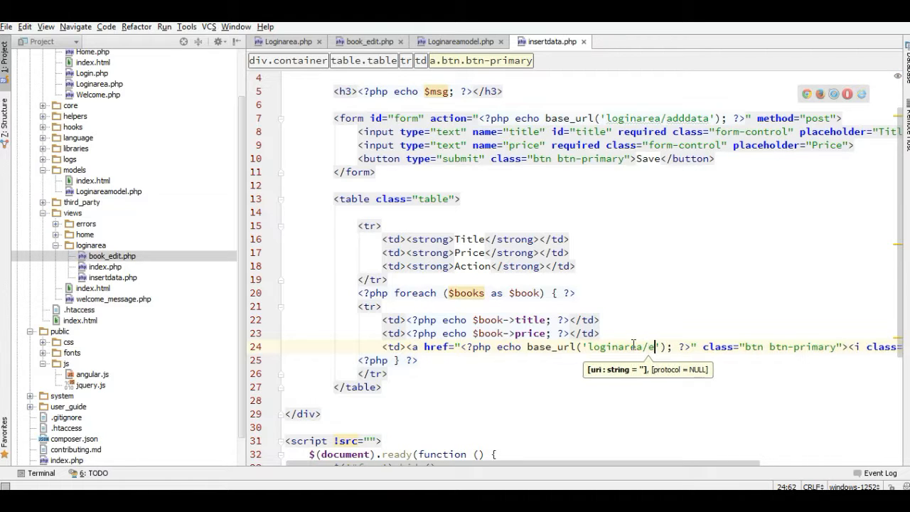
pyautogui.write('dit')
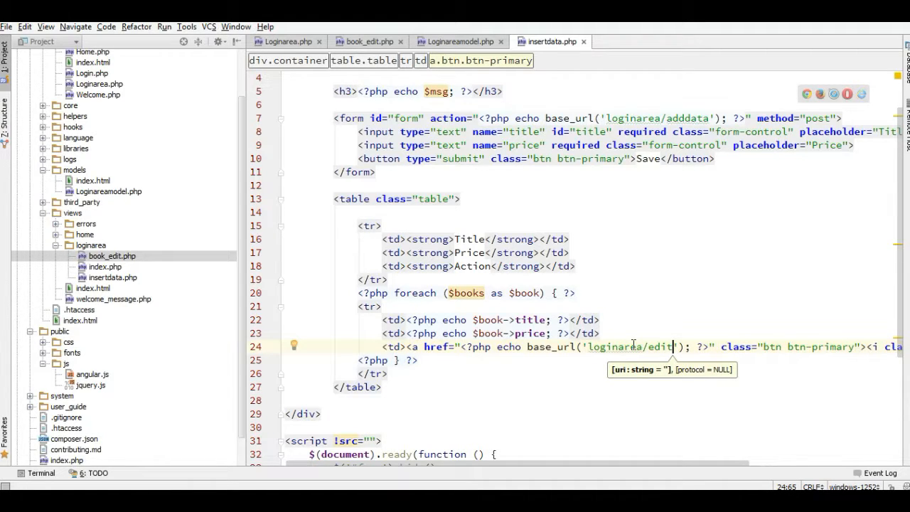
pyautogui.moveTo(673, 354)
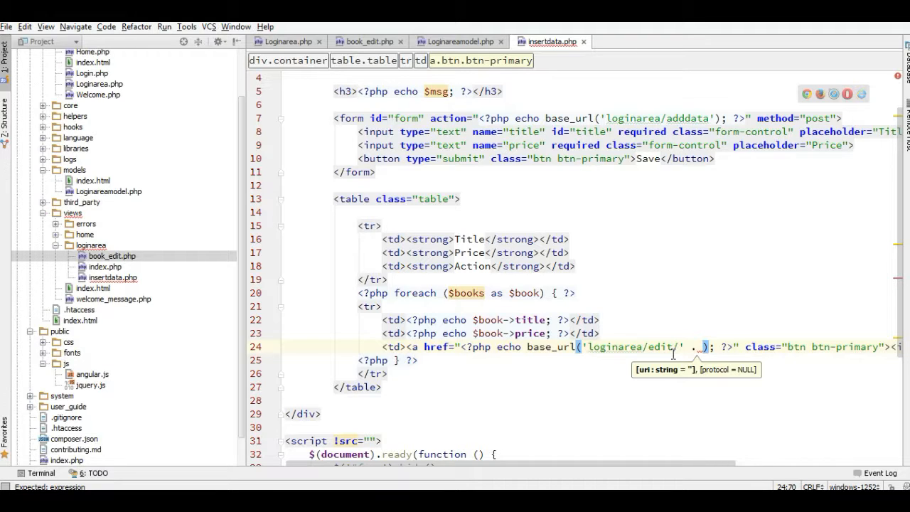
pyautogui.write('$book')
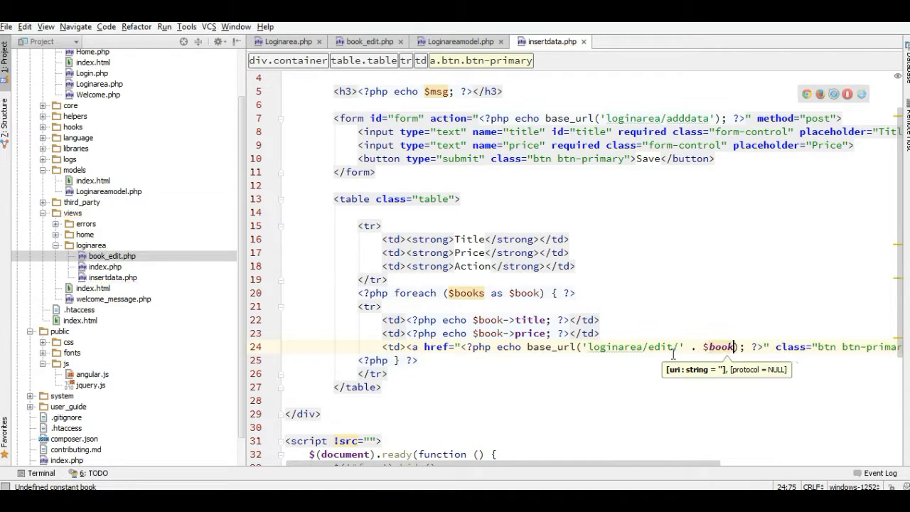
pyautogui.write('->bo')
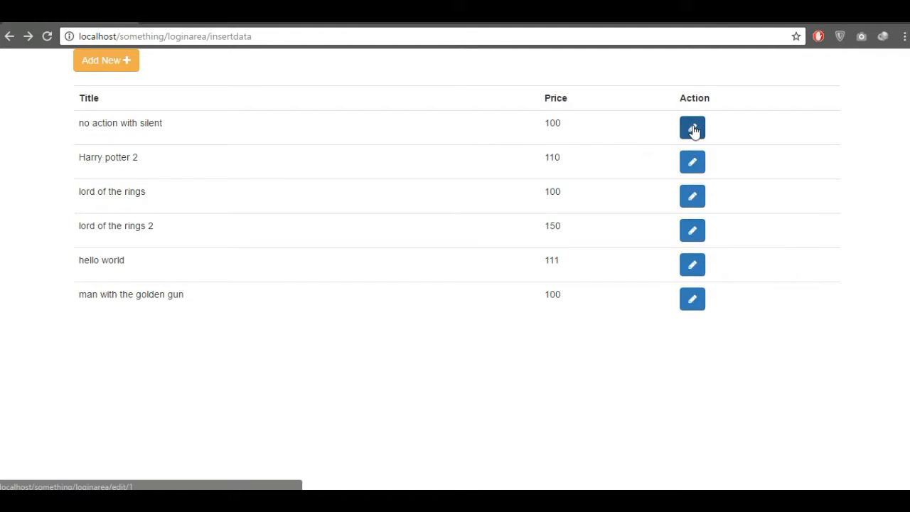
# Click the first book's pencil button to load its edit form at loginarea/edit/1.
pyautogui.click(691, 128)
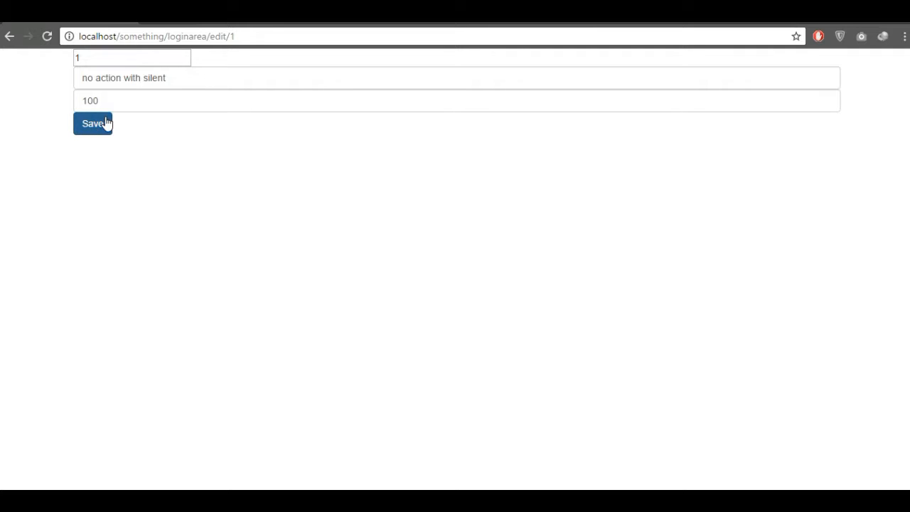
pyautogui.moveTo(9, 37)
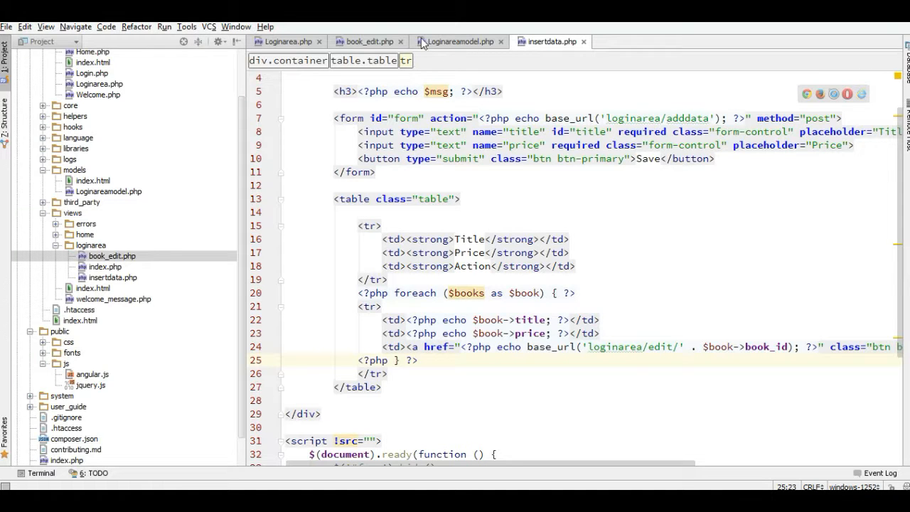
# Replace the Save label on the book_edit form button with Update.
pyautogui.click(365, 41)
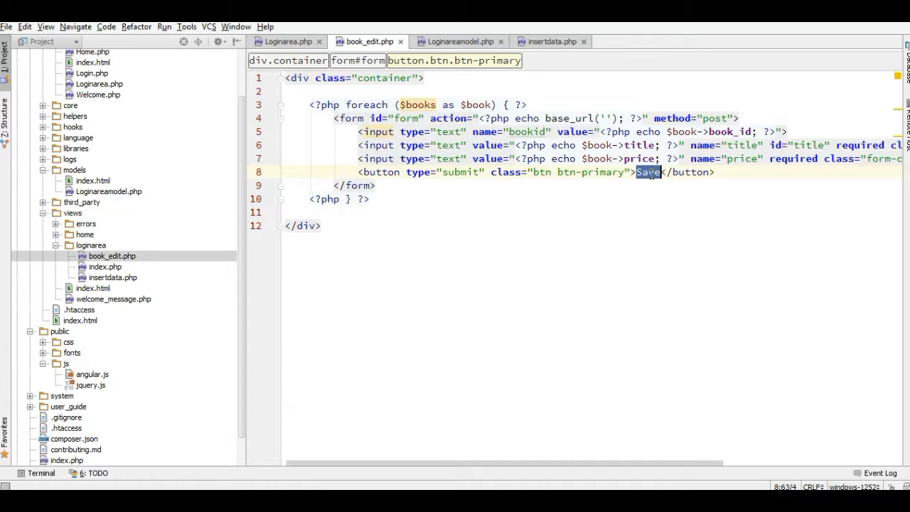
pyautogui.write('Update')
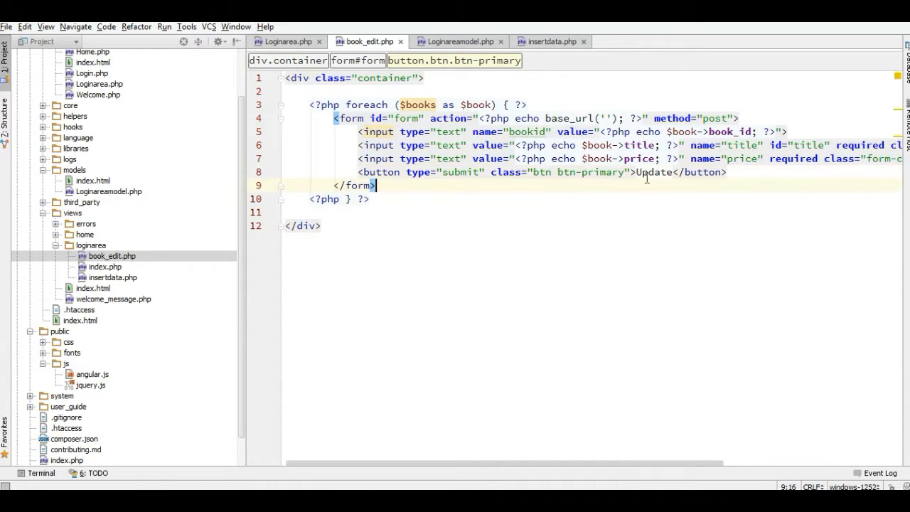
pyautogui.click(284, 41)
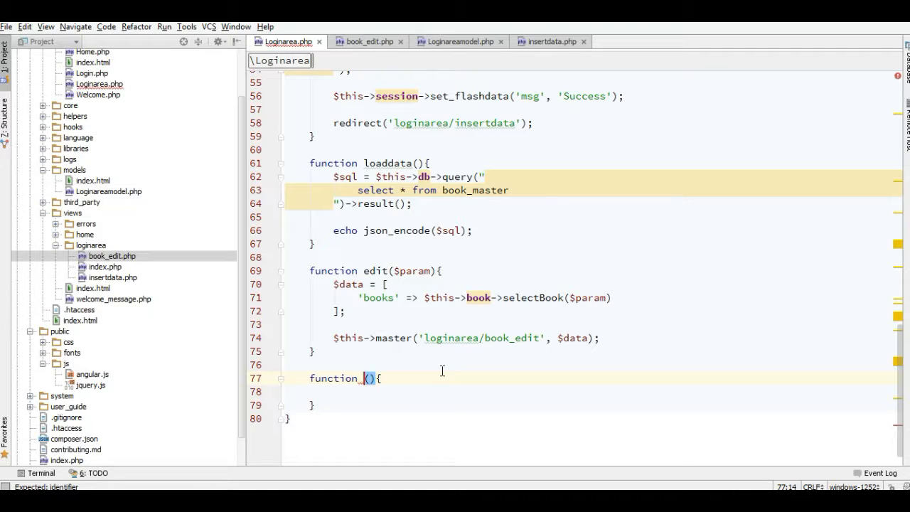
# Create update() reading the posted id, title and price into $id, $title and $price.
pyautogui.write('update')
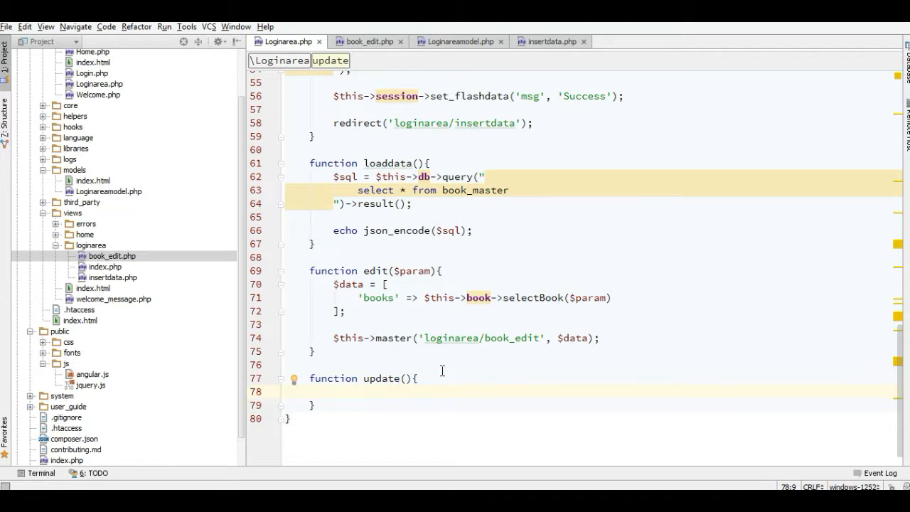
pyautogui.write('$id')
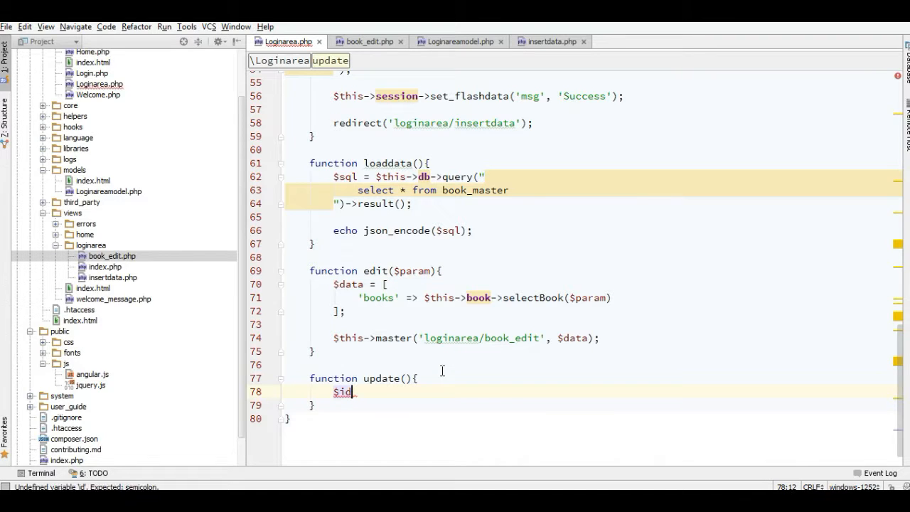
pyautogui.write('=')
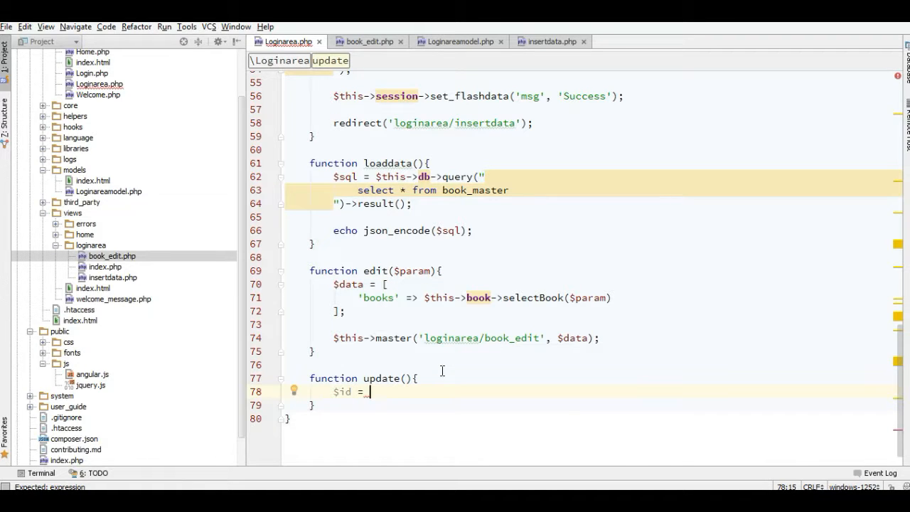
pyautogui.write('ii')
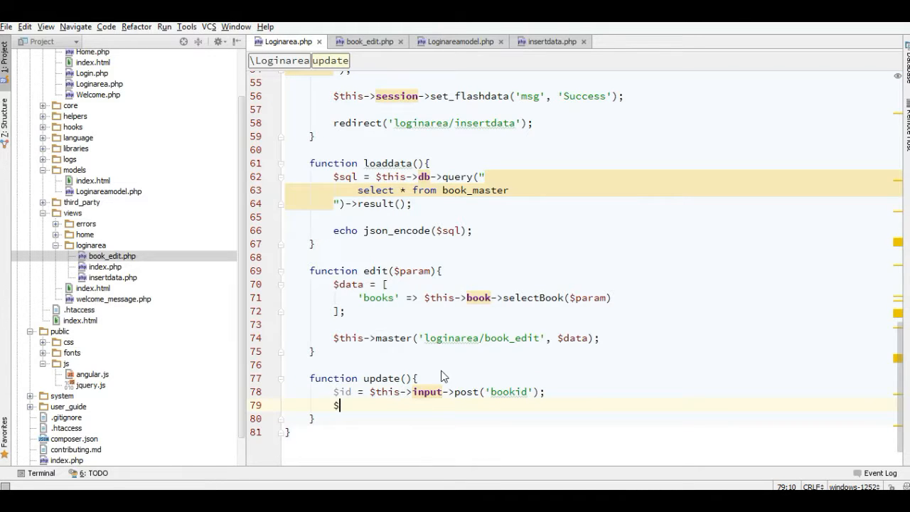
pyautogui.write('$')
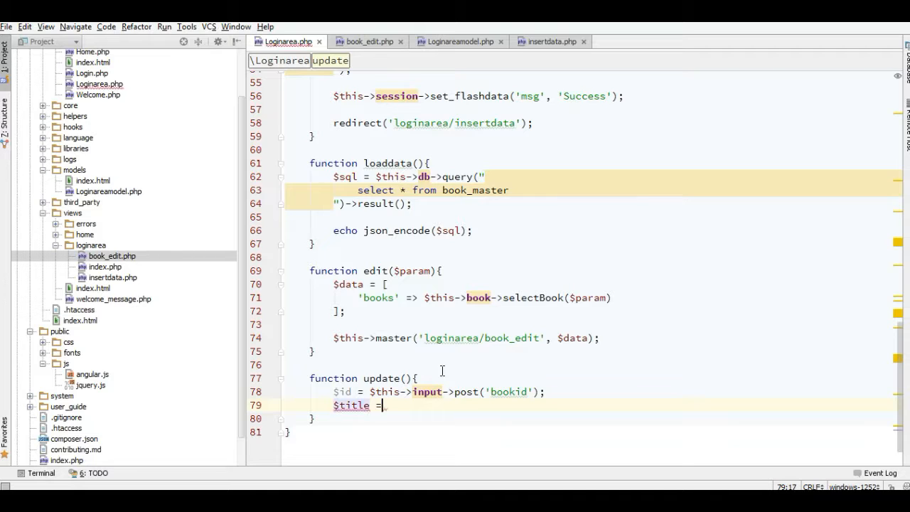
pyautogui.write("$this->input->post('")
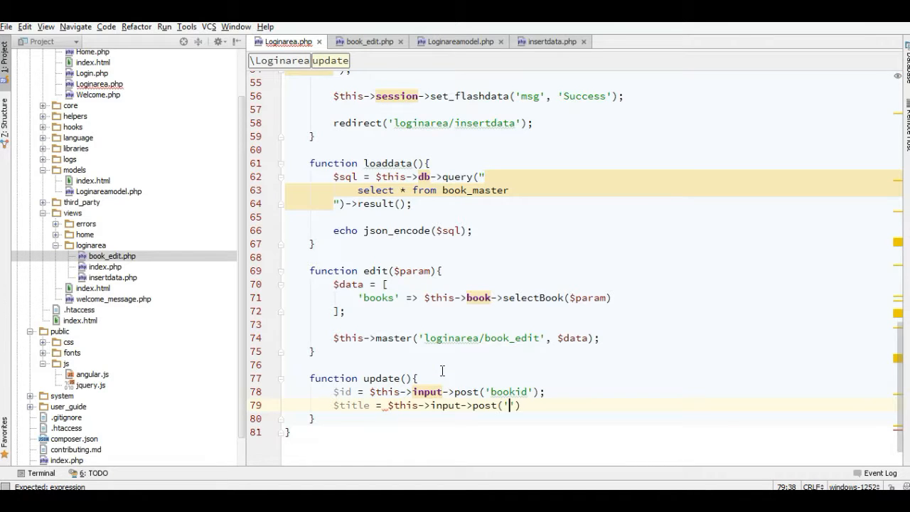
pyautogui.write("title');")
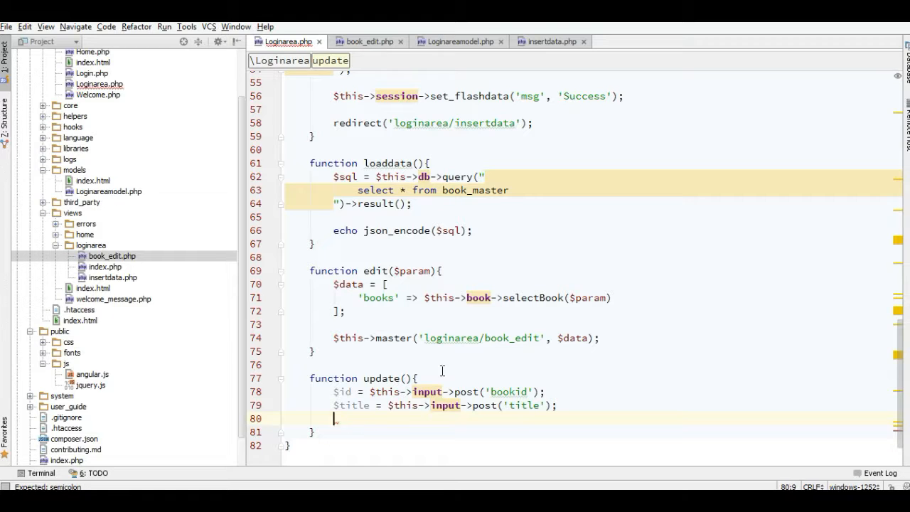
pyautogui.write('$price =')
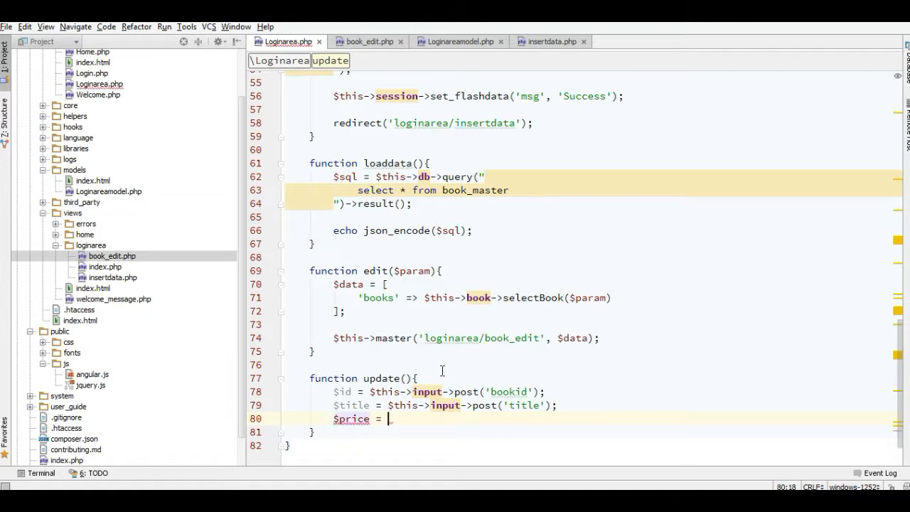
pyautogui.write("$this->input->post('price');")
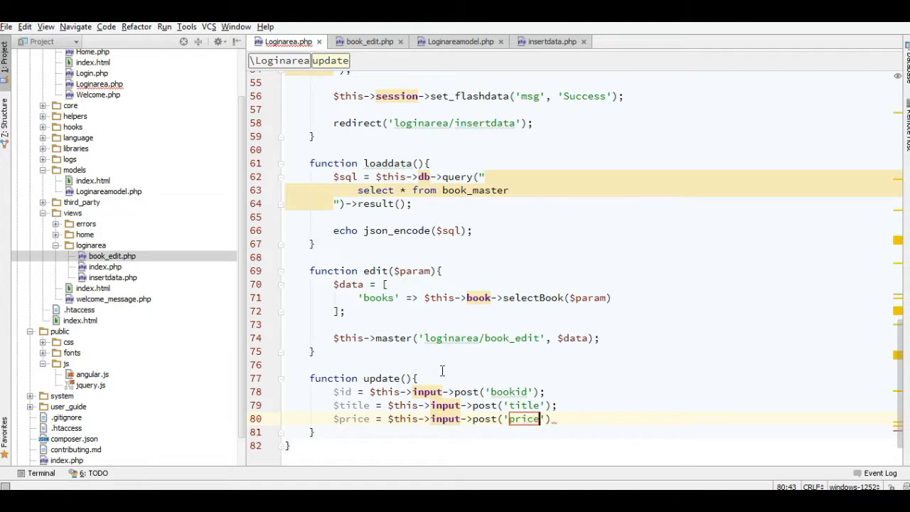
# Run UPDATE book_master SET title, price WHERE book_id = $id via $this->db.
pyautogui.press('enter')
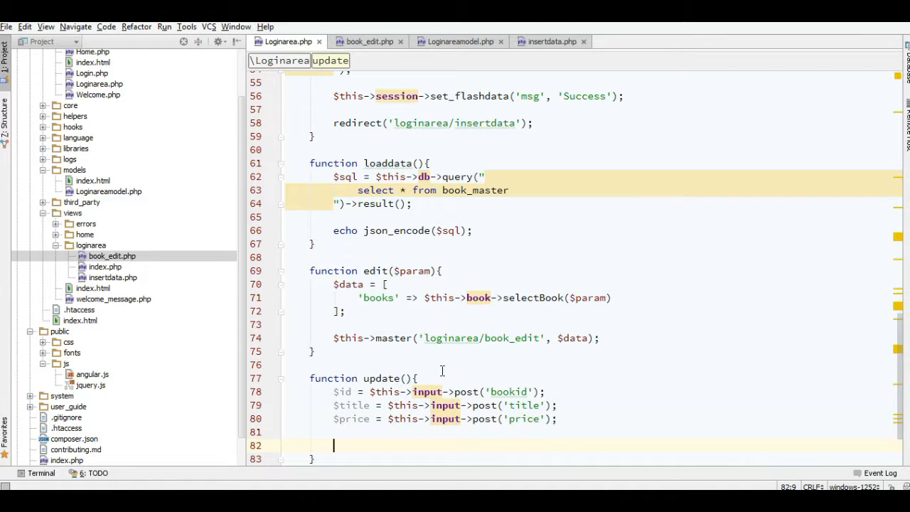
pyautogui.write('$')
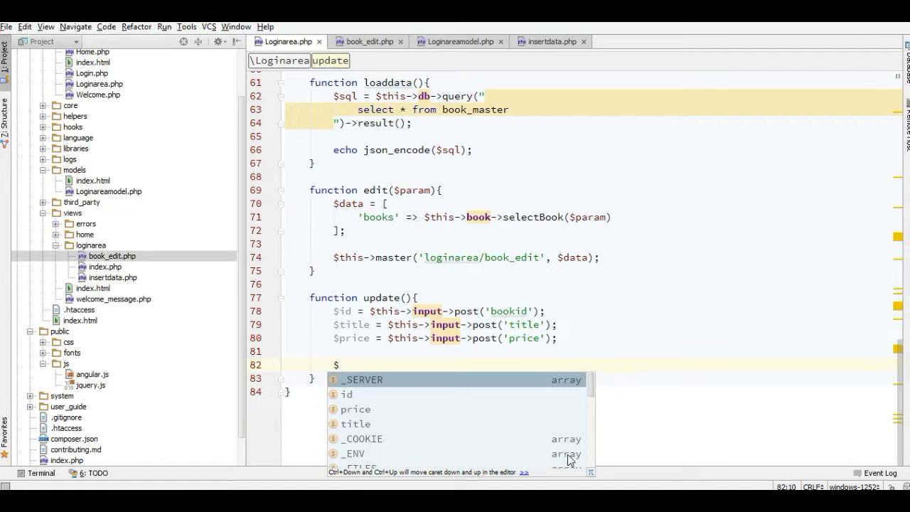
pyautogui.write('this->')
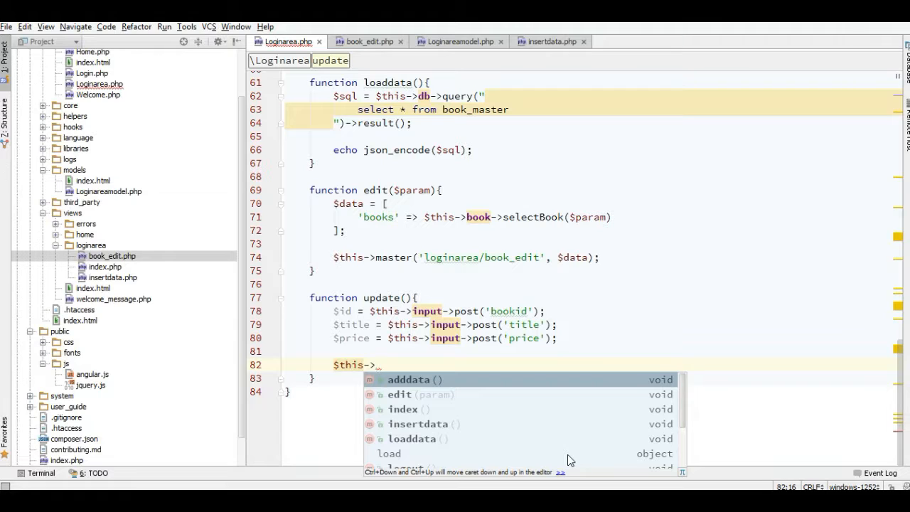
pyautogui.write('db->query("')
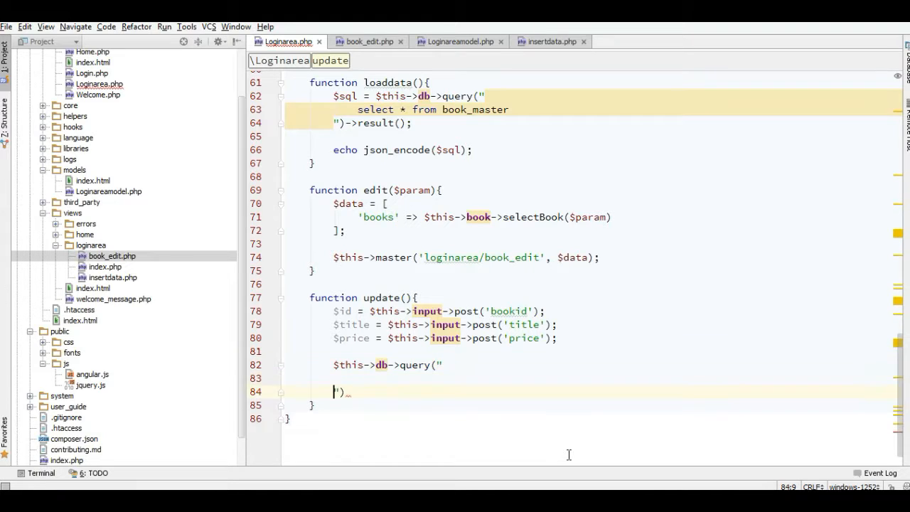
pyautogui.write('up')
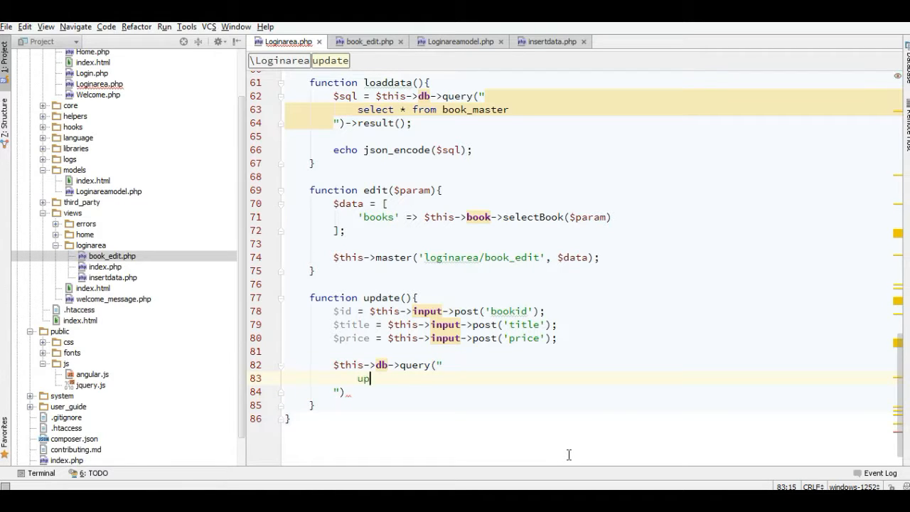
pyautogui.write('date')
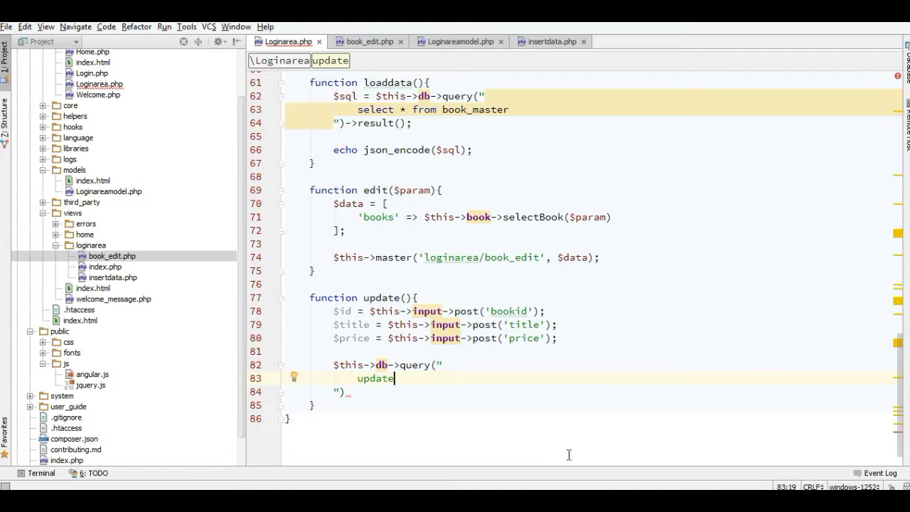
pyautogui.write('book')
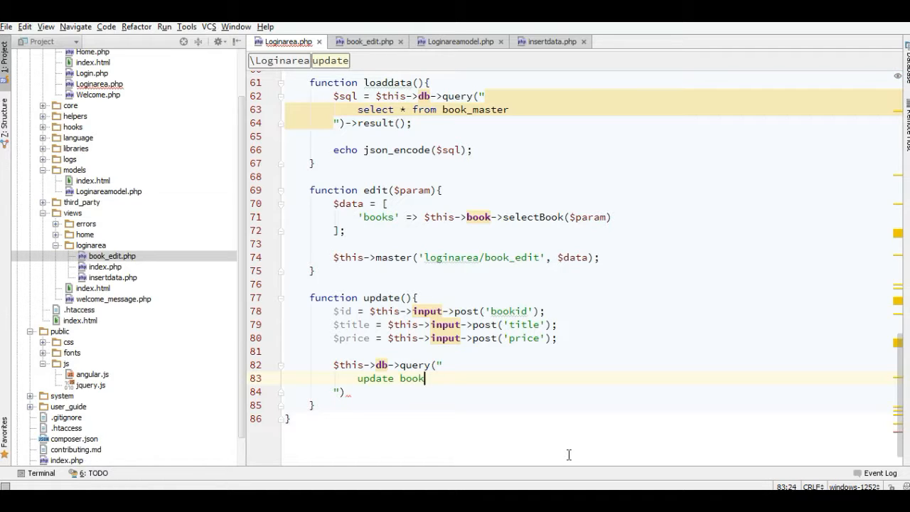
pyautogui.write('_')
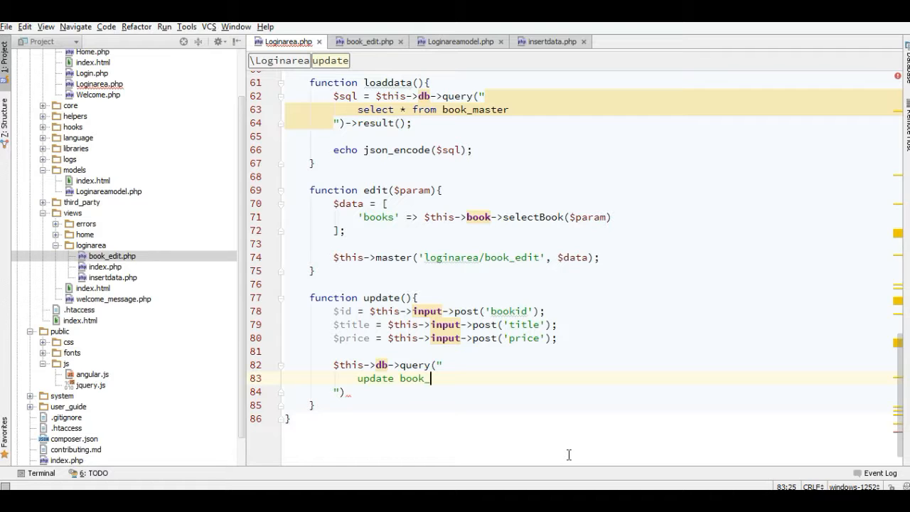
pyautogui.write('master se')
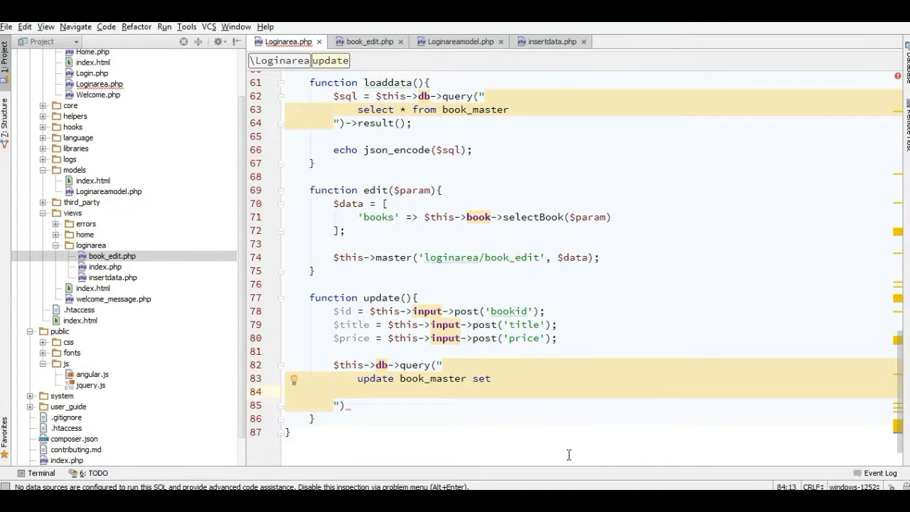
pyautogui.write('title =')
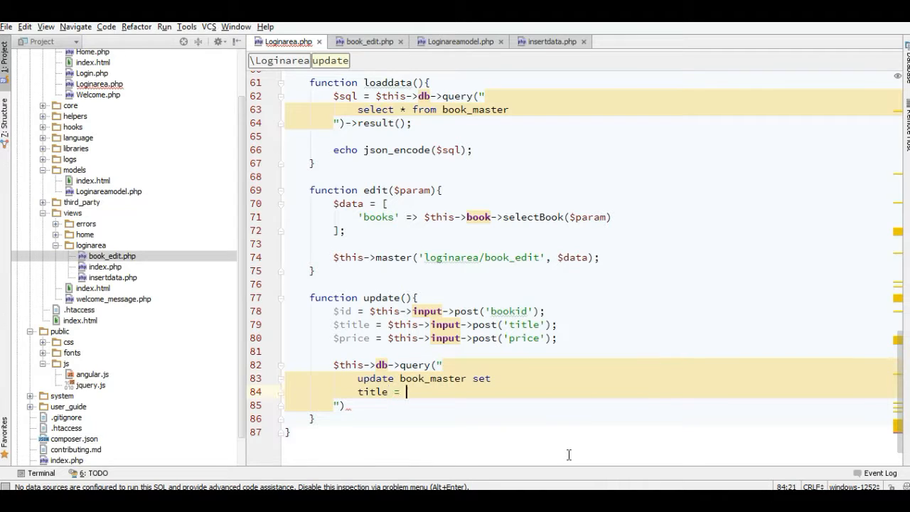
pyautogui.write("'$")
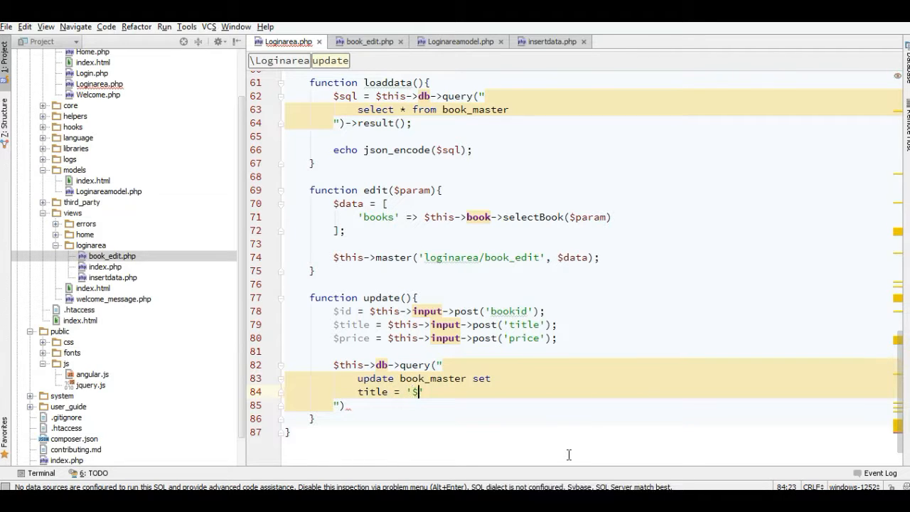
pyautogui.write("title',")
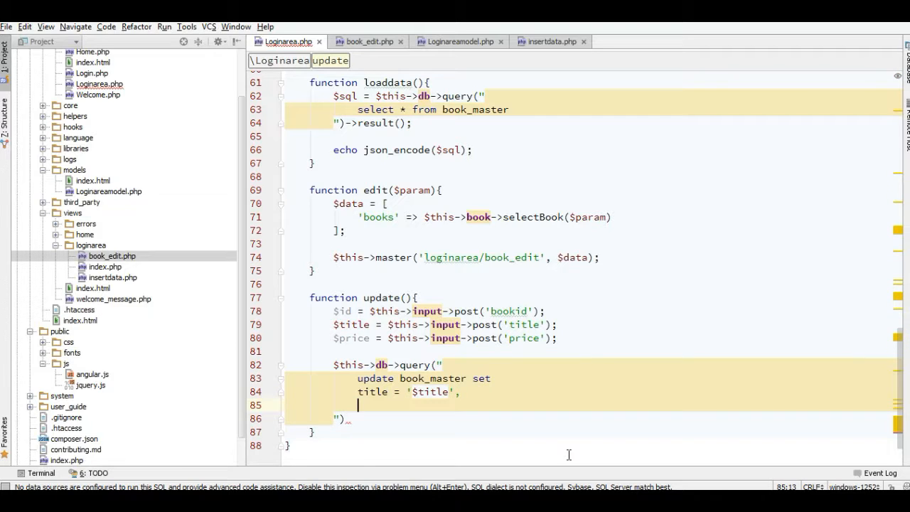
pyautogui.write('price =')
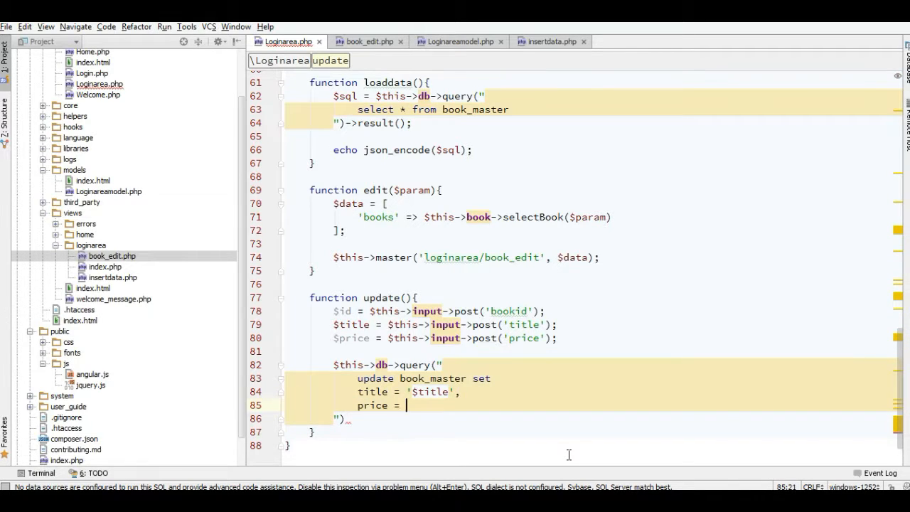
pyautogui.write('$')
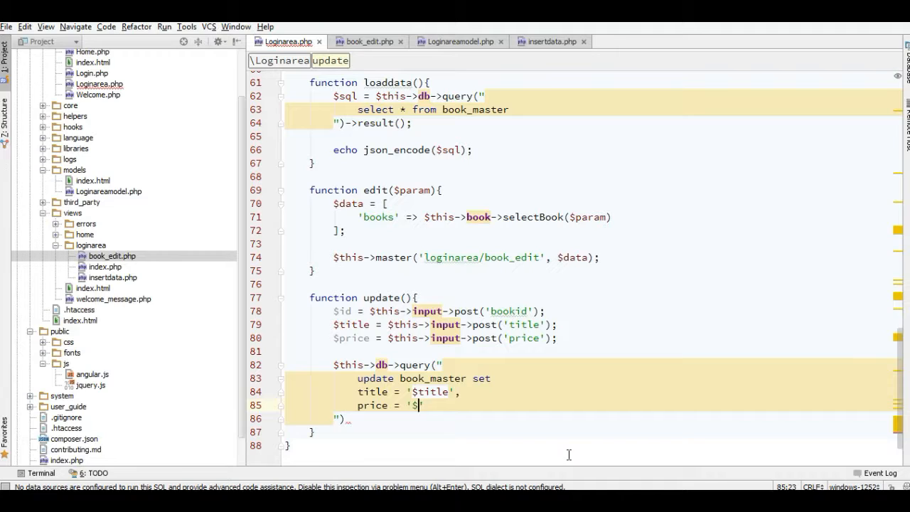
pyautogui.write("price'")
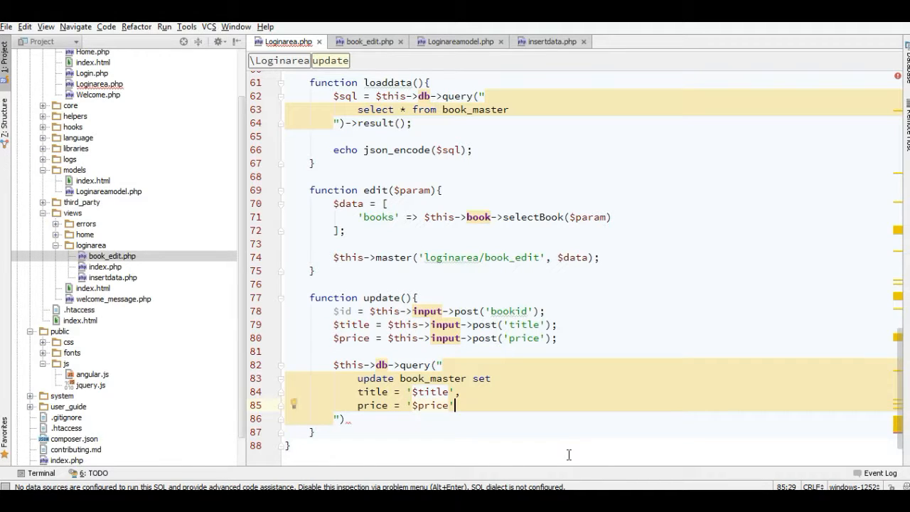
pyautogui.write('where book')
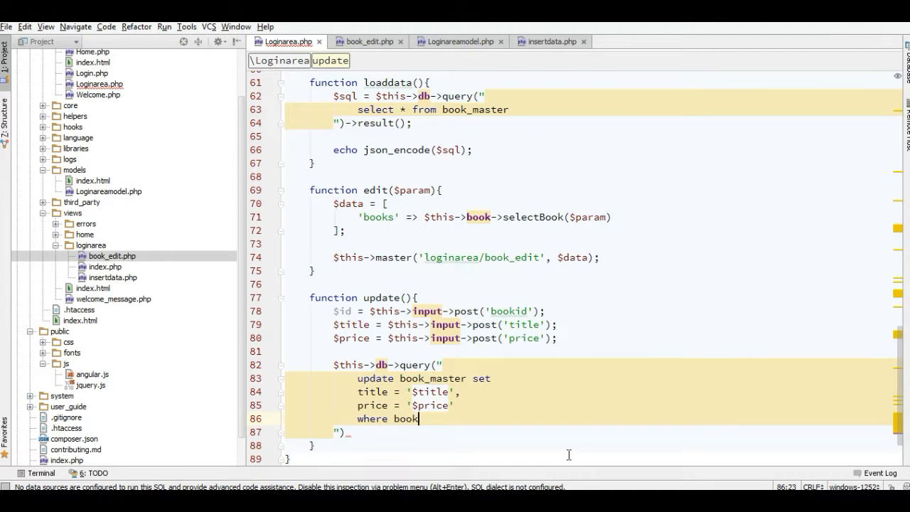
pyautogui.write('_id =')
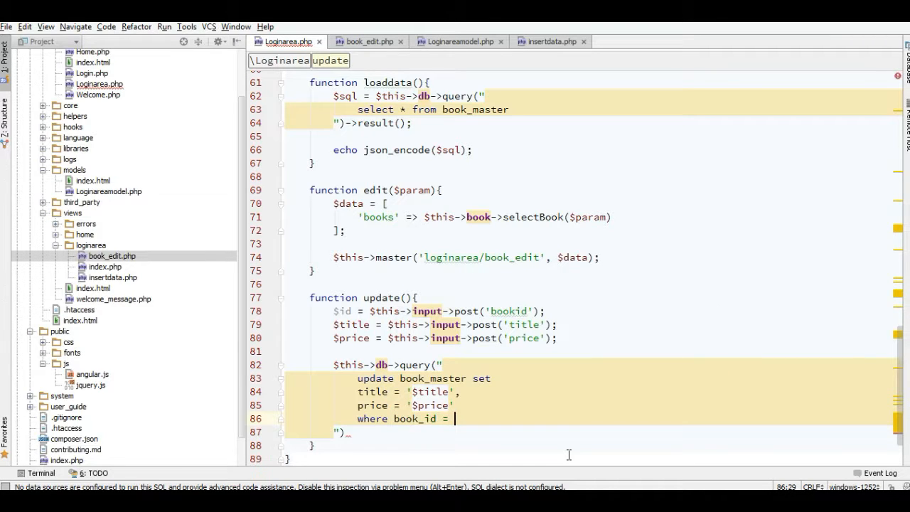
pyautogui.write("'$is")
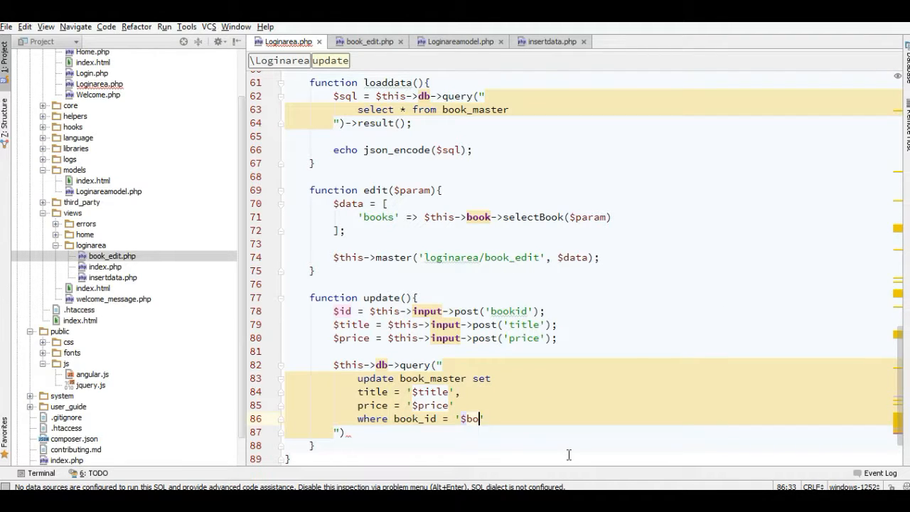
pyautogui.press('BackSpace')
pyautogui.write('r')
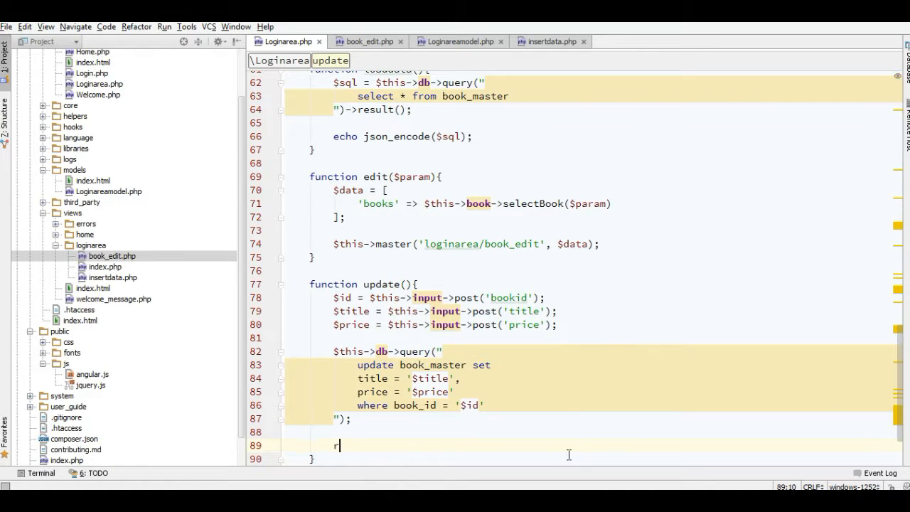
# Redirect update() back to loginarea/insertdata after saving.
pyautogui.write('edirect()')
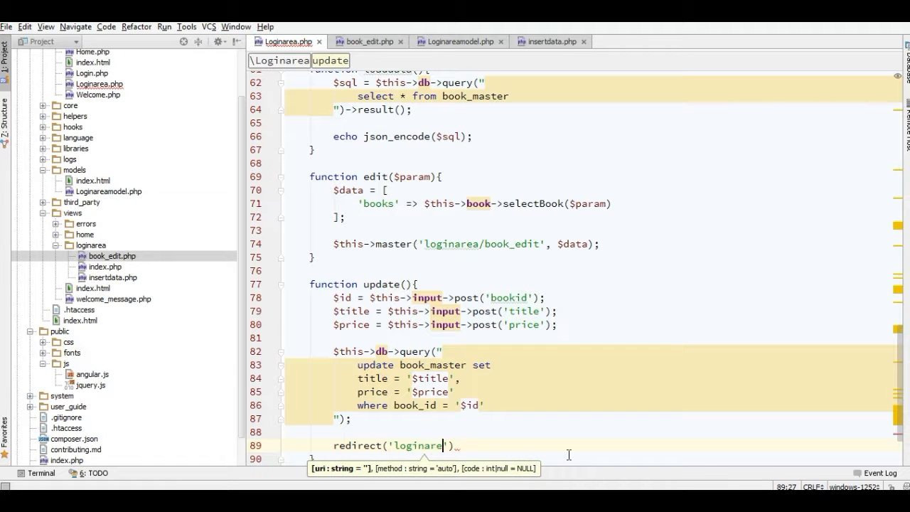
pyautogui.write('/')
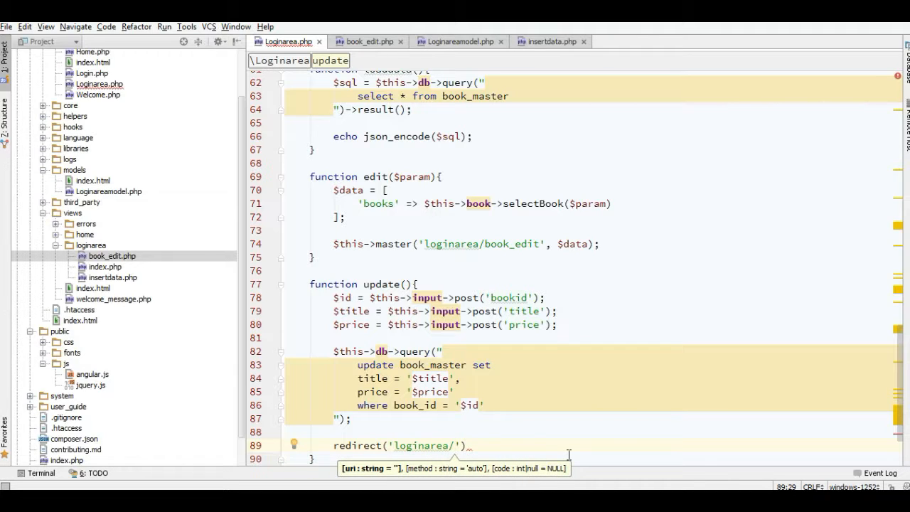
pyautogui.write('insert')
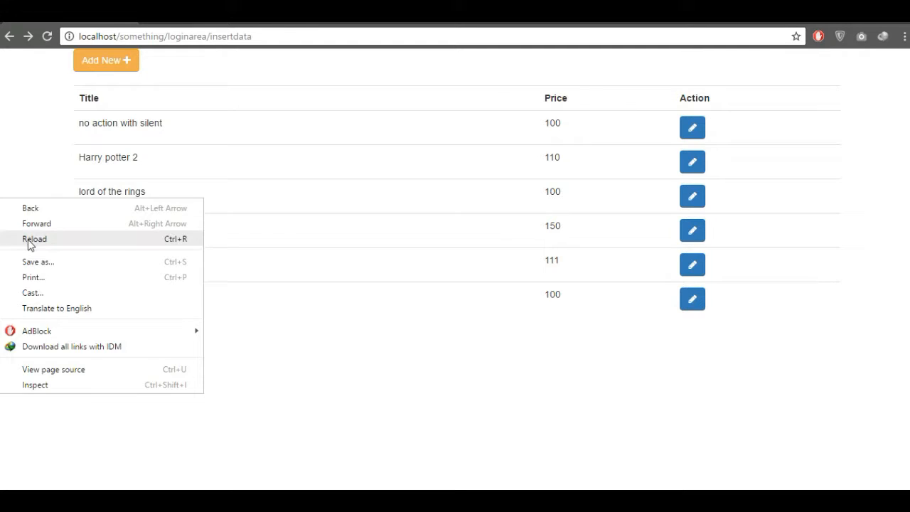
# Reload the list, retitle lord of the rings 2 to underworld 2, and submit Update.
pyautogui.click(34, 238)
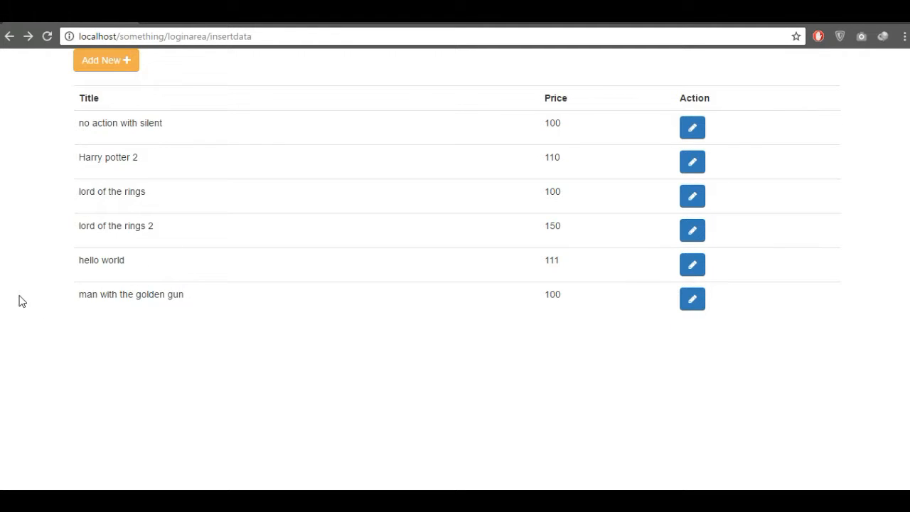
pyautogui.moveTo(137, 175)
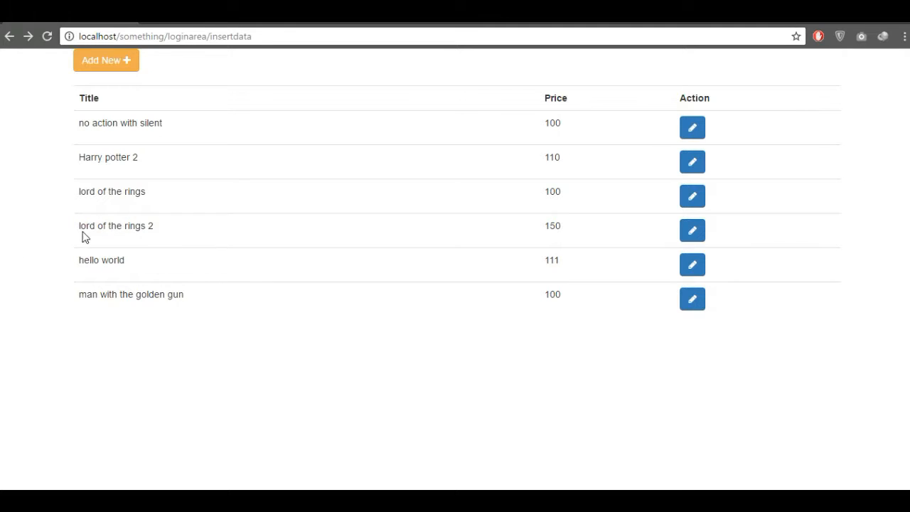
pyautogui.click(691, 229)
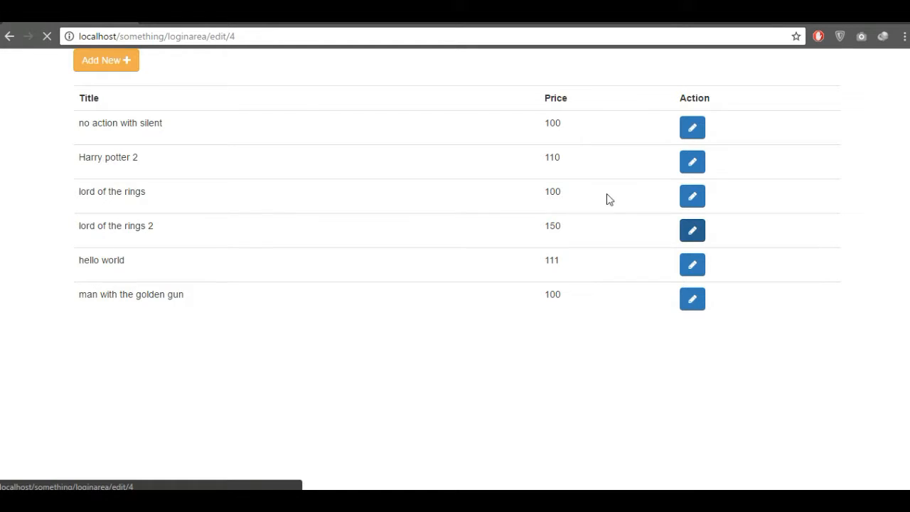
pyautogui.click(691, 229)
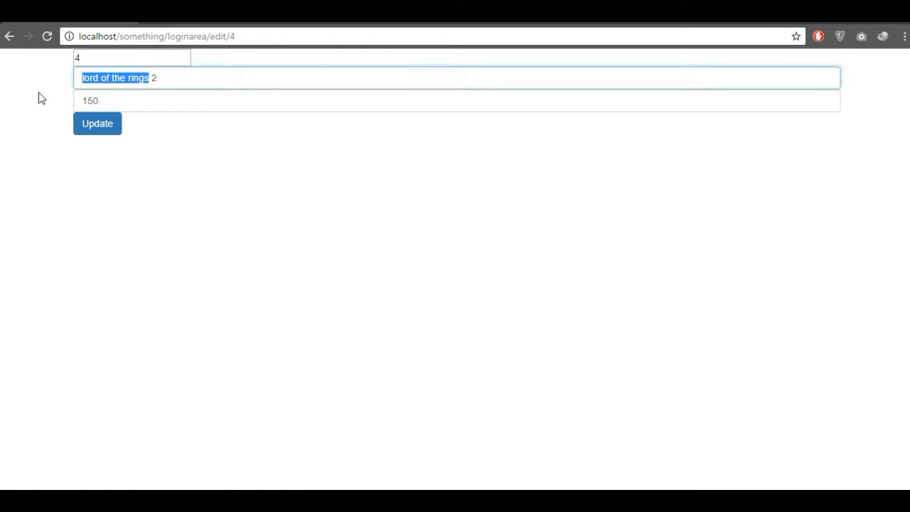
pyautogui.write('underworld 2')
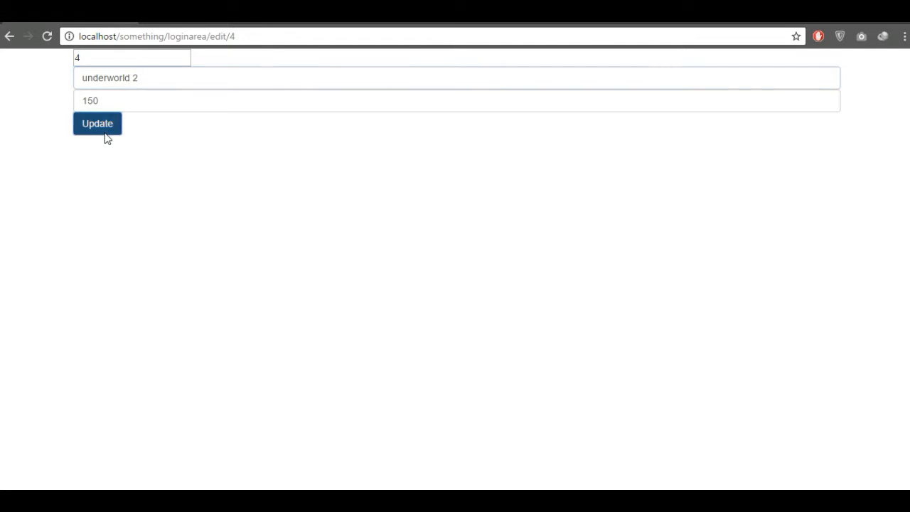
pyautogui.click(97, 123)
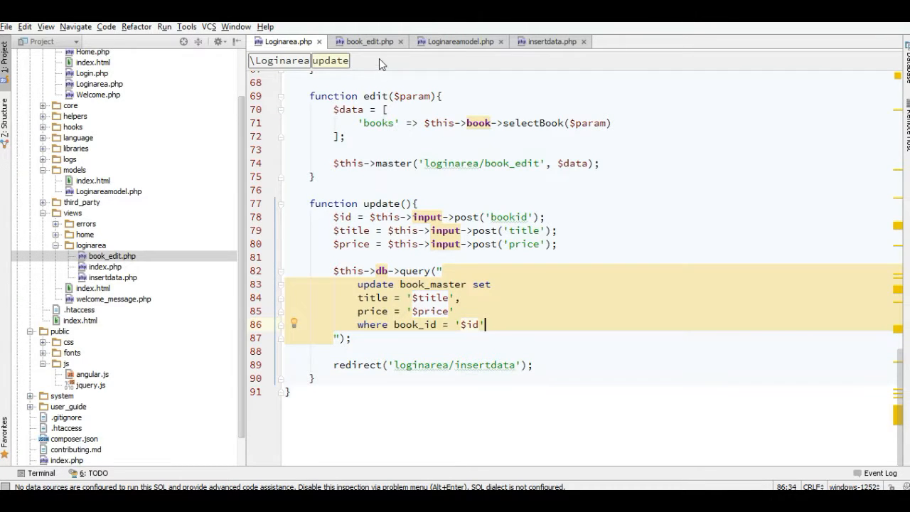
# Point the book_edit.php form action to base_url('loginarea/update').
pyautogui.click(365, 41)
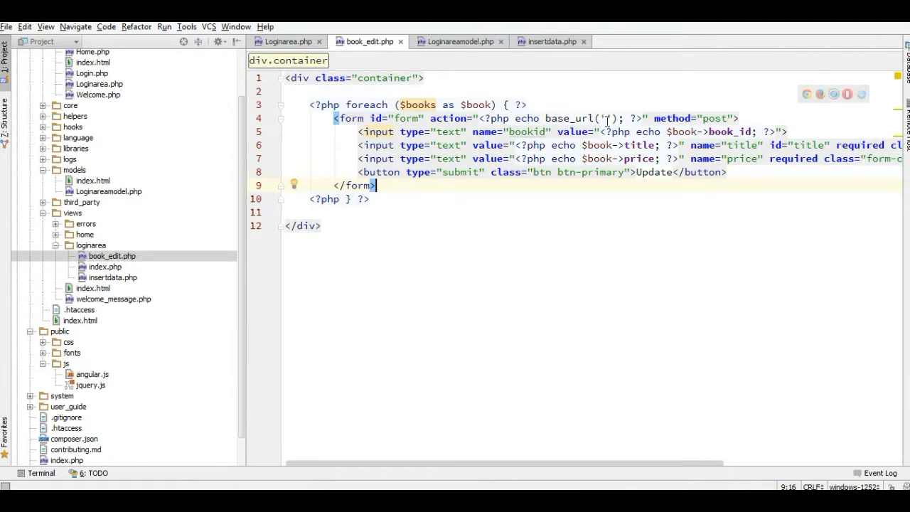
pyautogui.click(678, 118)
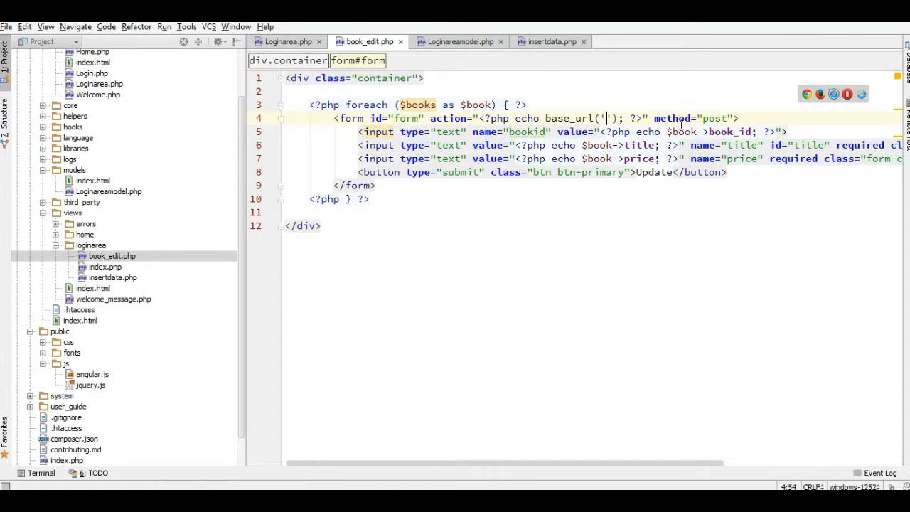
pyautogui.write('loginarea')
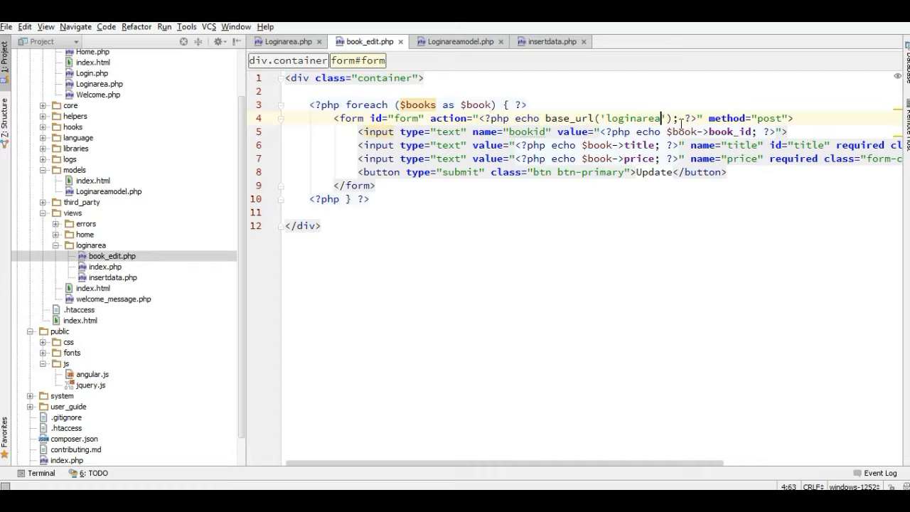
pyautogui.write('/upda')
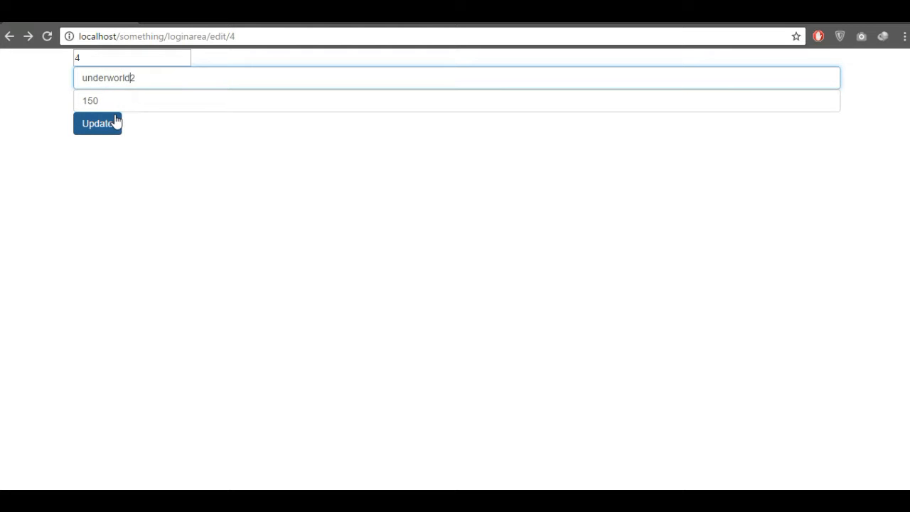
# Resubmit the edit/4 form so underworld 2 appears in the book list at price 150.
pyautogui.click(98, 123)
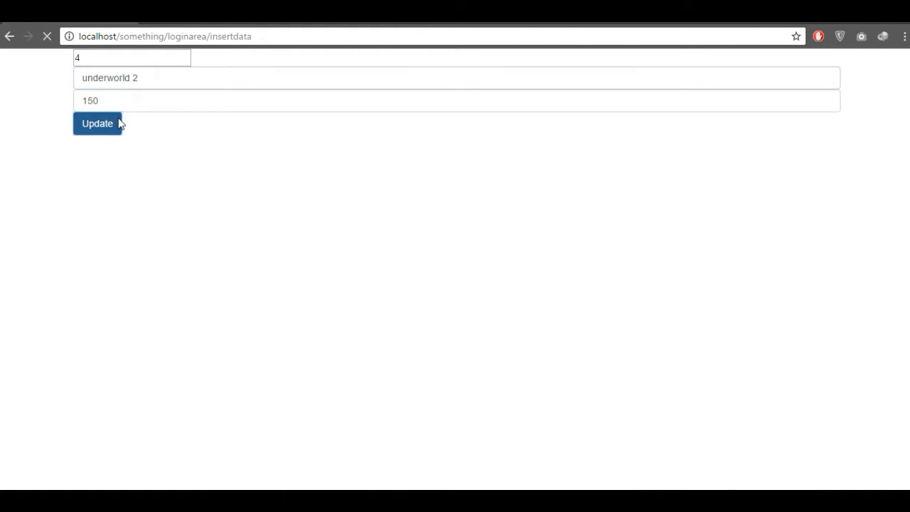
pyautogui.click(98, 123)
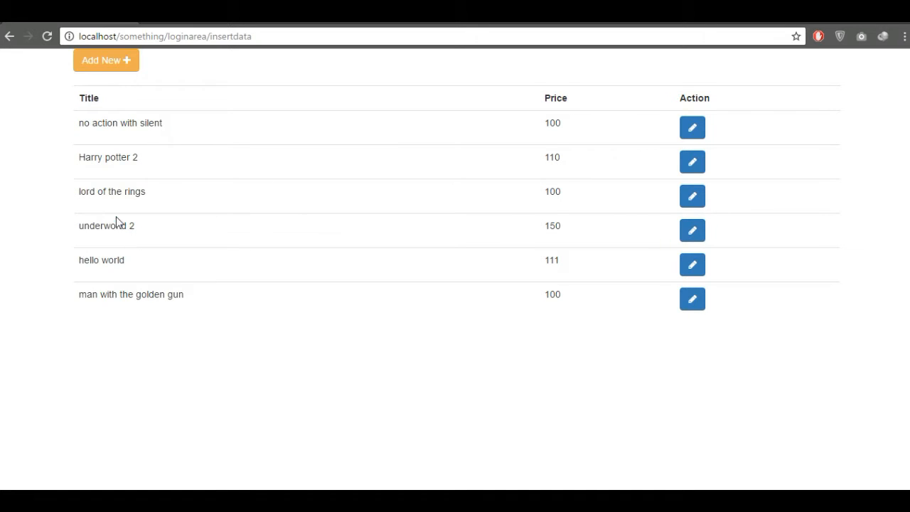
pyautogui.moveTo(224, 250)
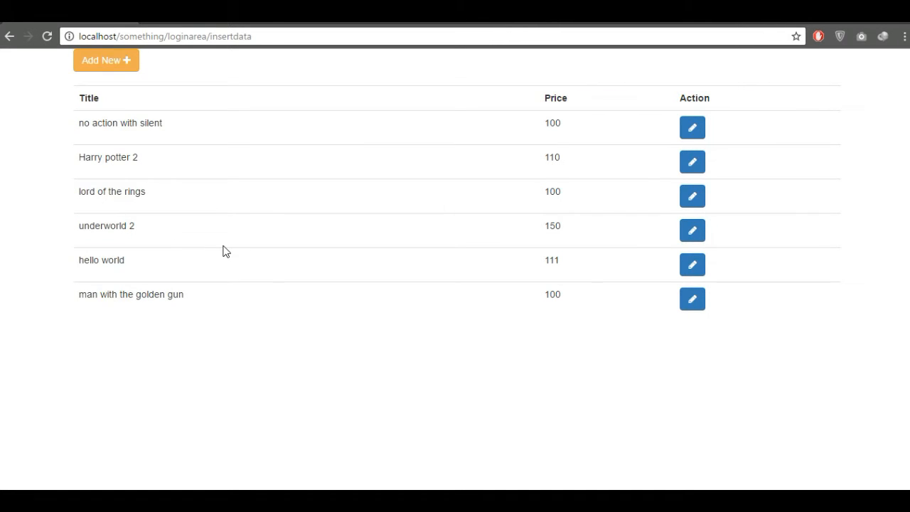
pyautogui.moveTo(151, 275)
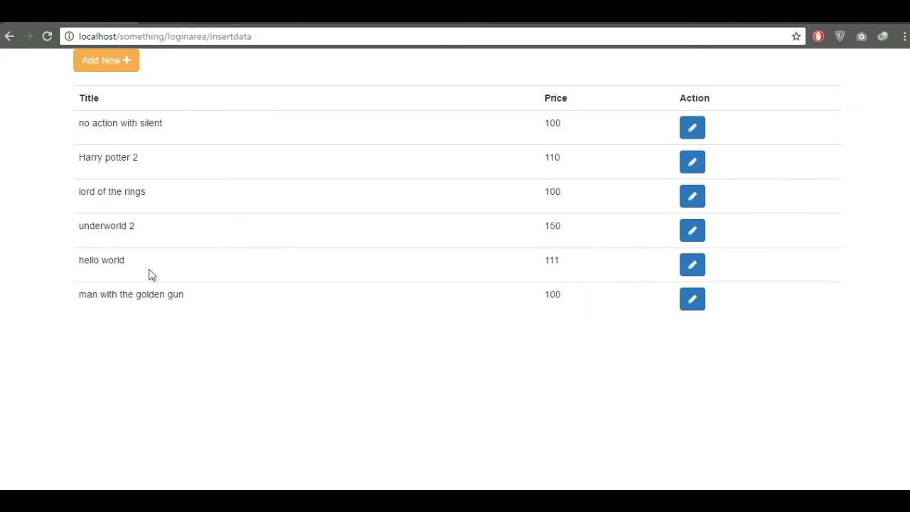